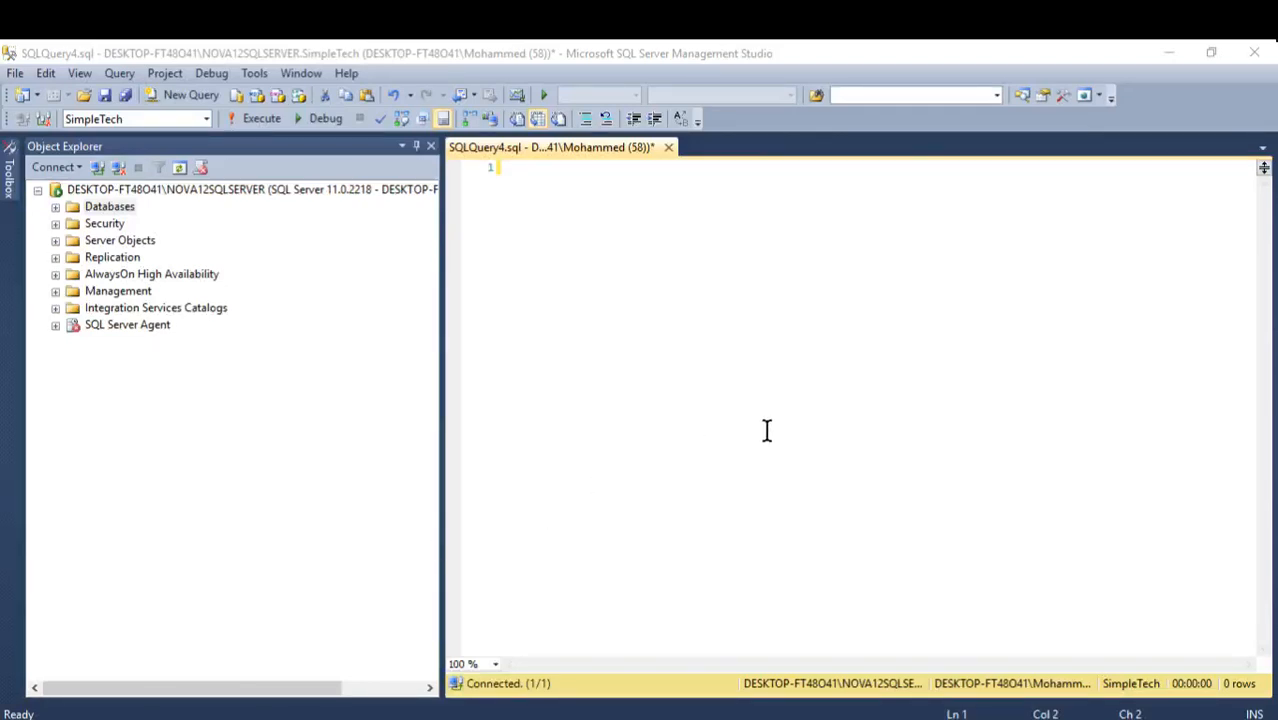
mouse_move(742, 414)
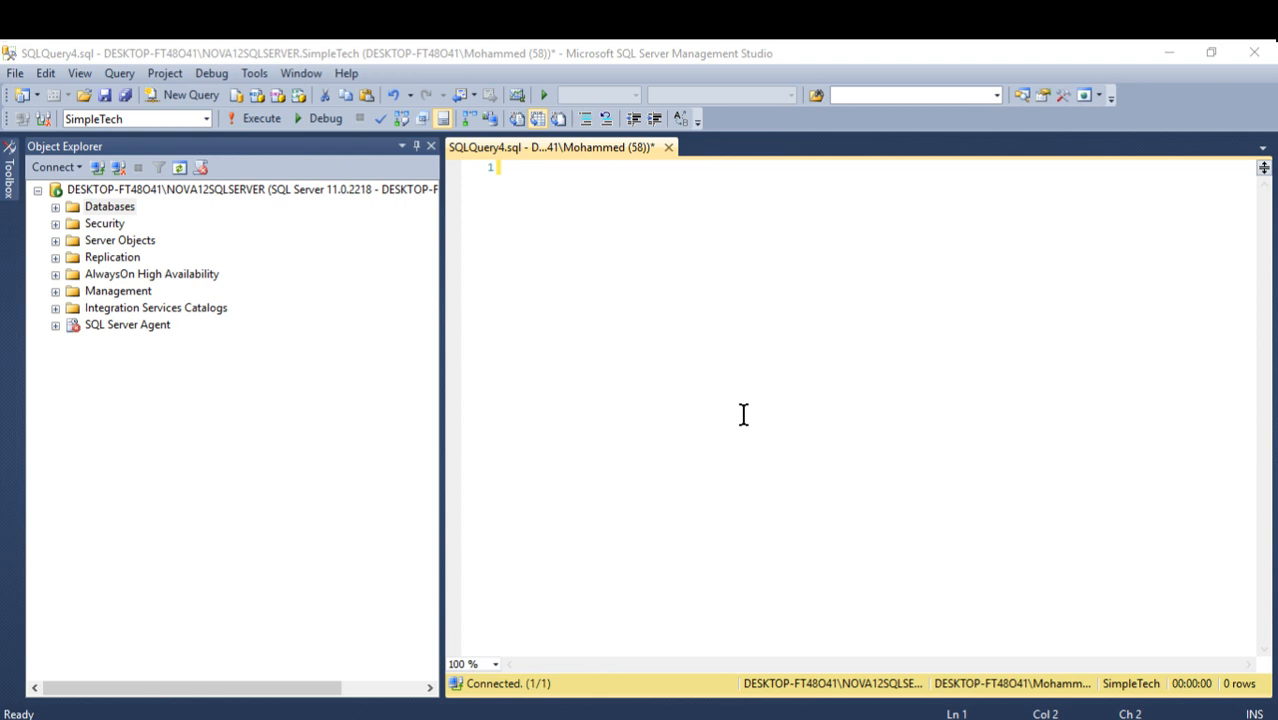
- Expand the Databases folder and the SimpleTech database in Object Explorer
left_click(56, 206)
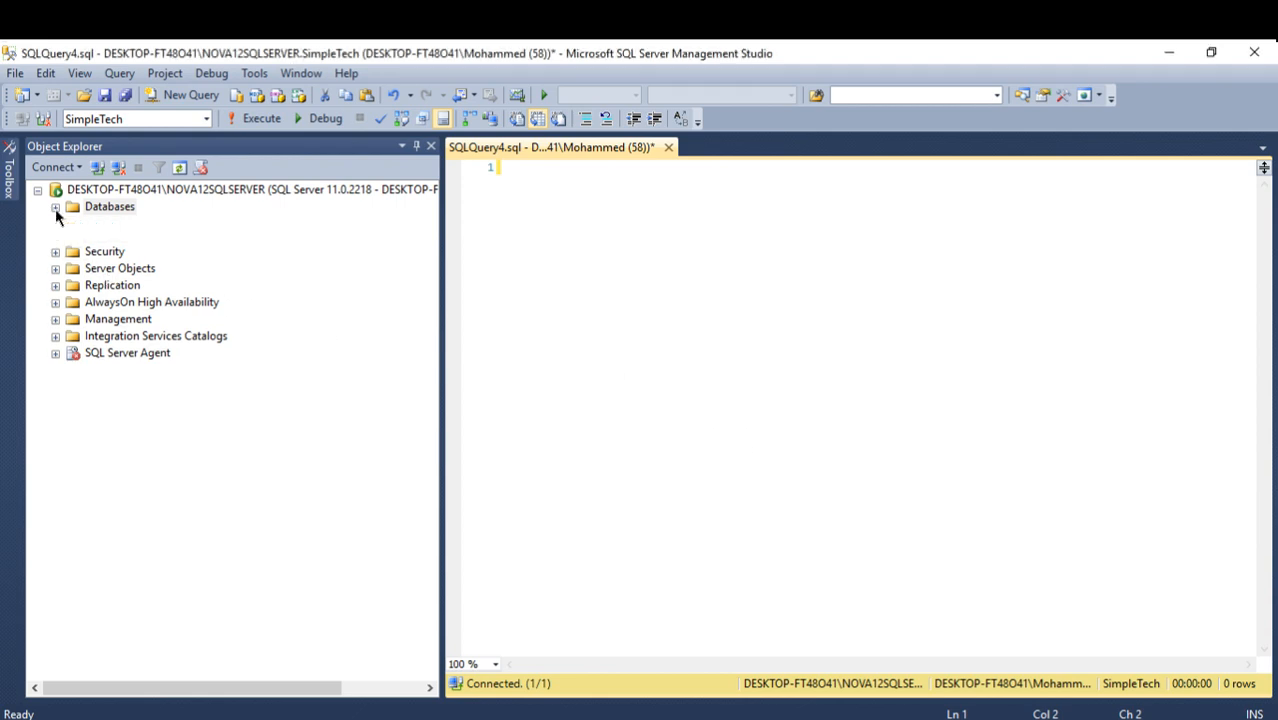
left_click(56, 206)
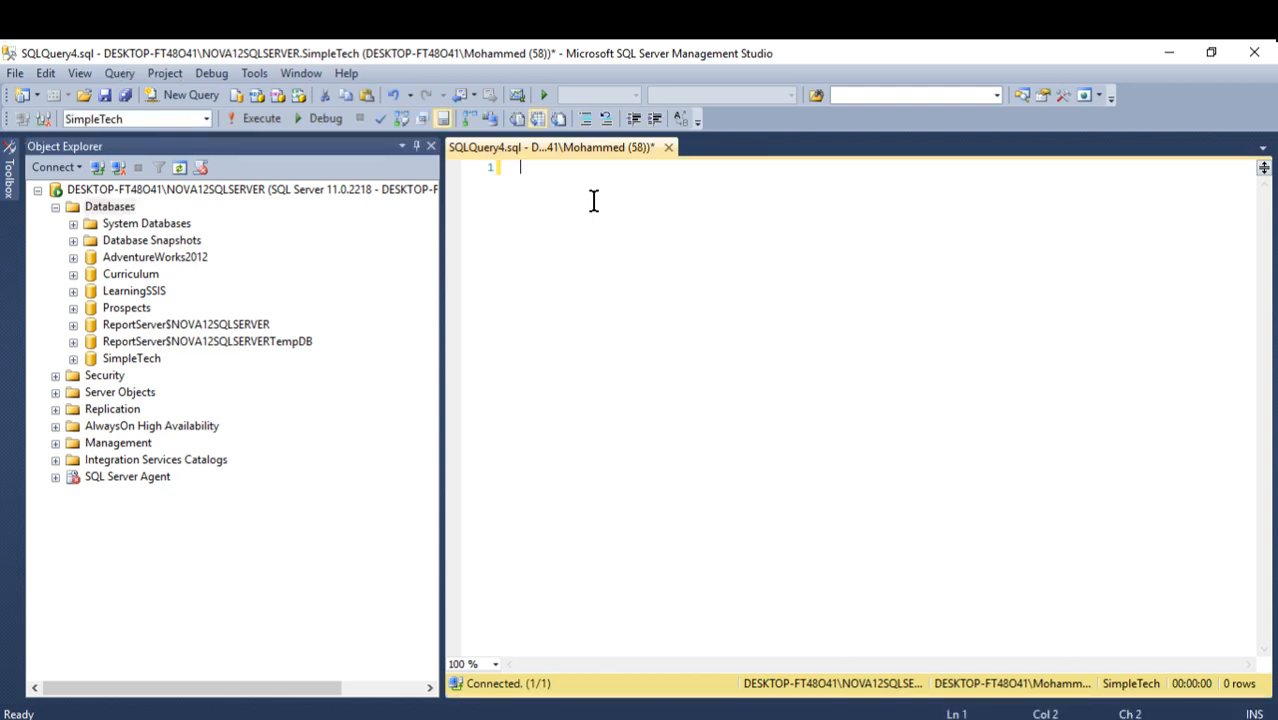
mouse_move(608, 256)
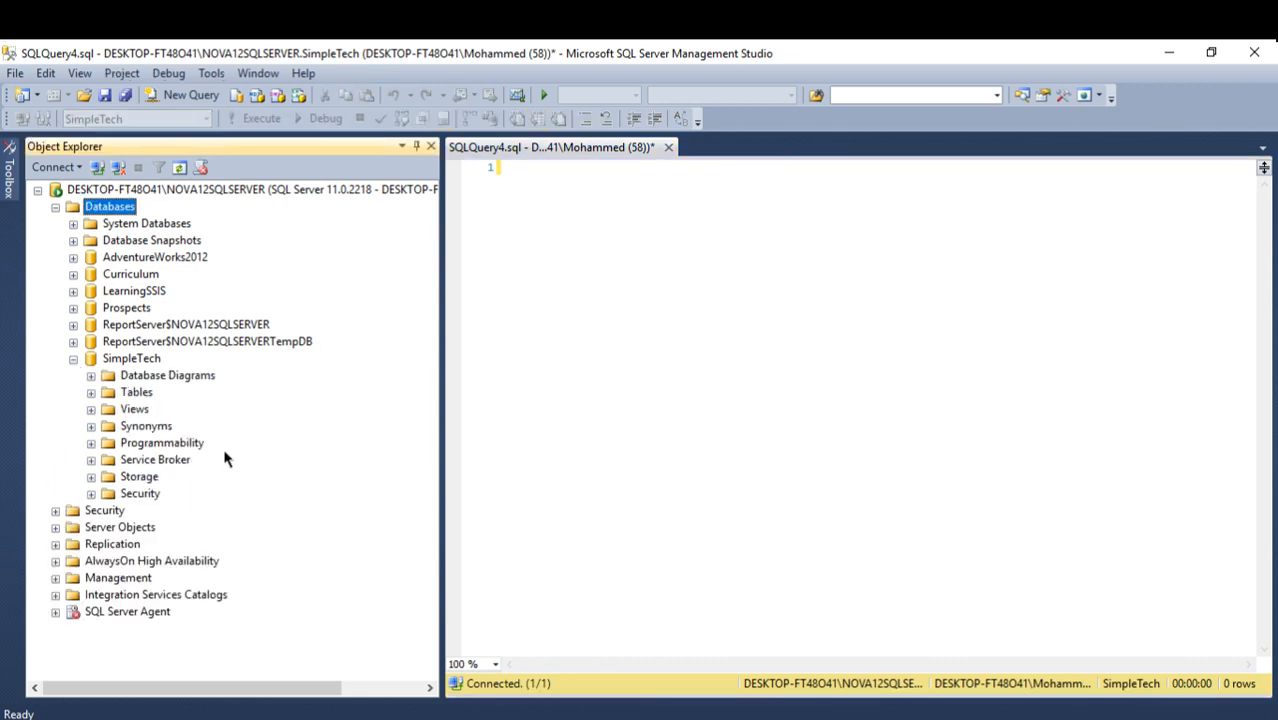
- Expand Tables and dbo.OnTime, then write SELECT * FROM [dbo].[OnTime] in the query window
left_click(92, 390)
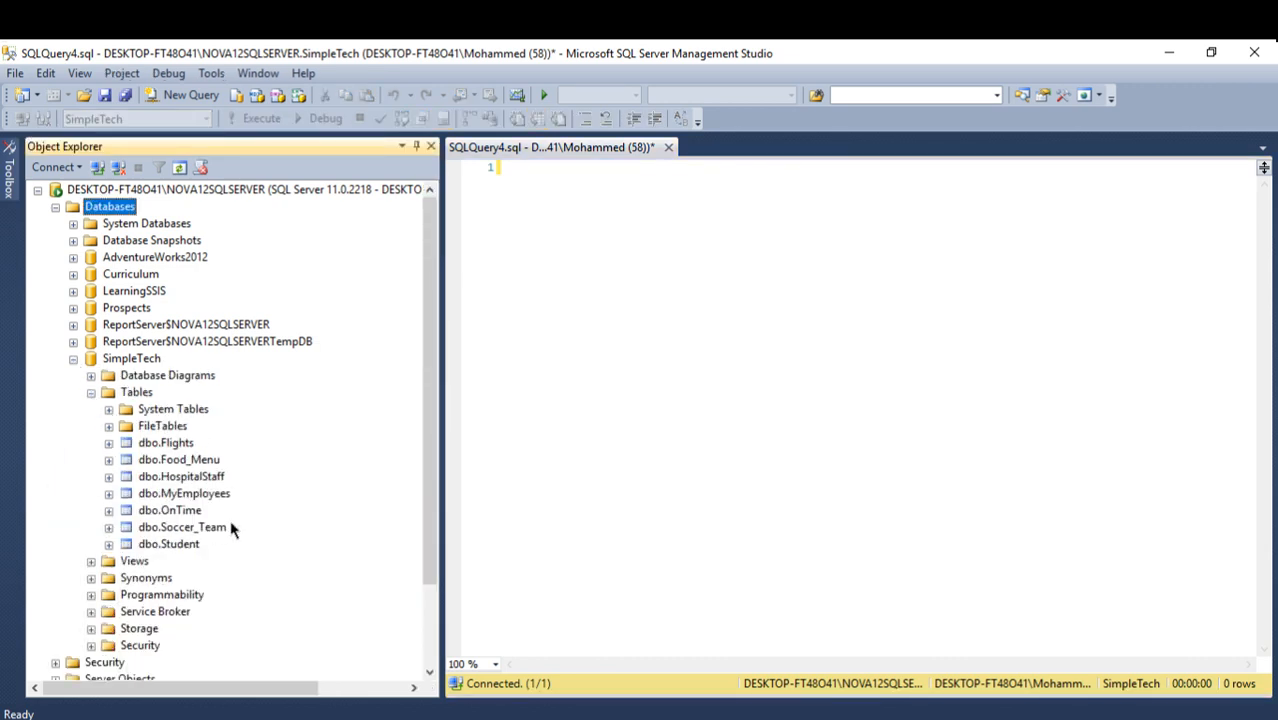
left_click(108, 510)
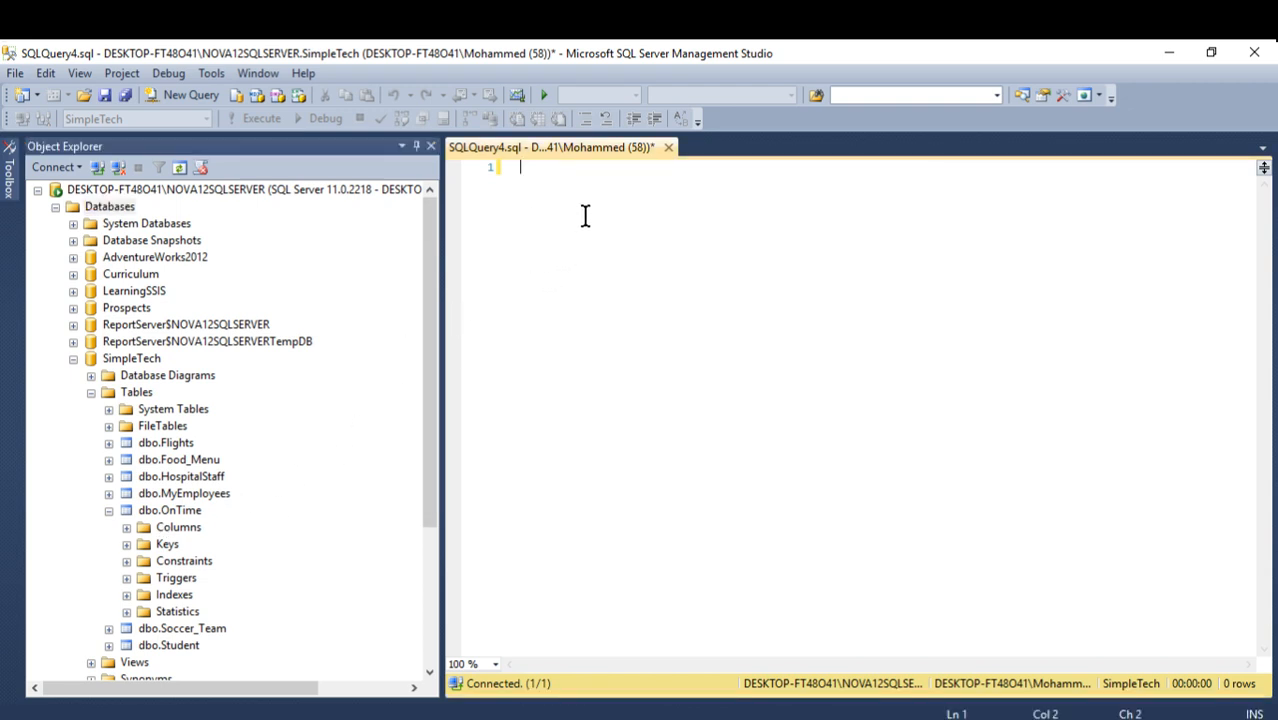
type("Select")
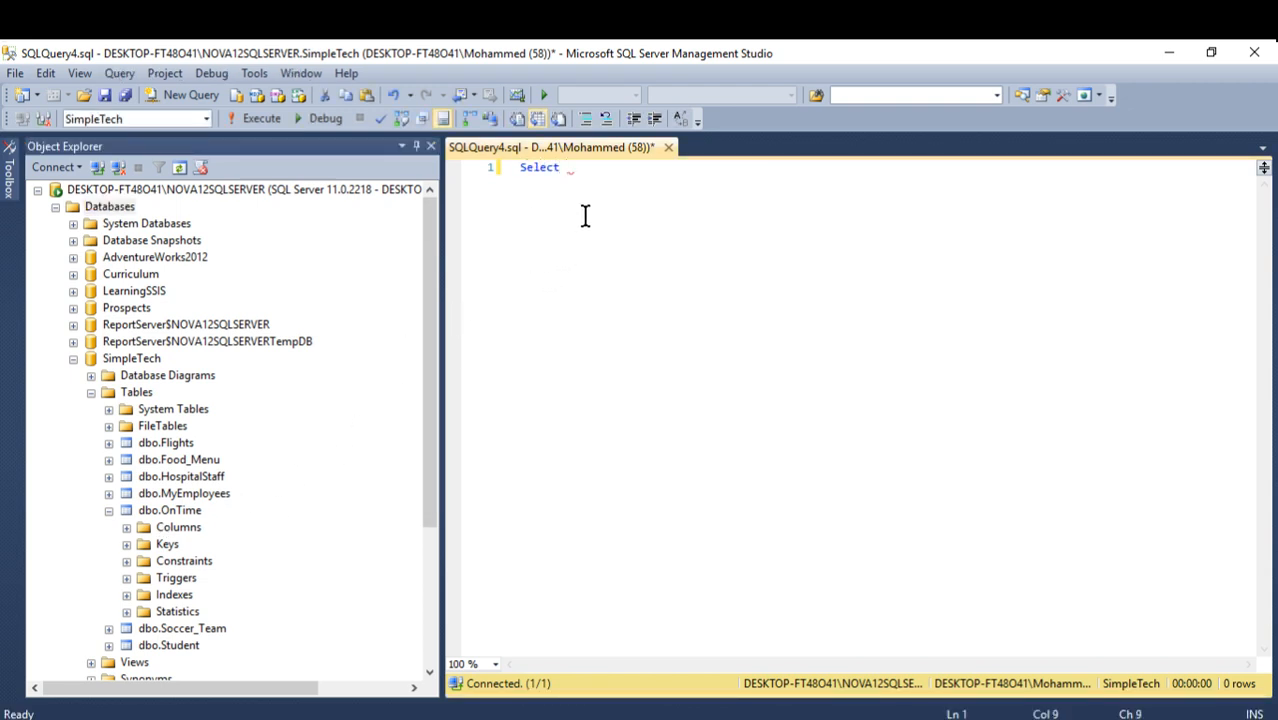
type("*")
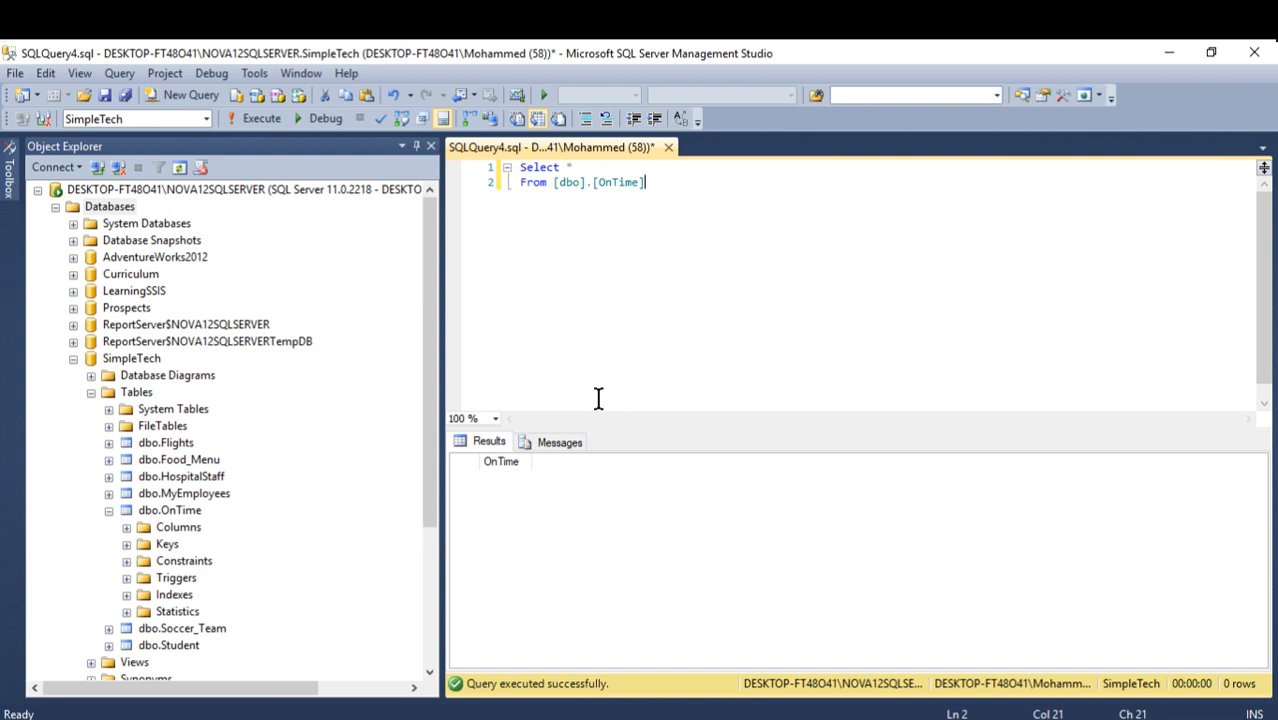
mouse_move(680, 188)
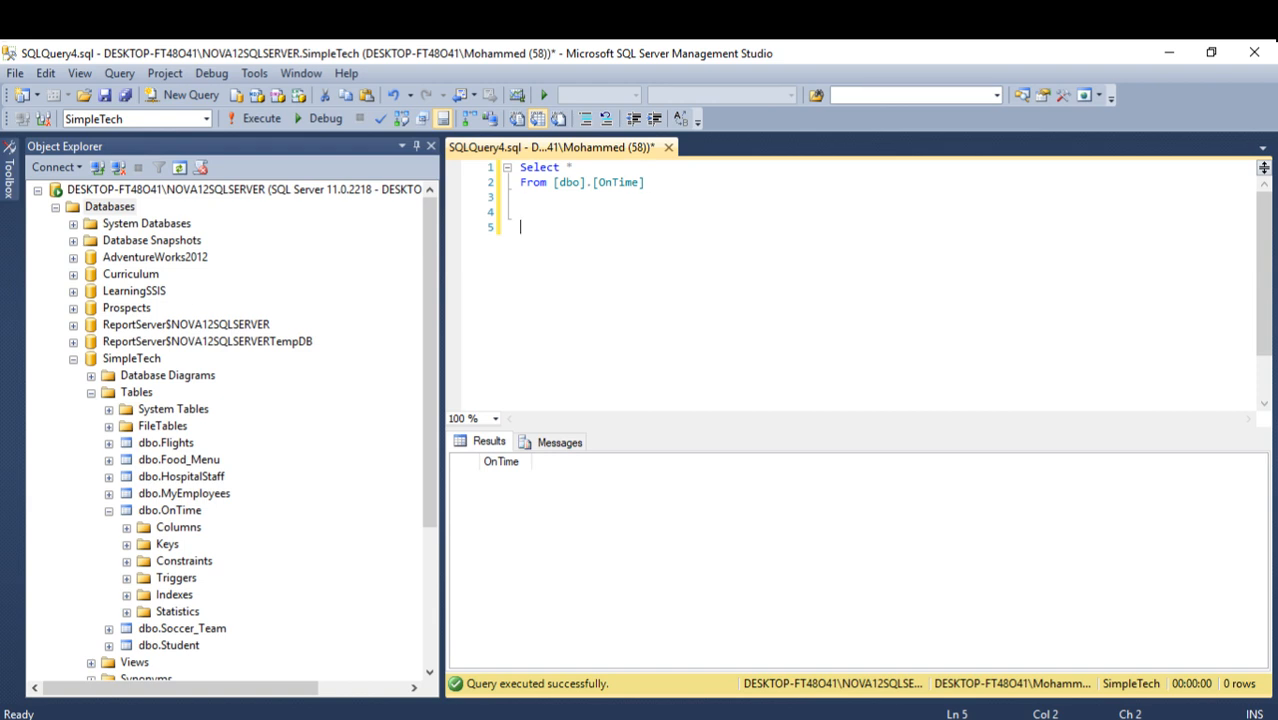
mouse_move(596, 248)
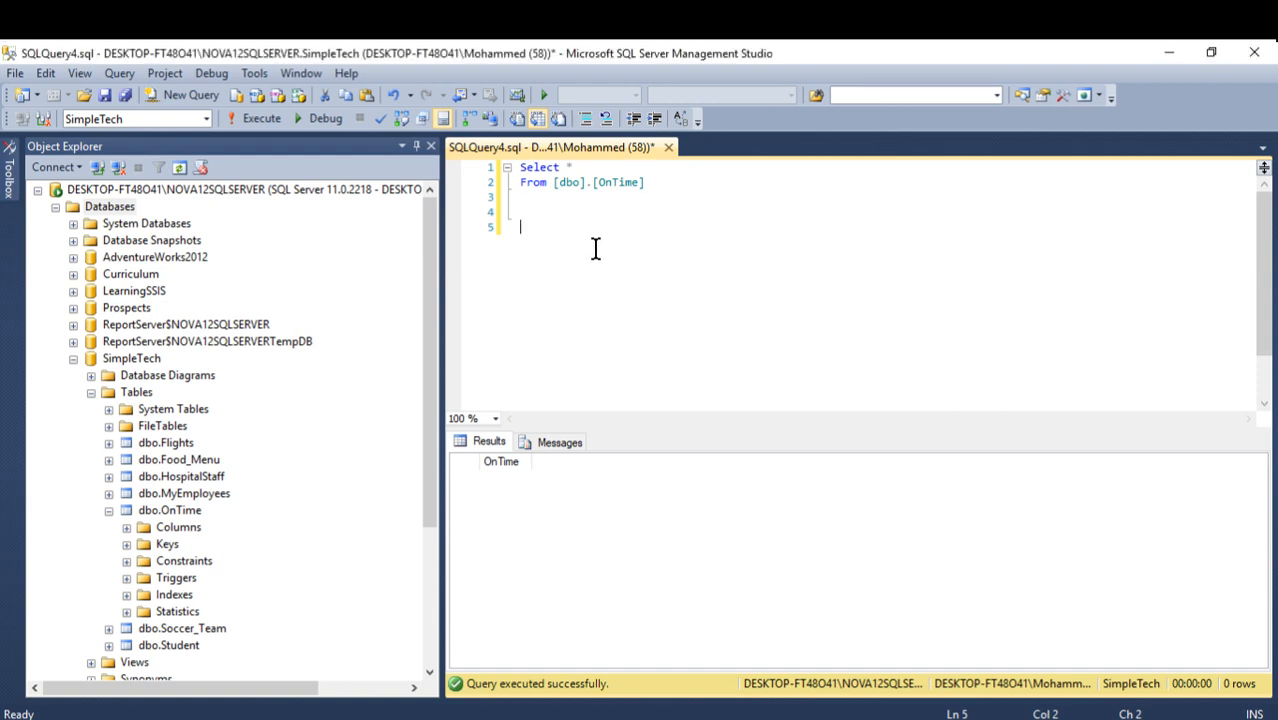
type("Dec")
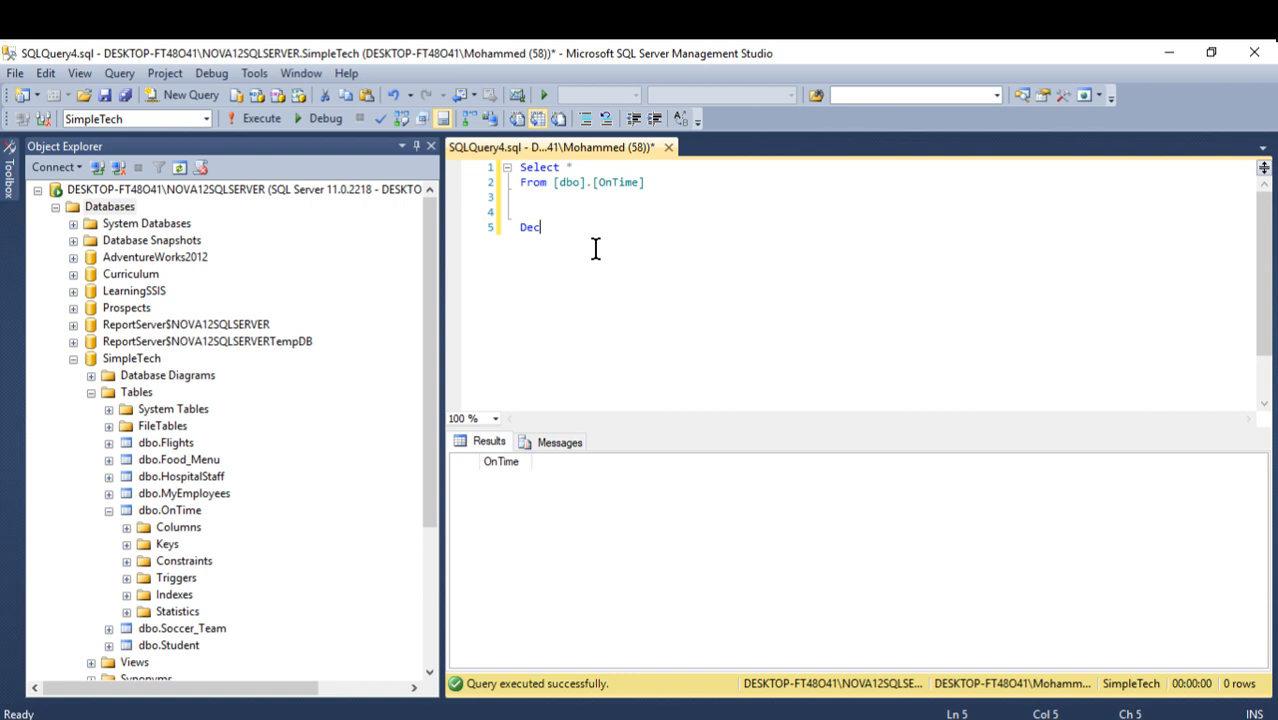
type("lare")
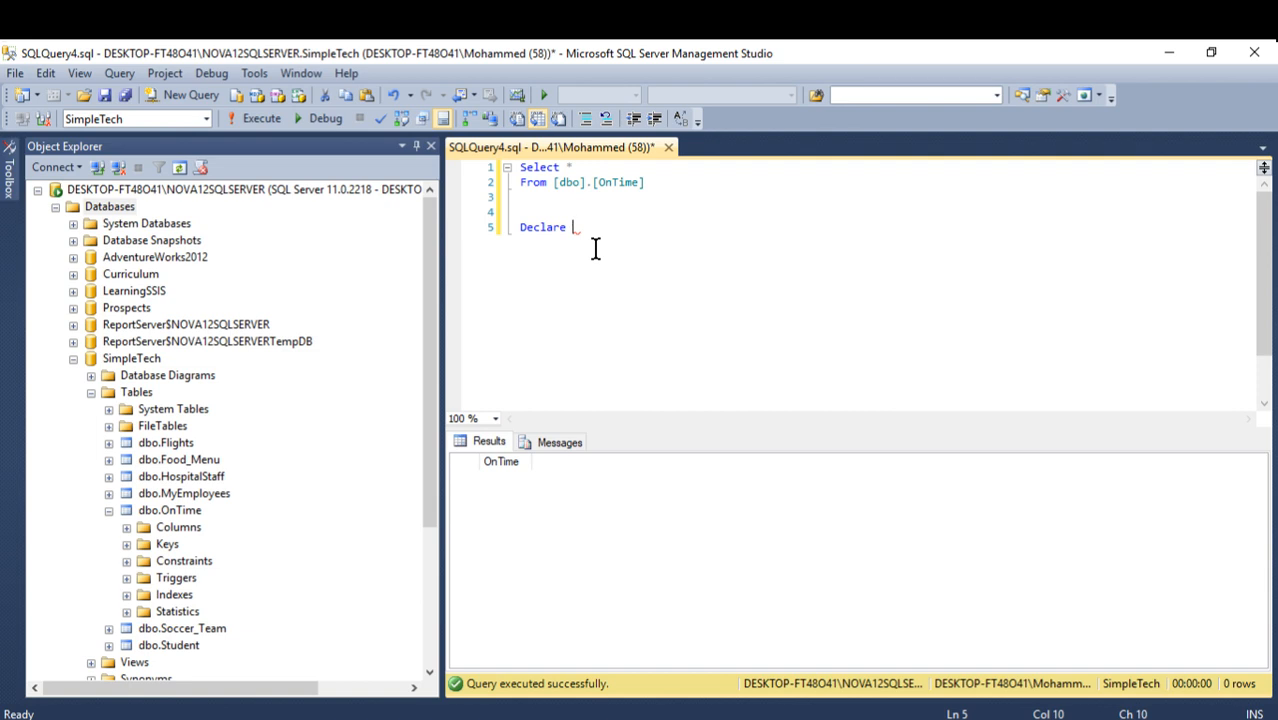
type("@")
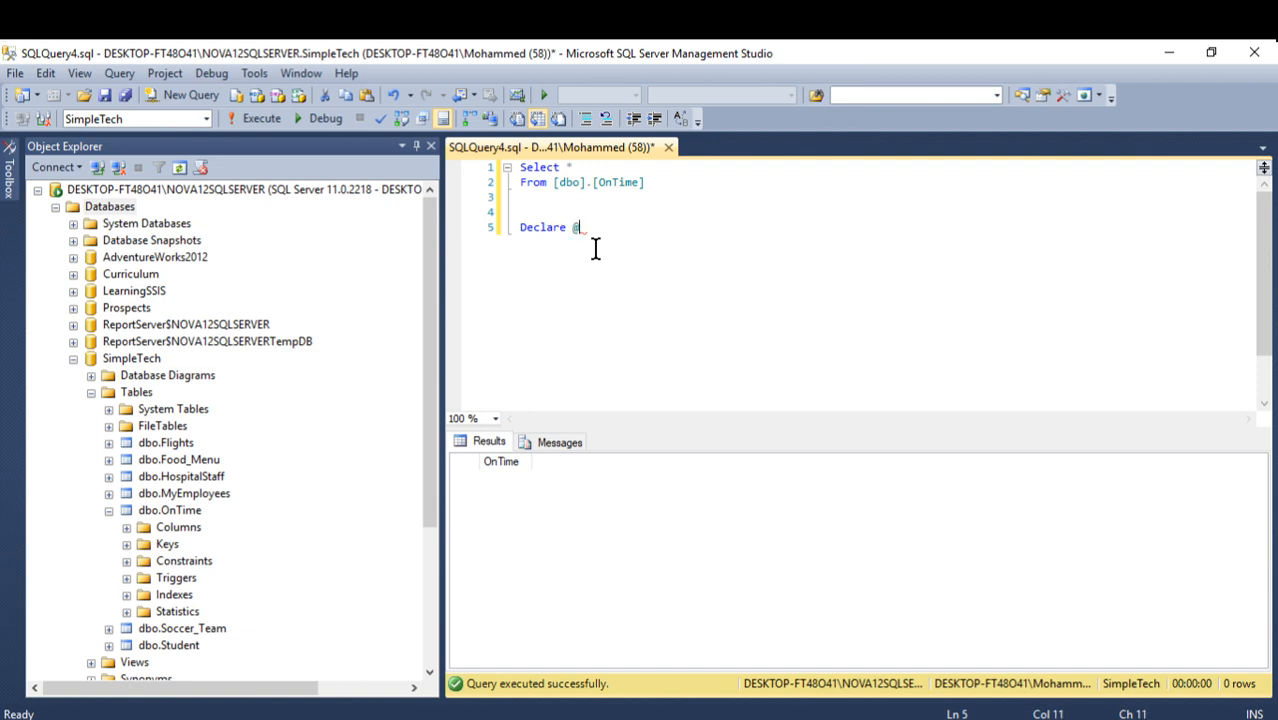
type("No")
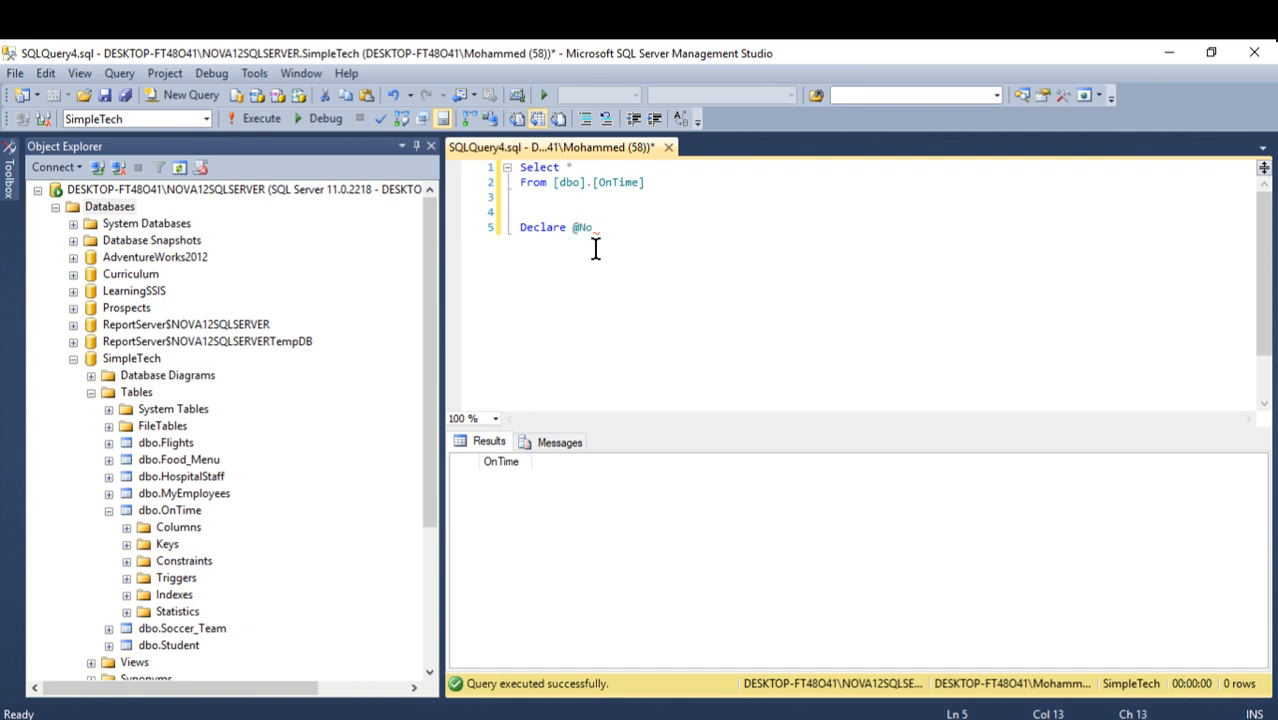
type("Int")
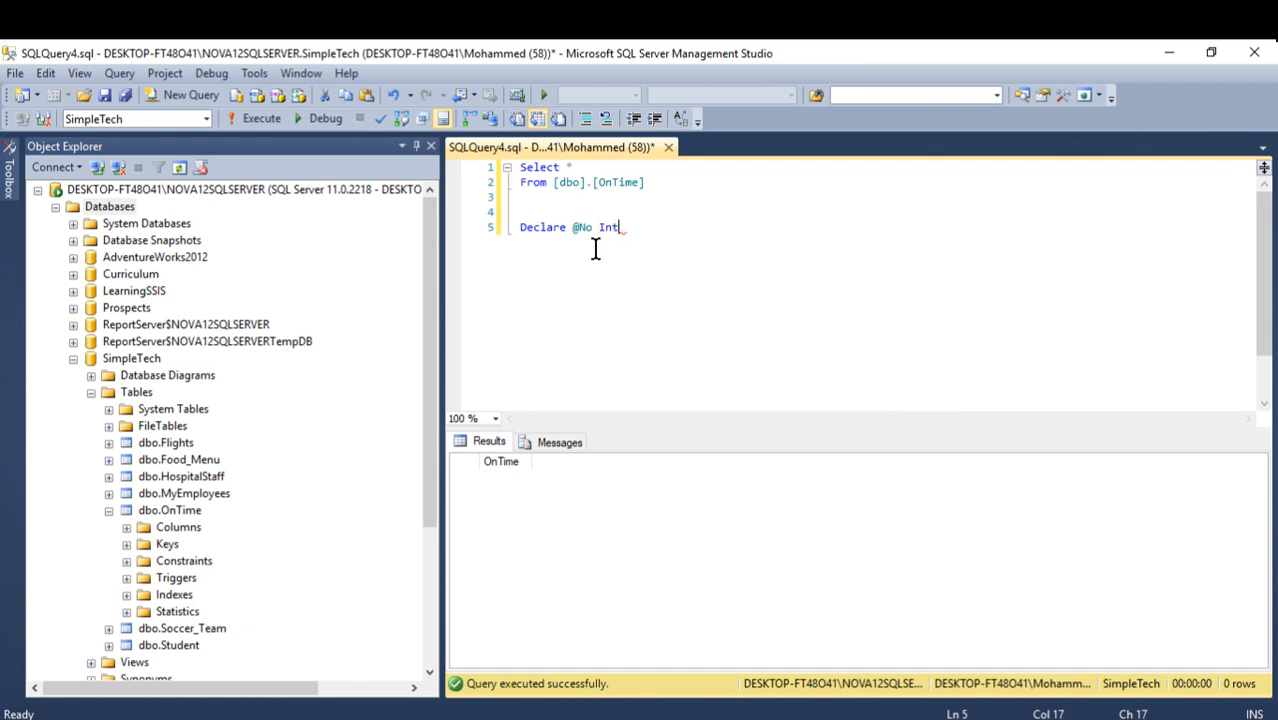
type("Set")
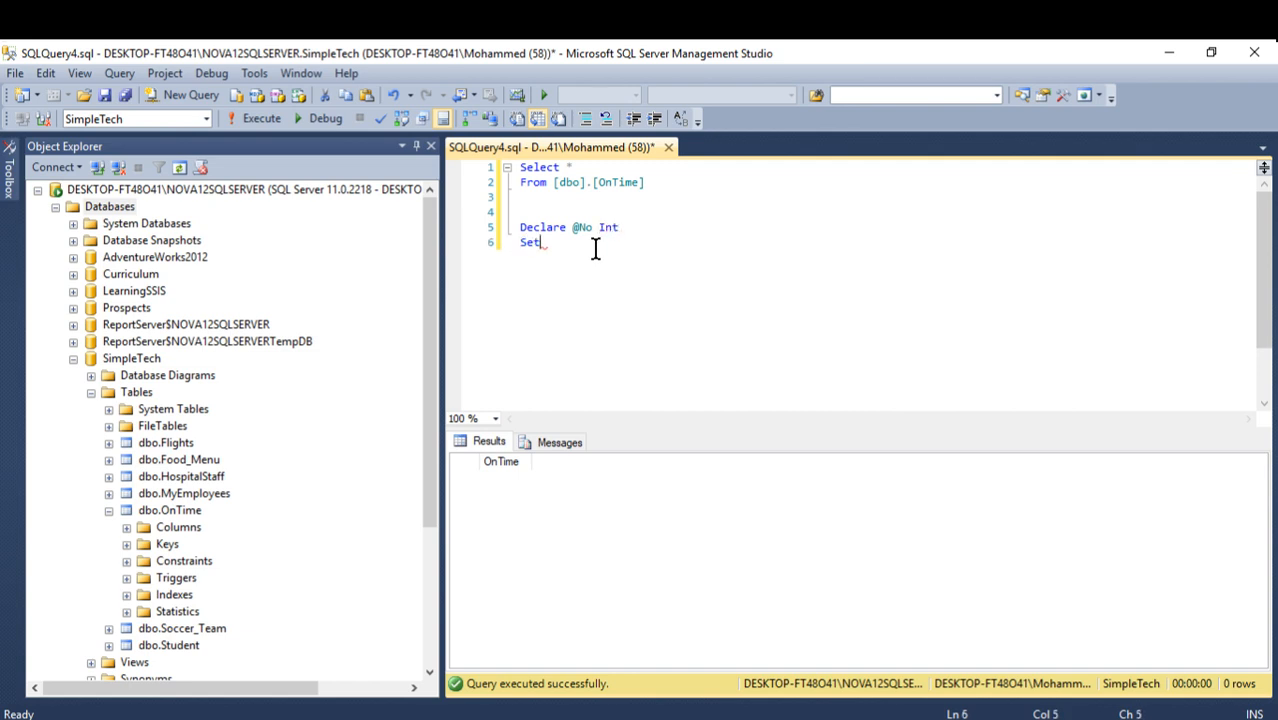
type("@No")
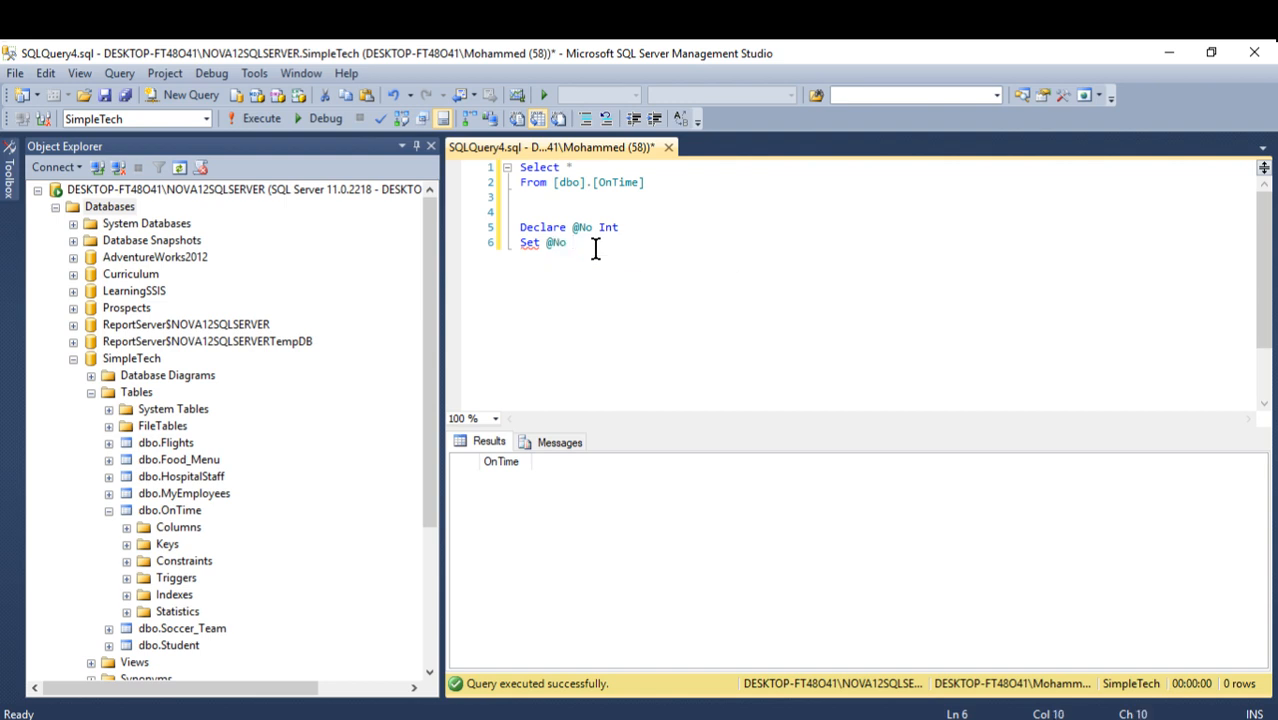
type("= 1")
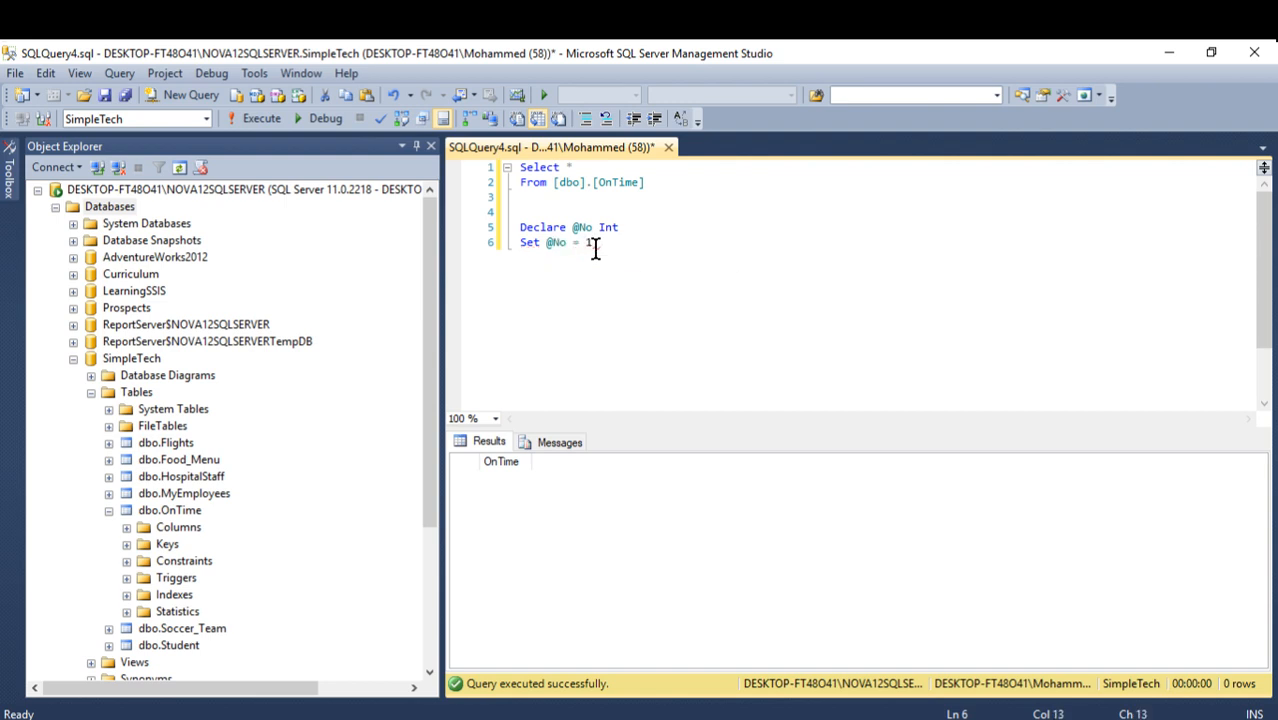
key("Enter")
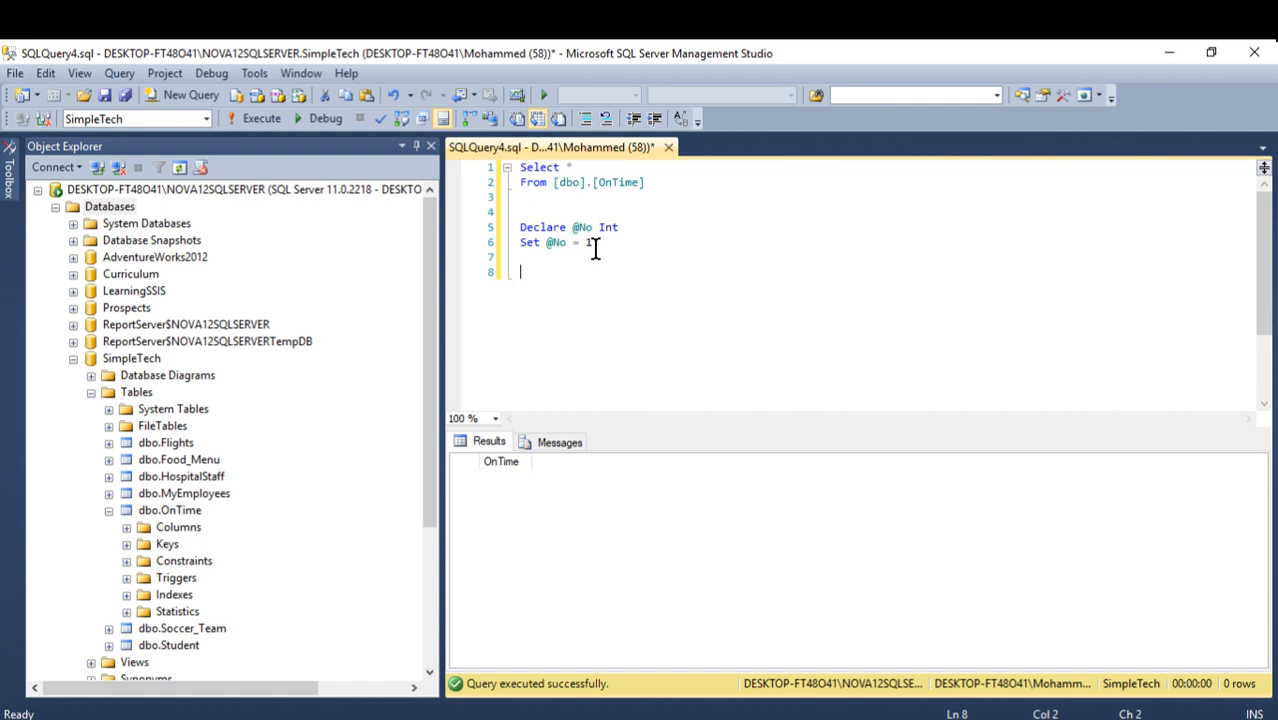
type("While")
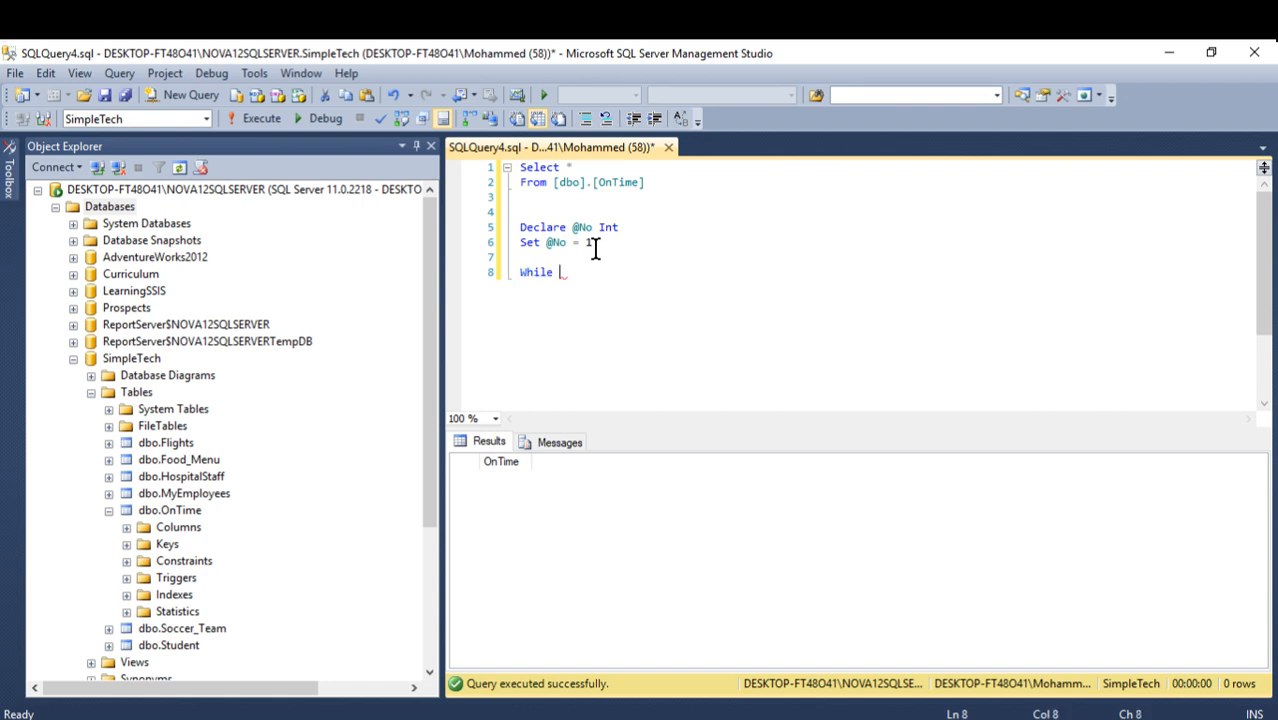
type("@No")
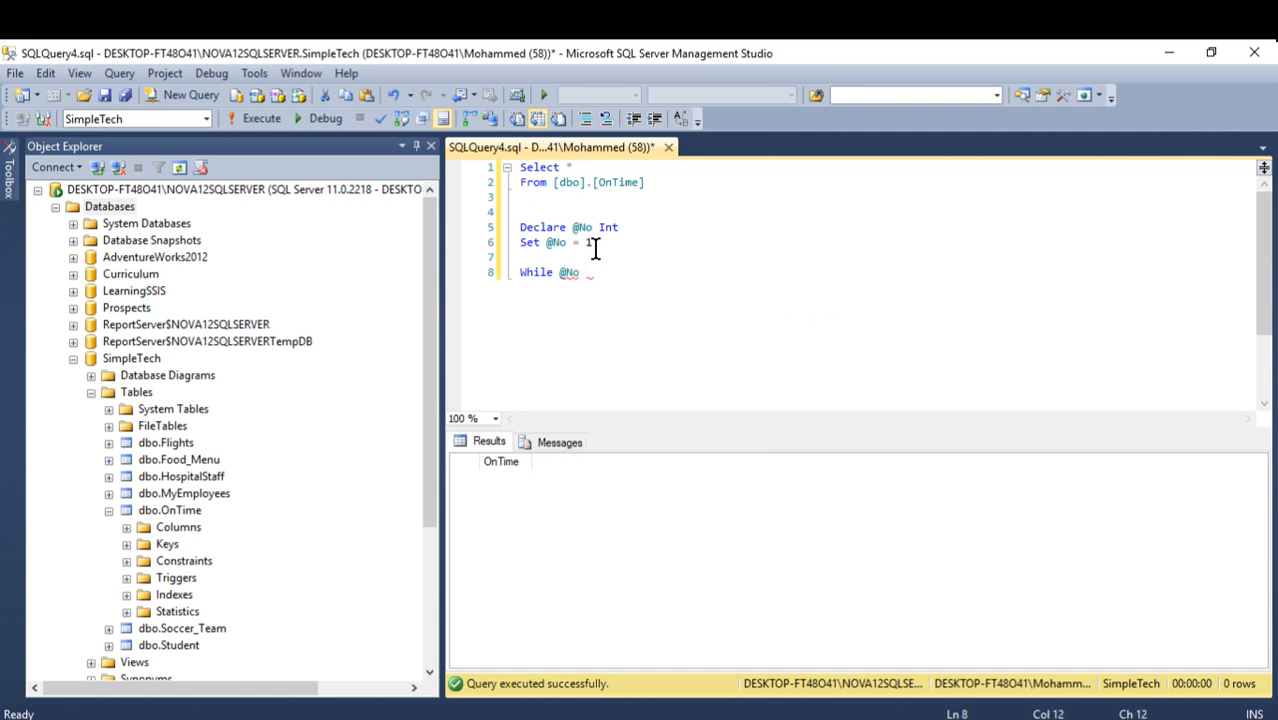
type("<")
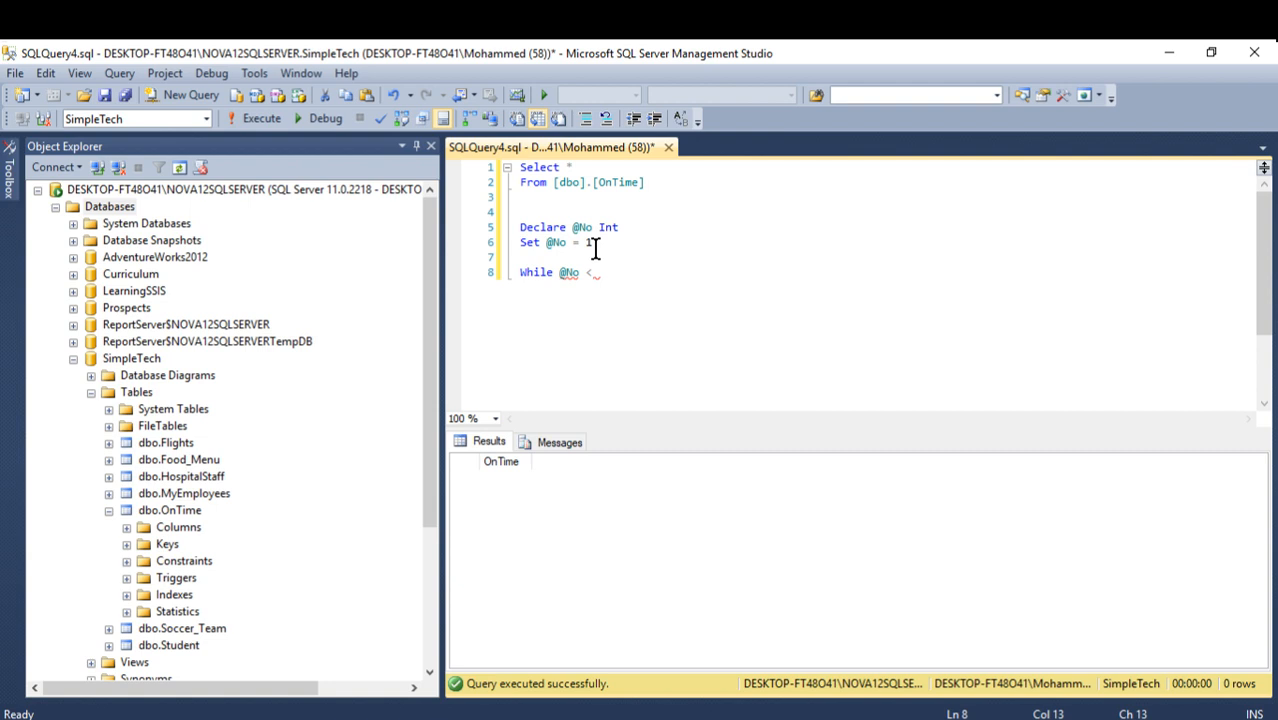
type("=")
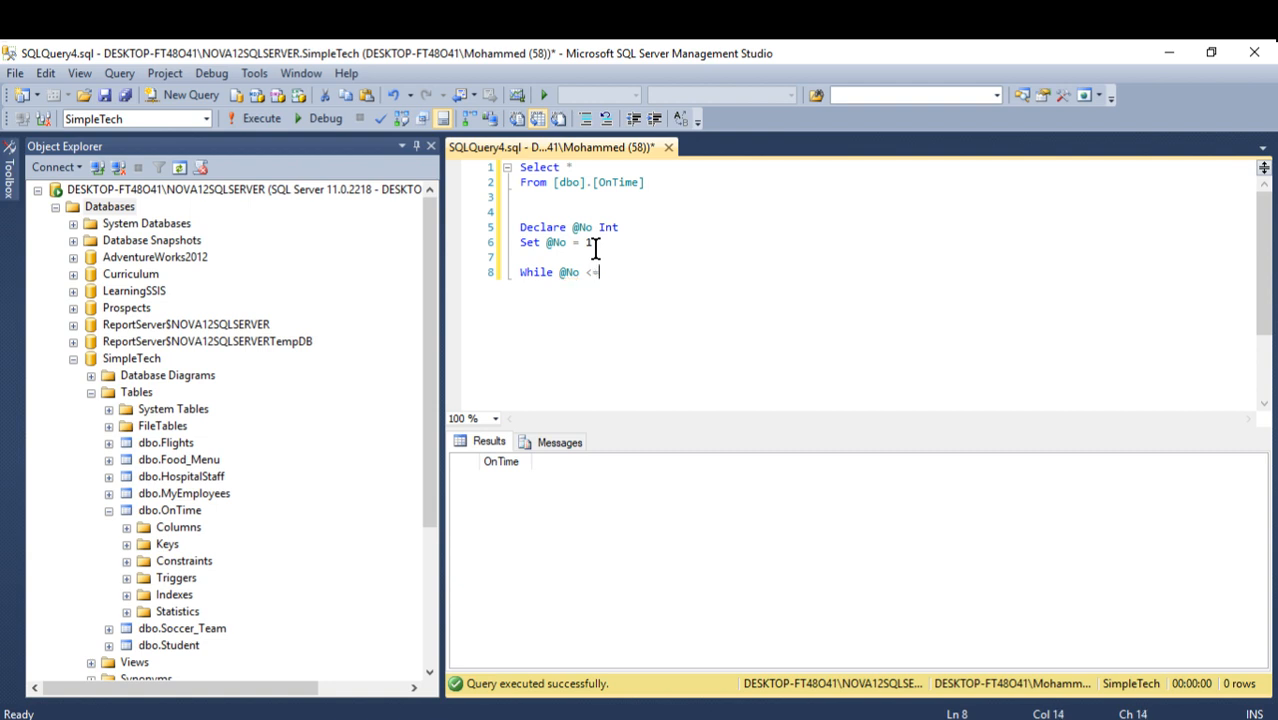
type("10")
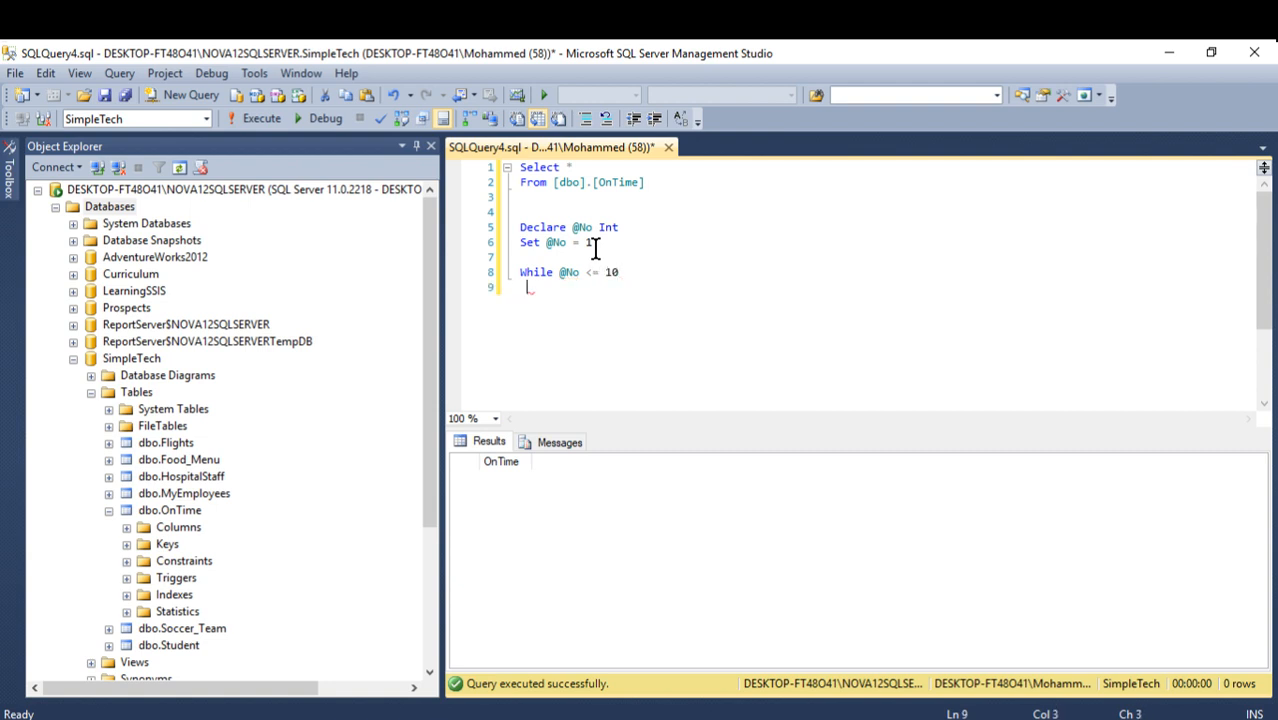
- Add an empty Begin…End block under the While line and place the cursor inside it
type("B")
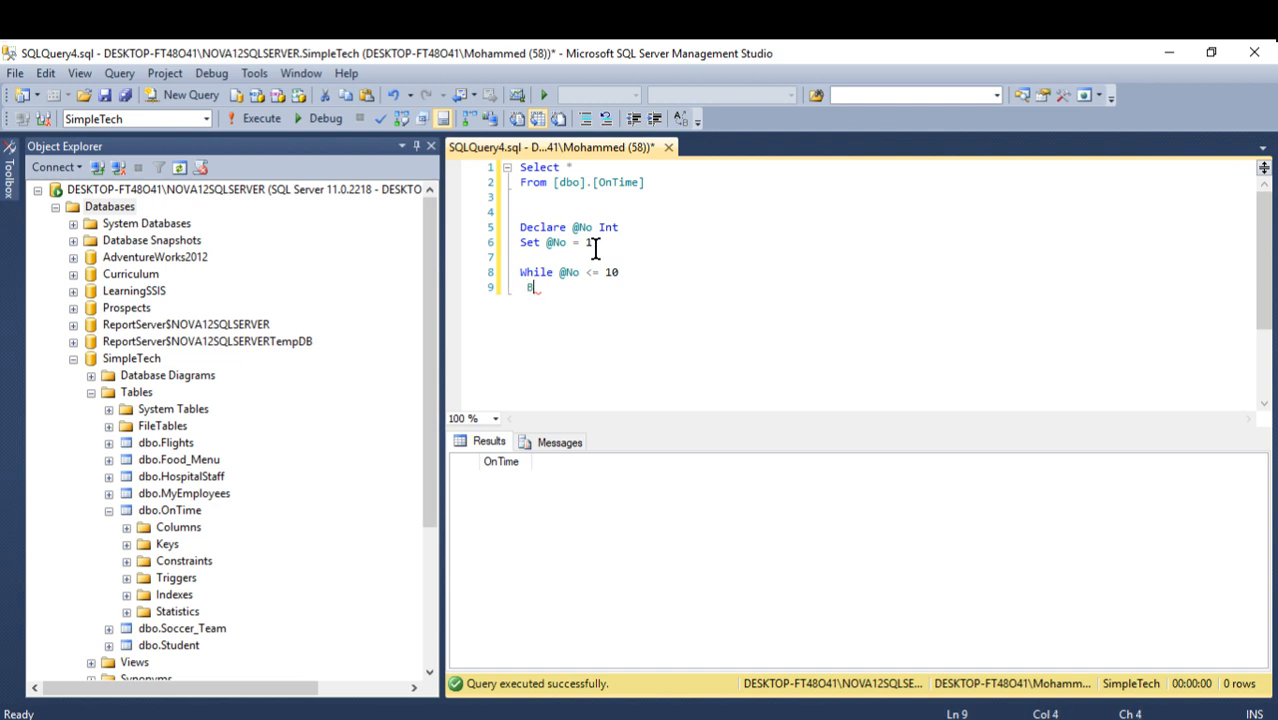
type("egin")
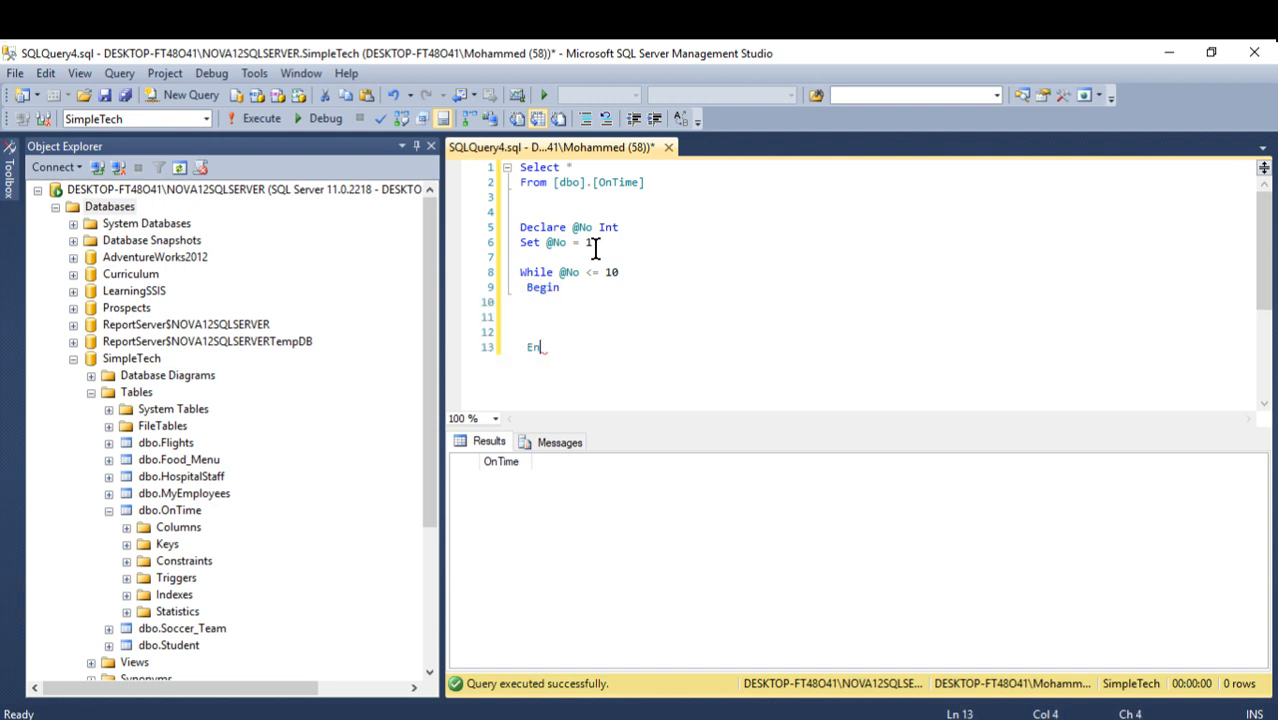
type("d")
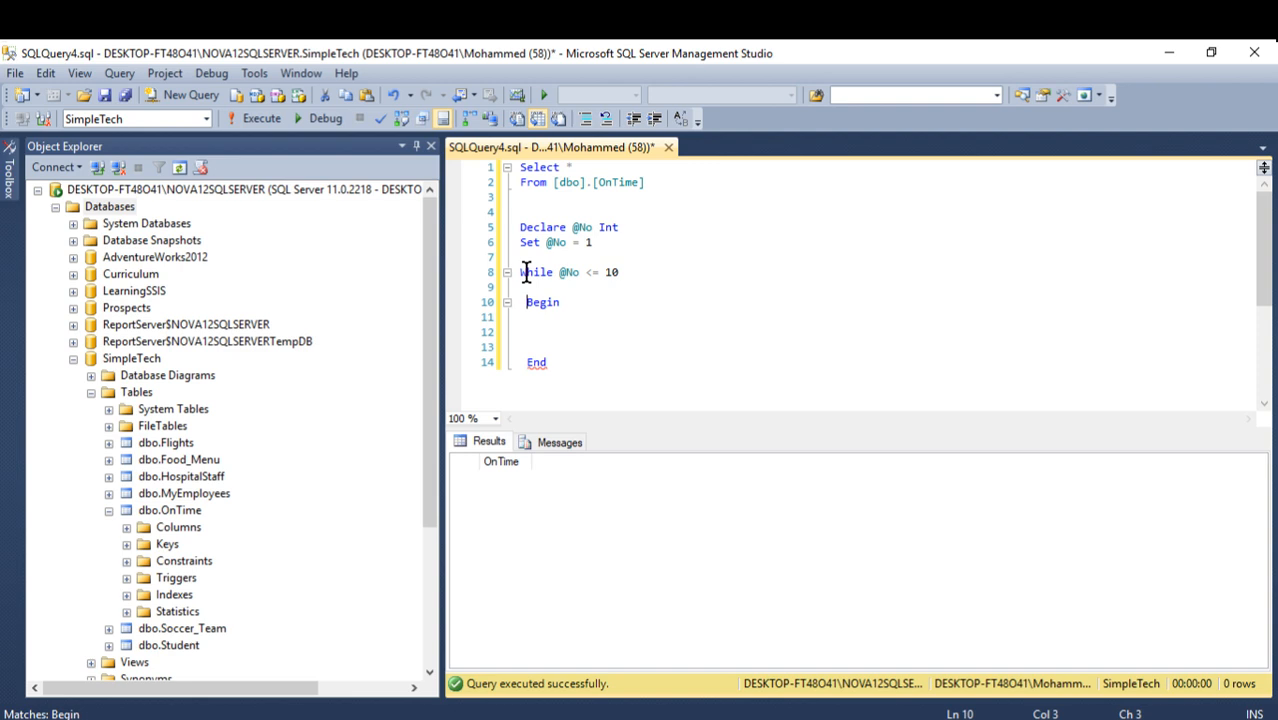
left_click_drag(520, 272, 548, 362)
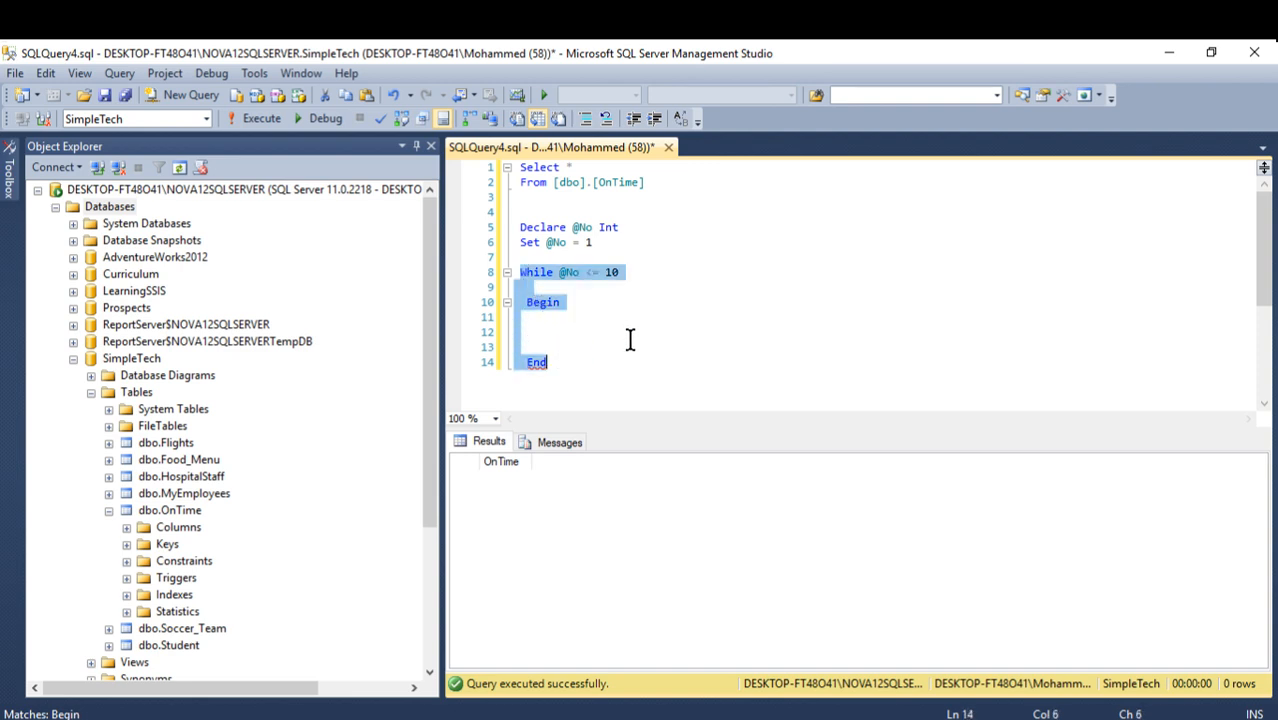
mouse_move(564, 330)
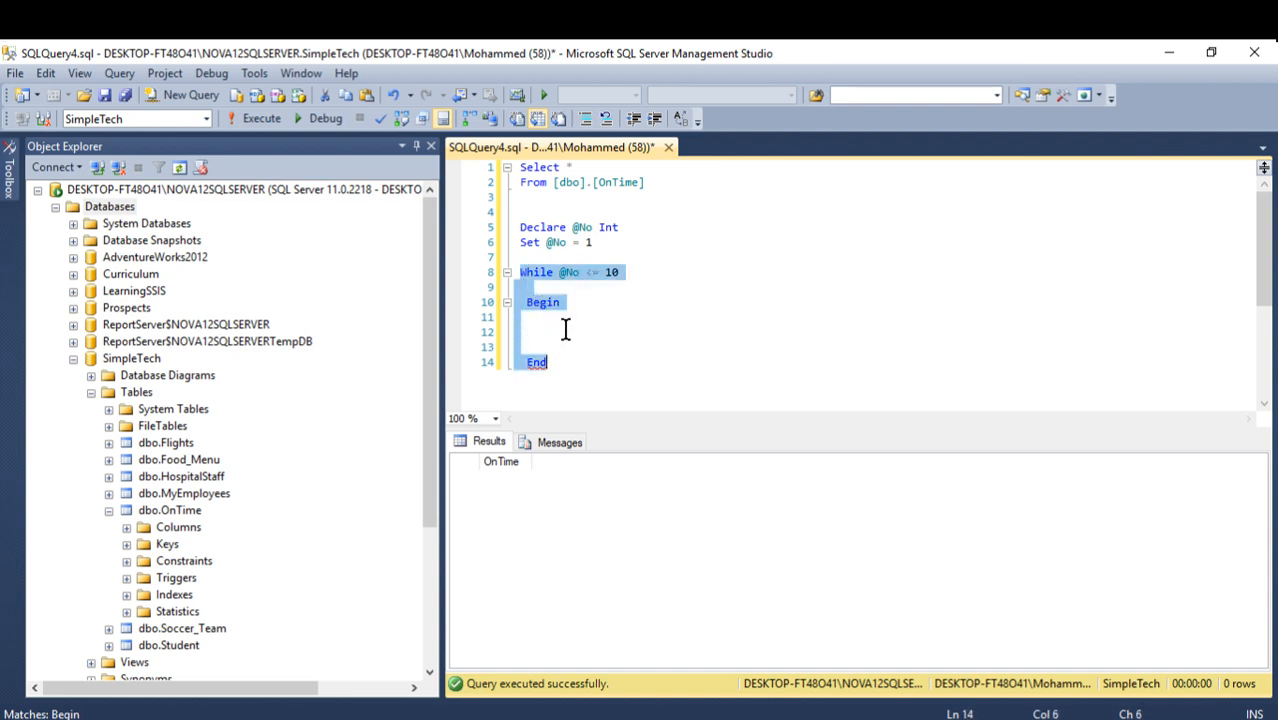
left_click(568, 332)
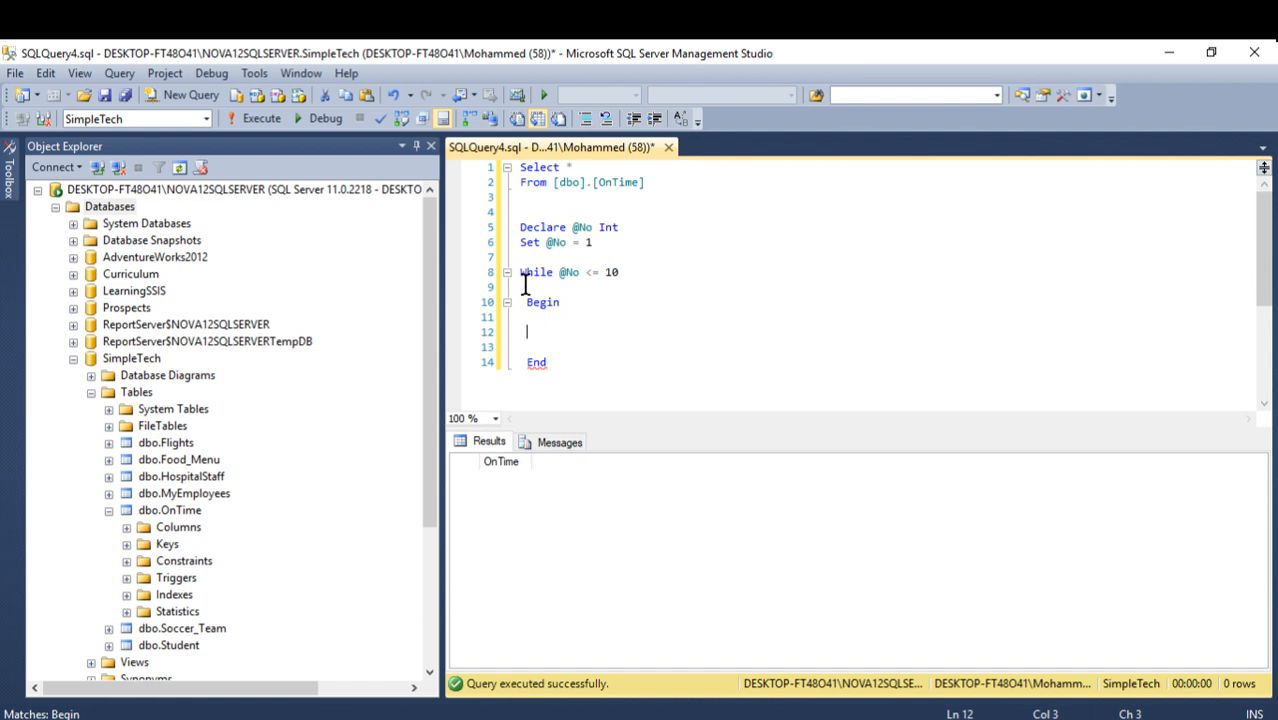
mouse_move(570, 272)
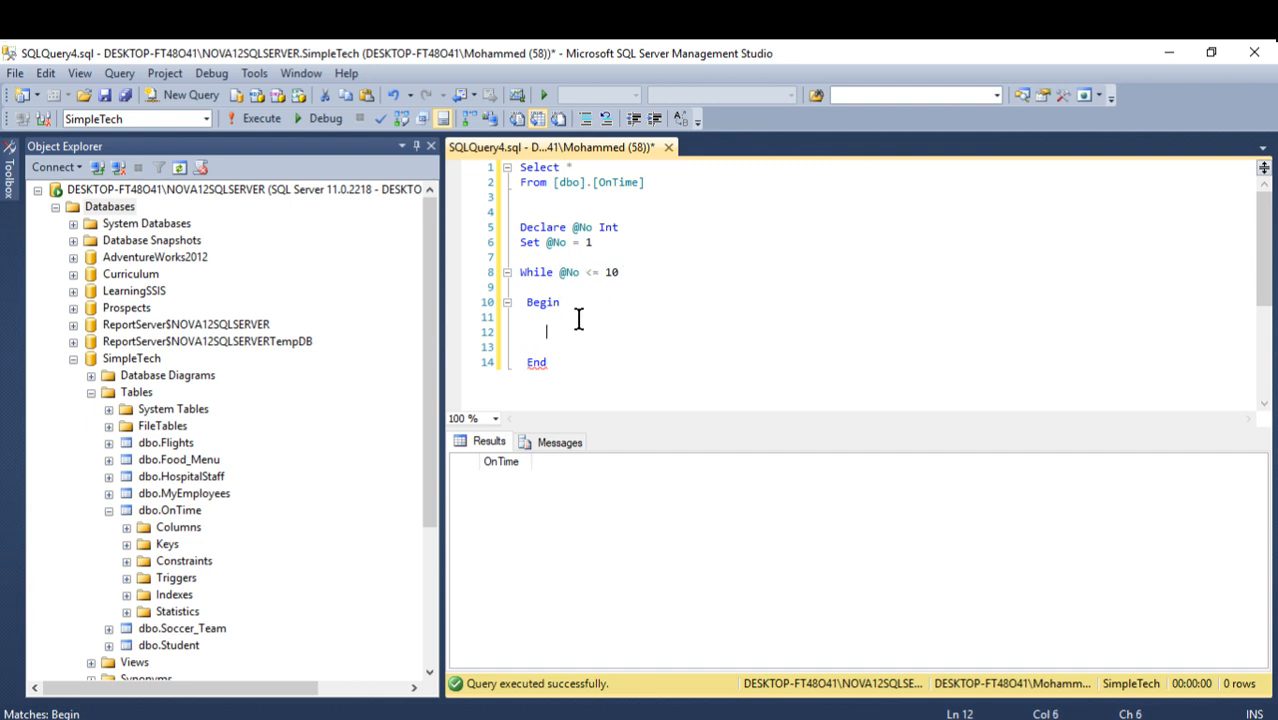
- Write 'Insert Into OnTime (OnTime) Values' inside the Begin…End block
type("Insert")
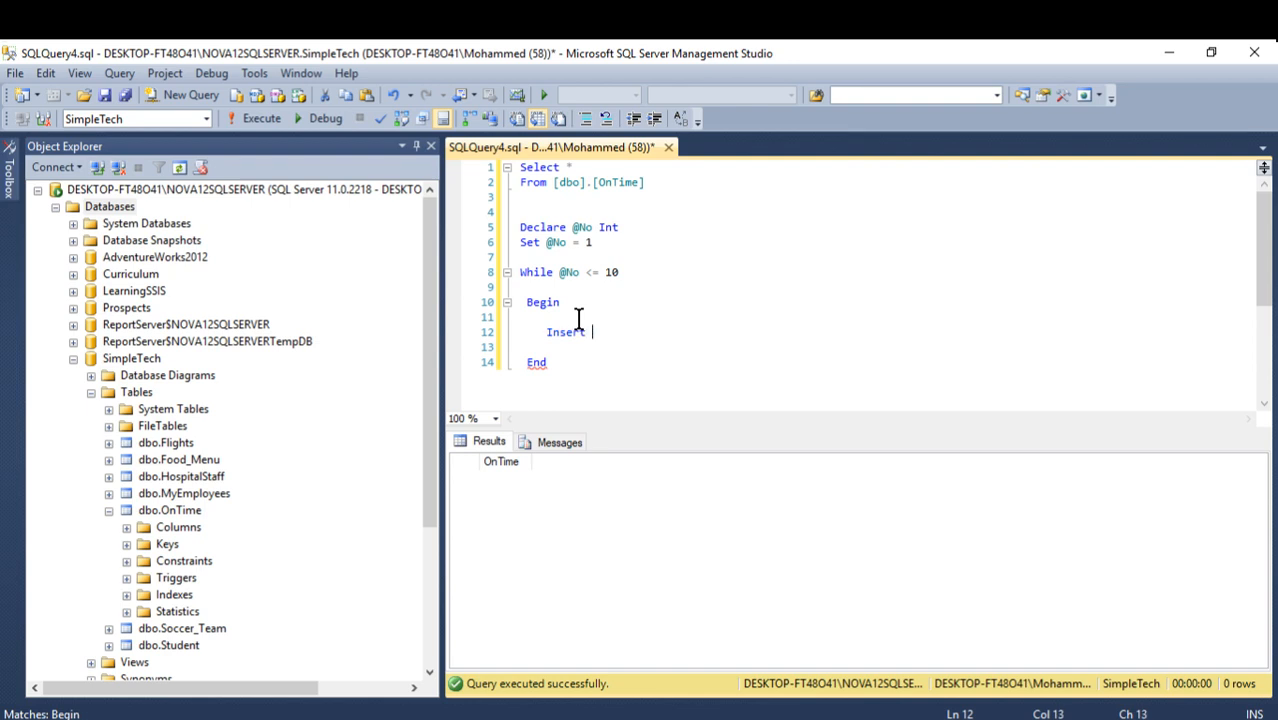
type("Into")
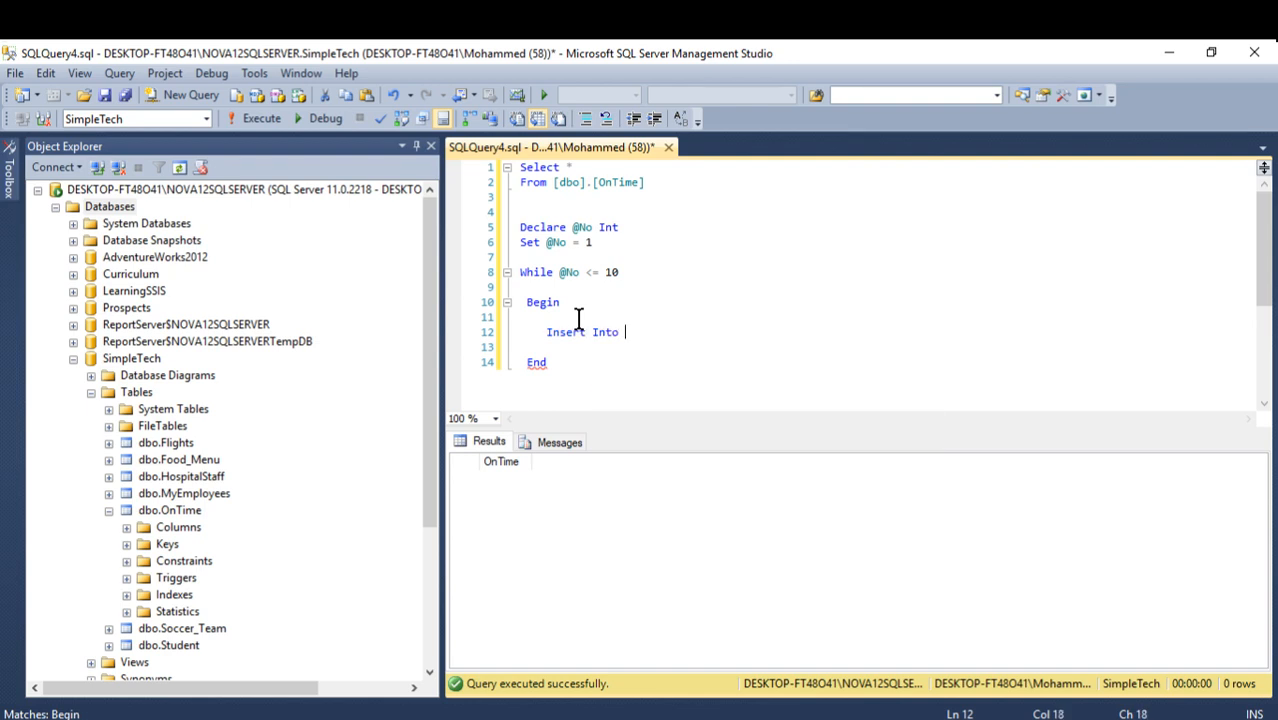
type("(")
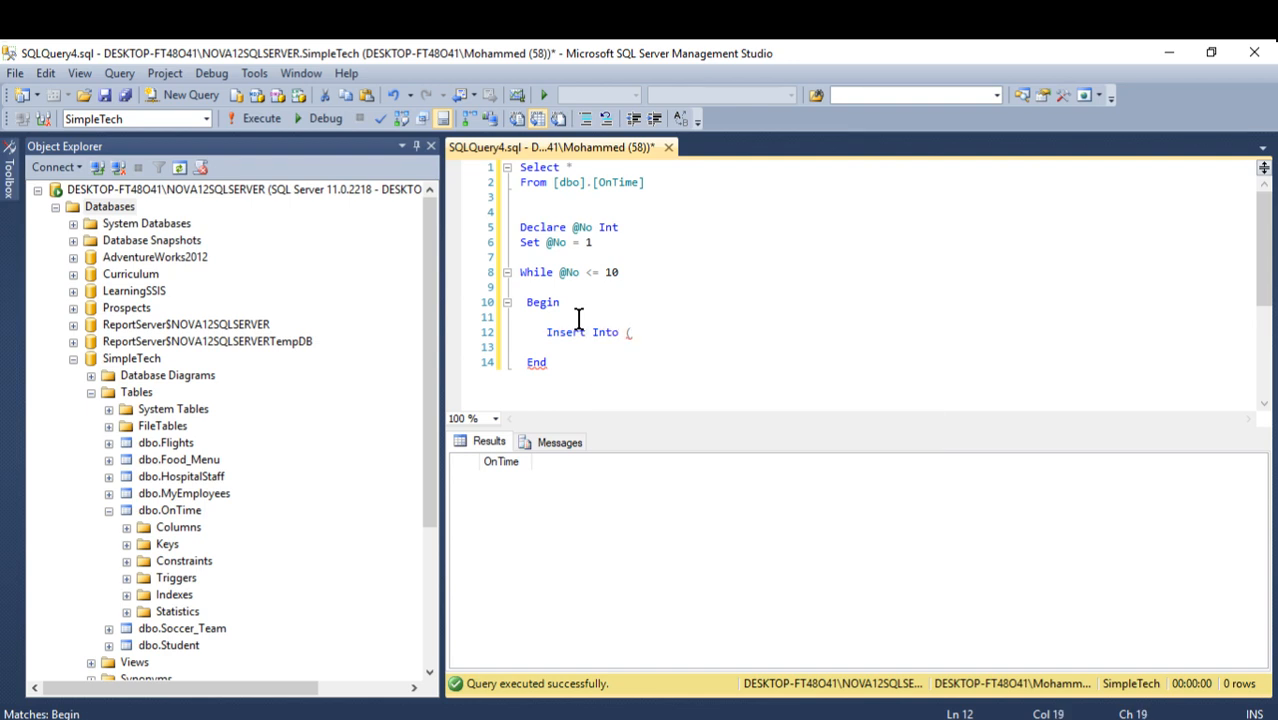
type("OnTime")
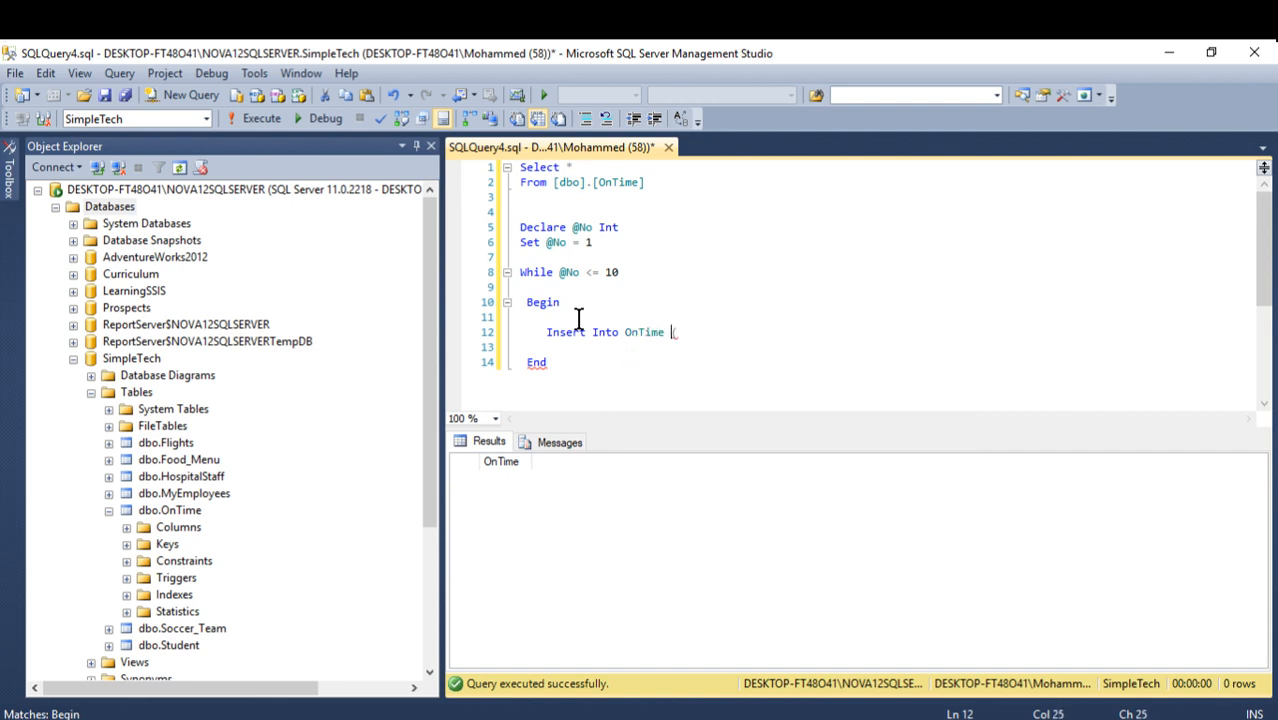
type("(")
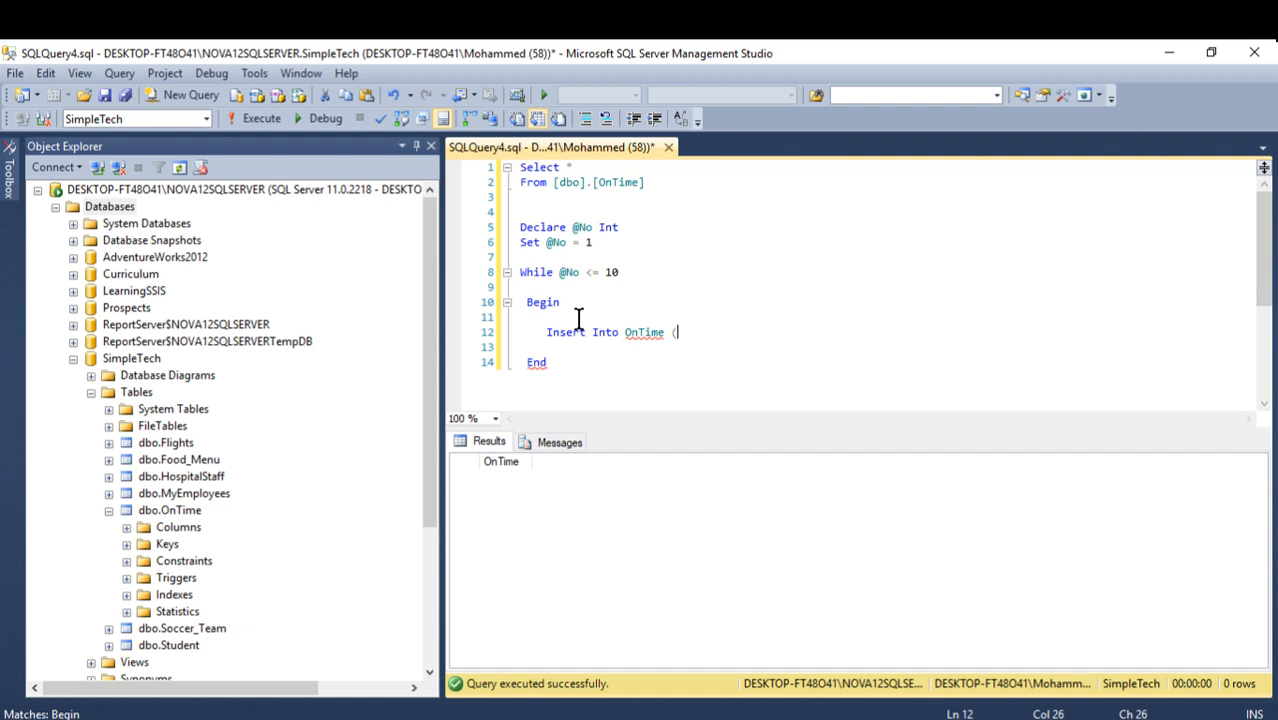
type("O")
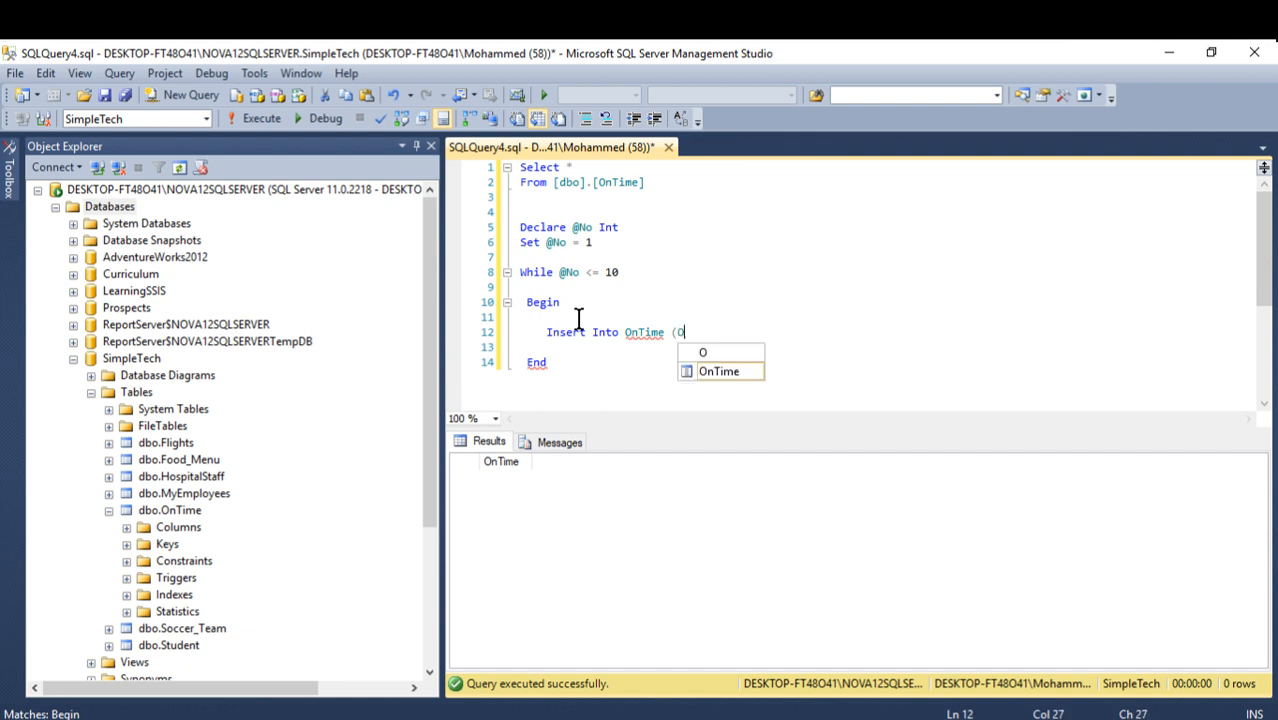
type("ntime")
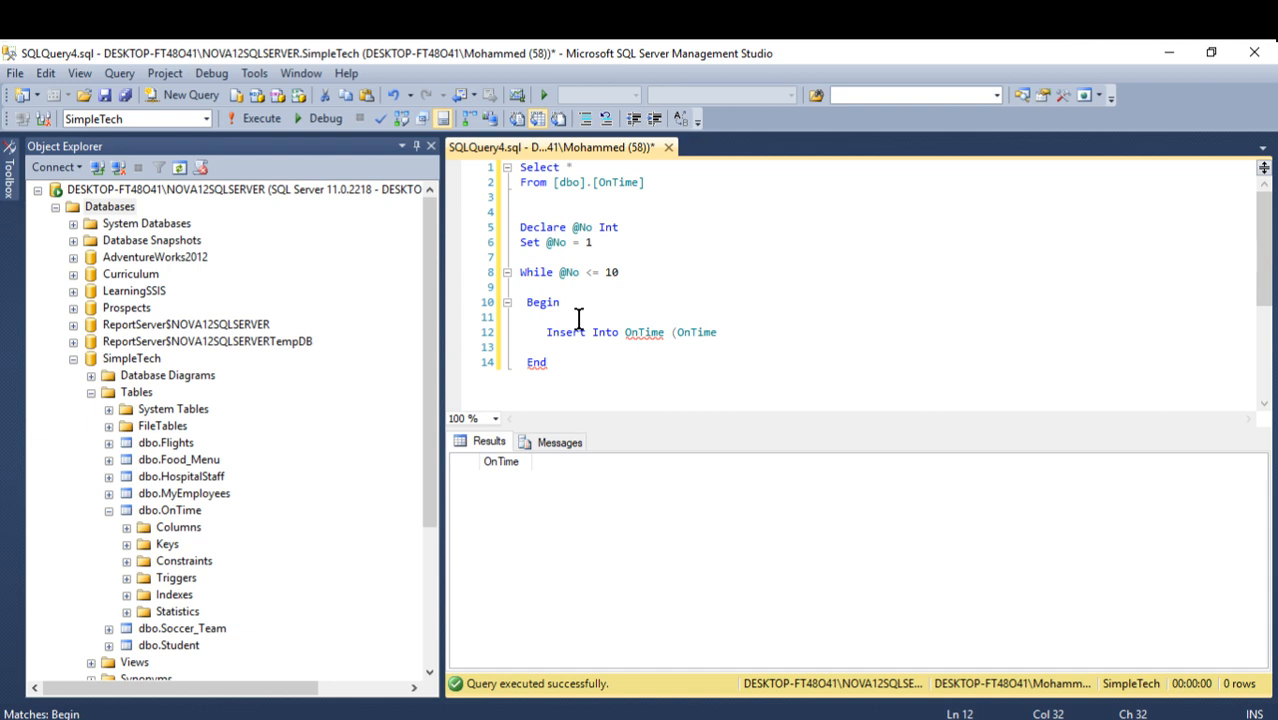
type("C")
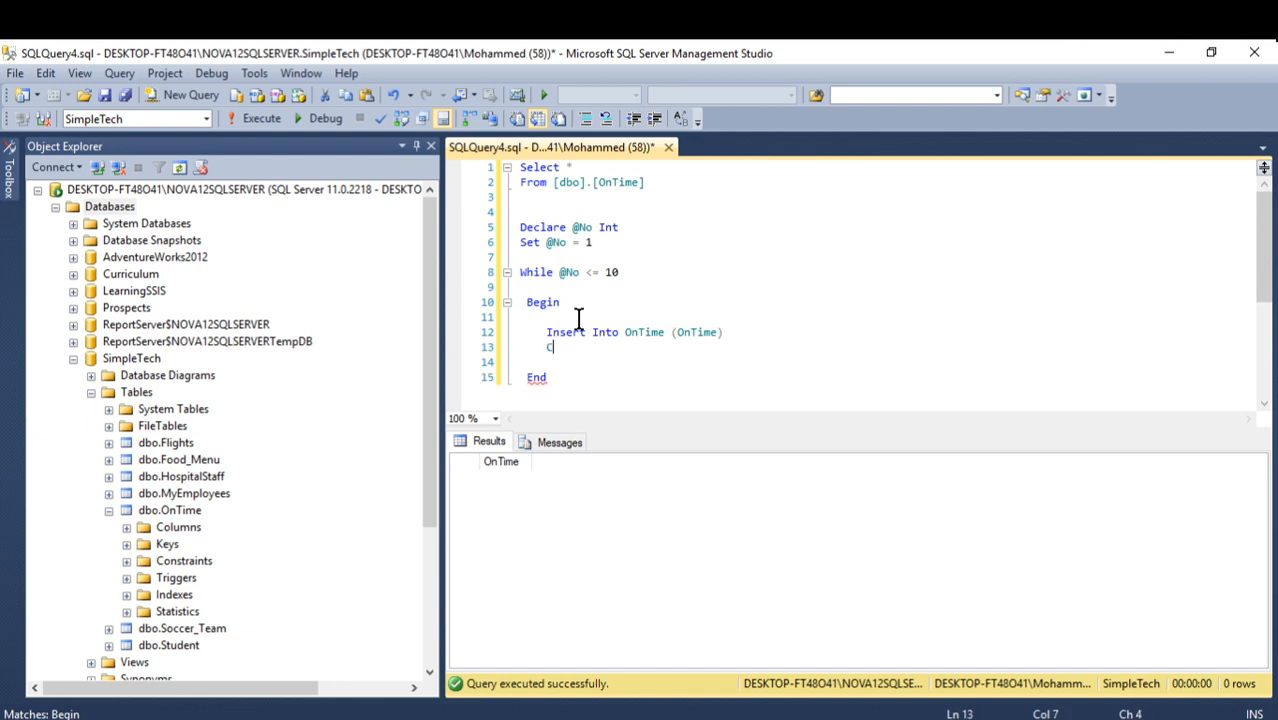
type("Values")
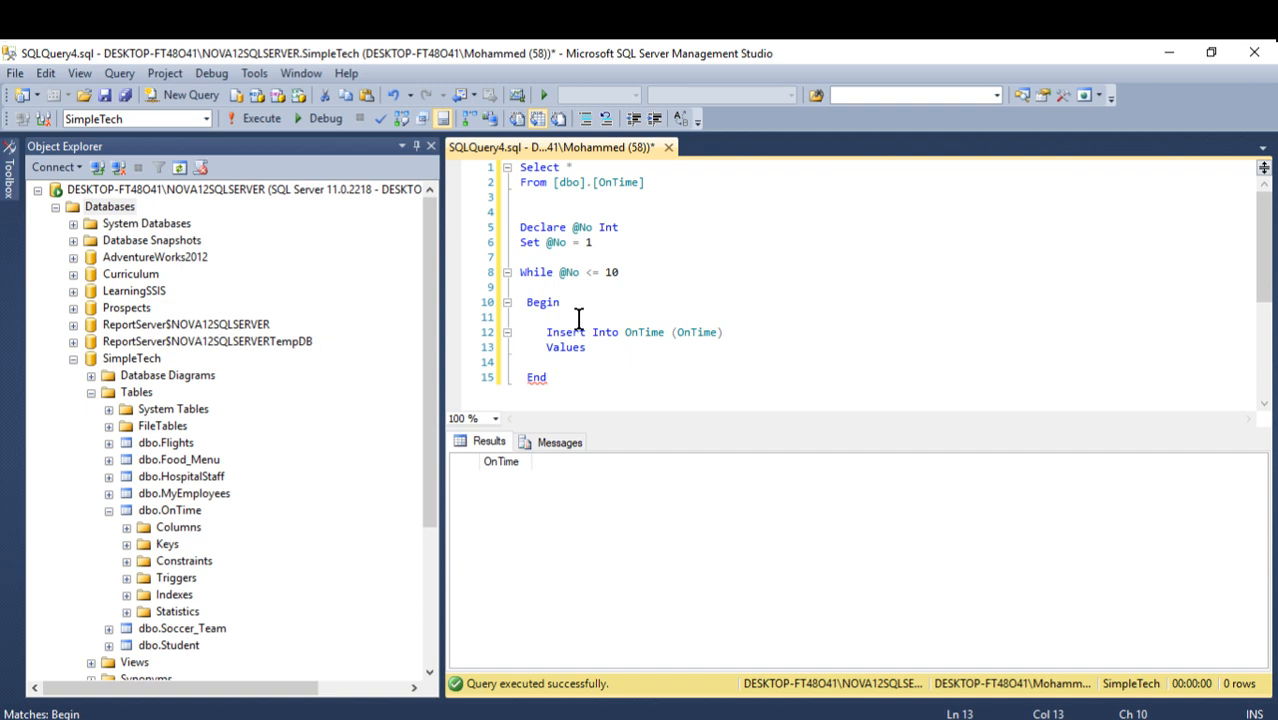
left_click(592, 348)
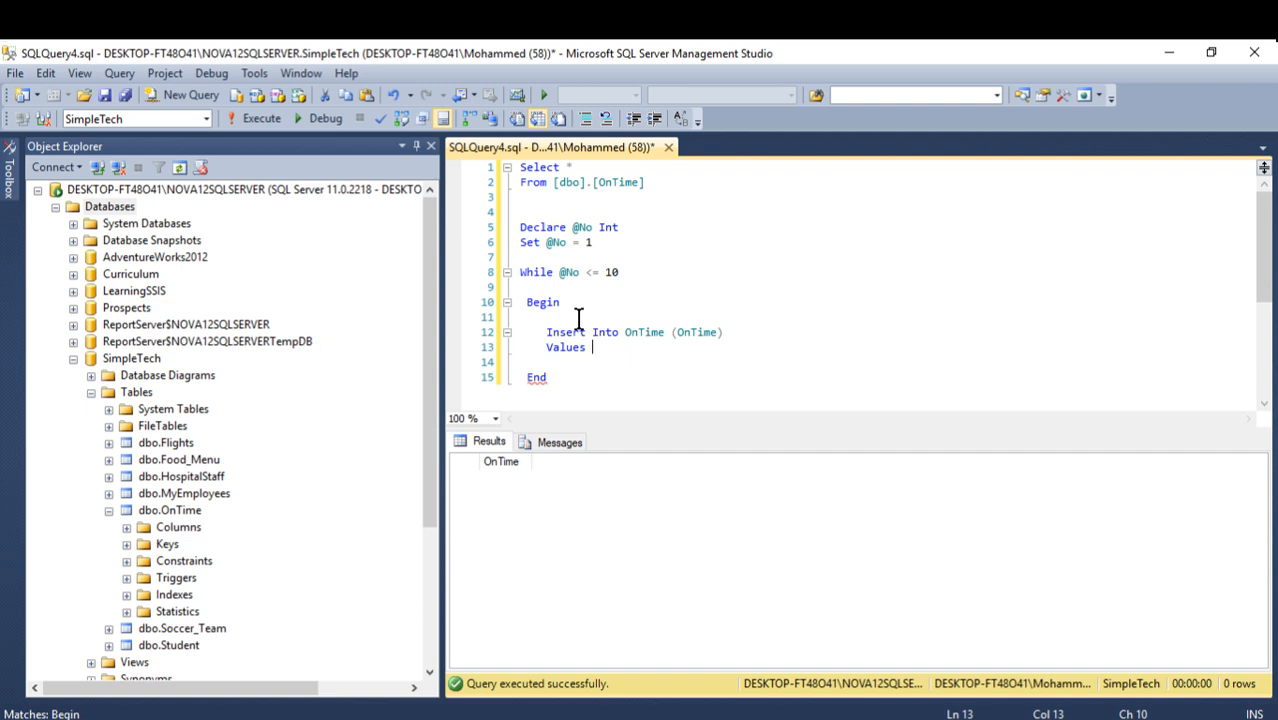
type("(")
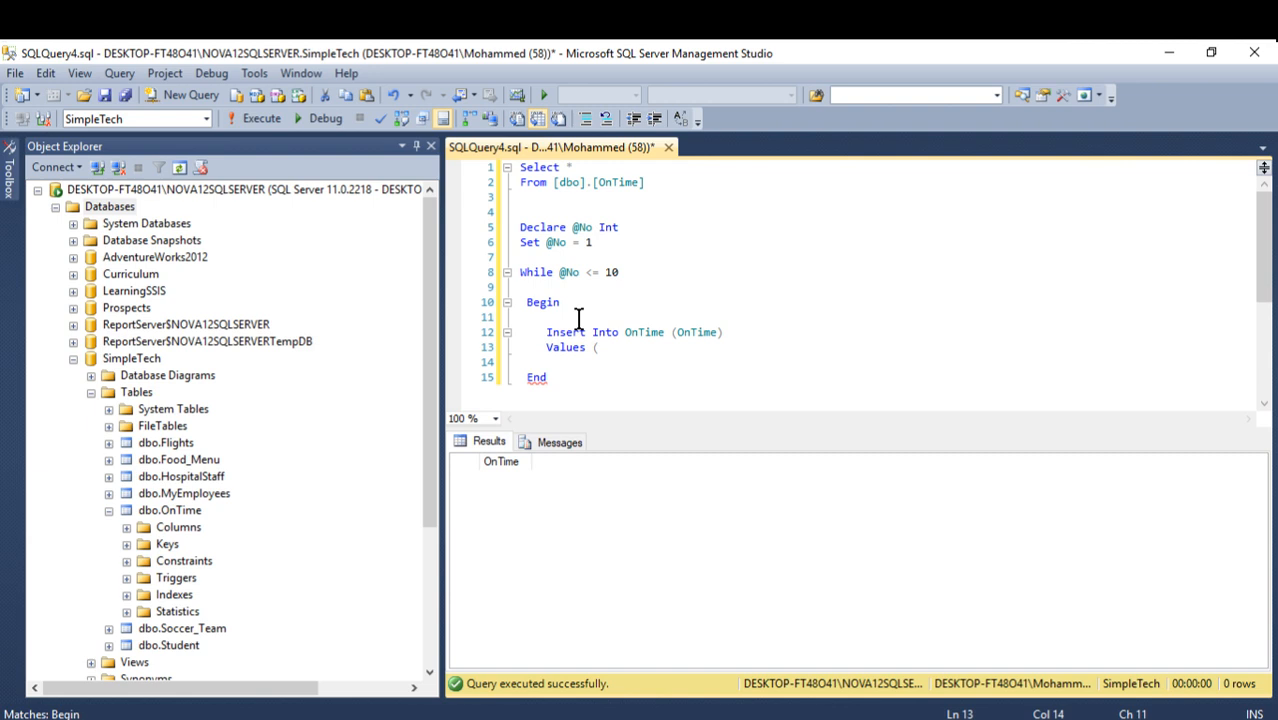
type("@")
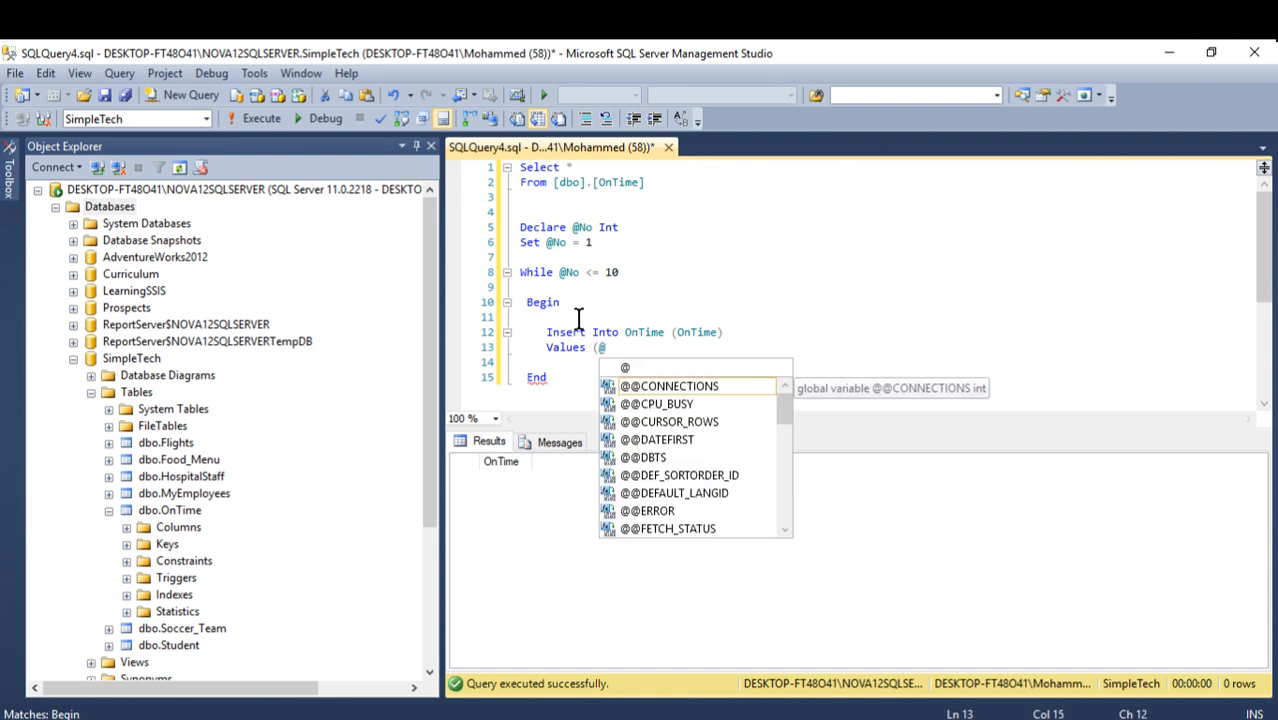
type("No")
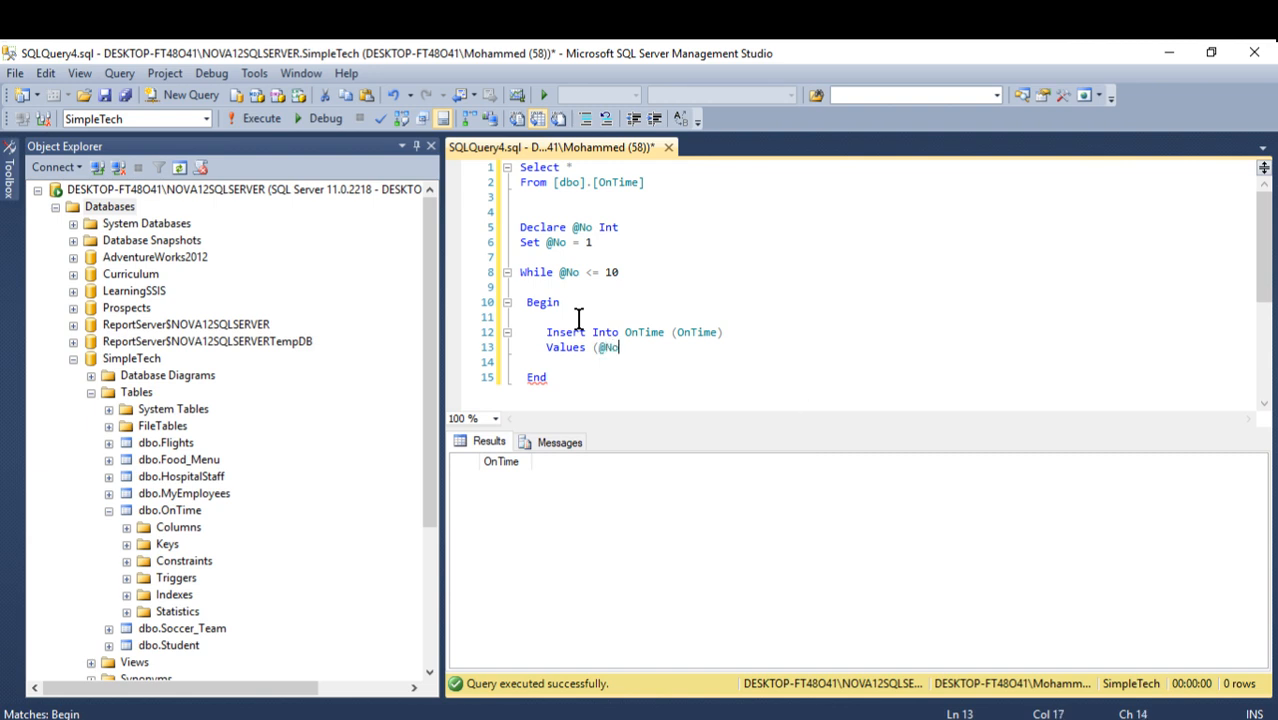
type(")")
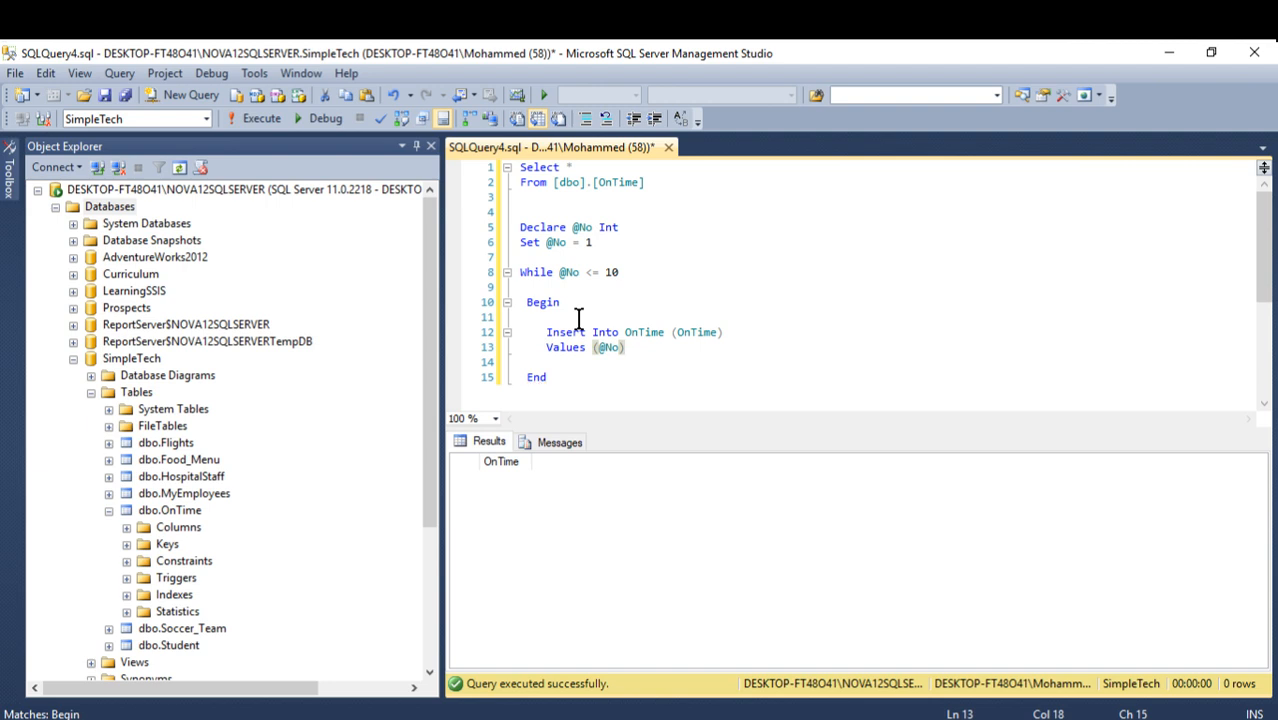
key("enter")
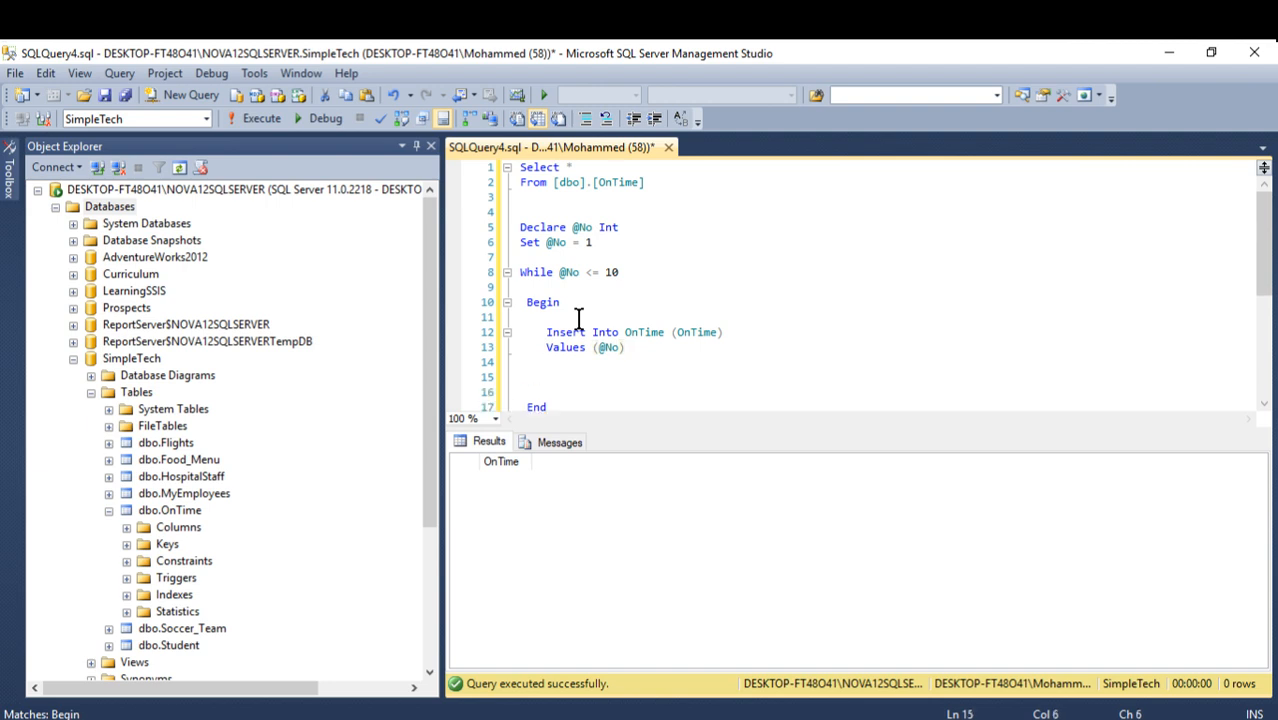
type("@")
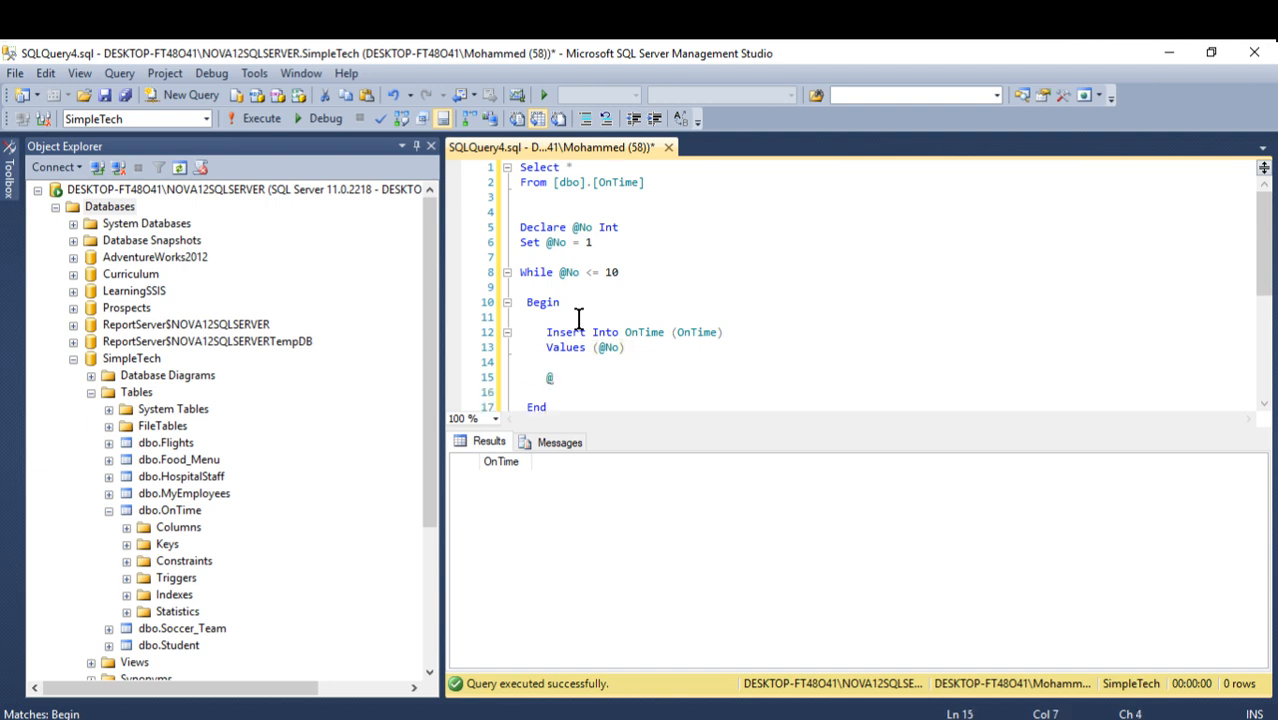
type("Set")
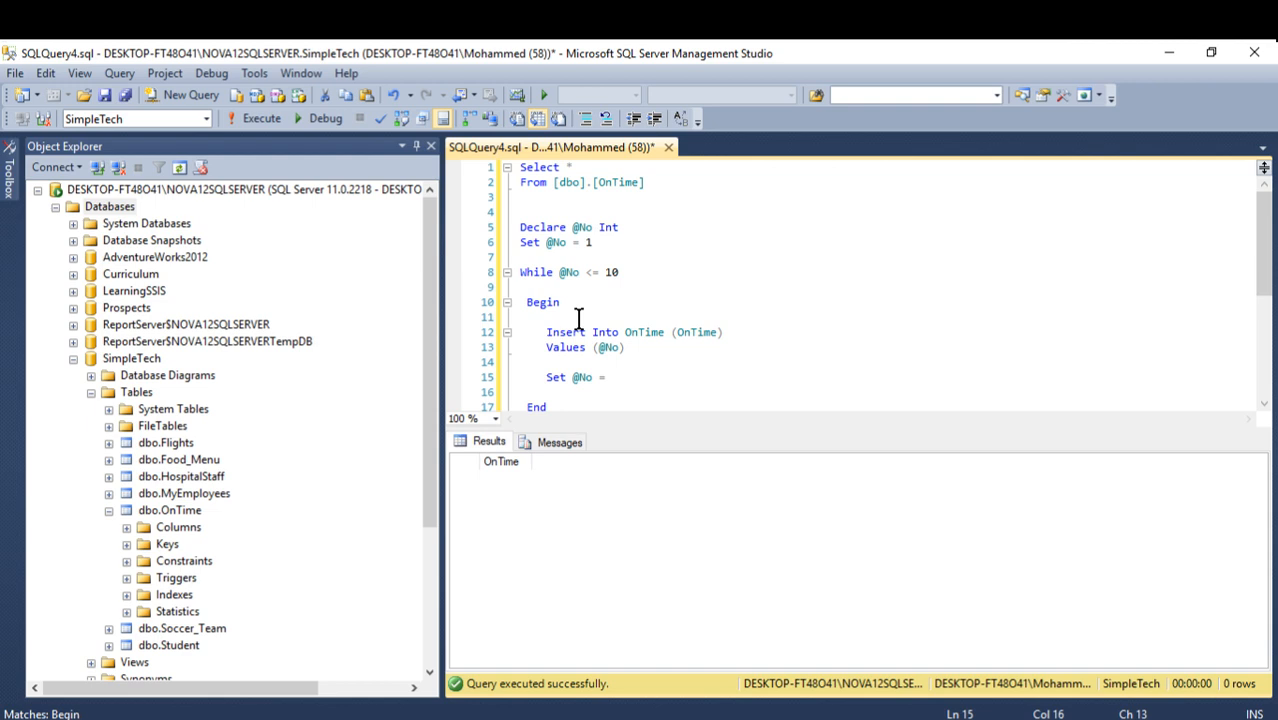
type("n")
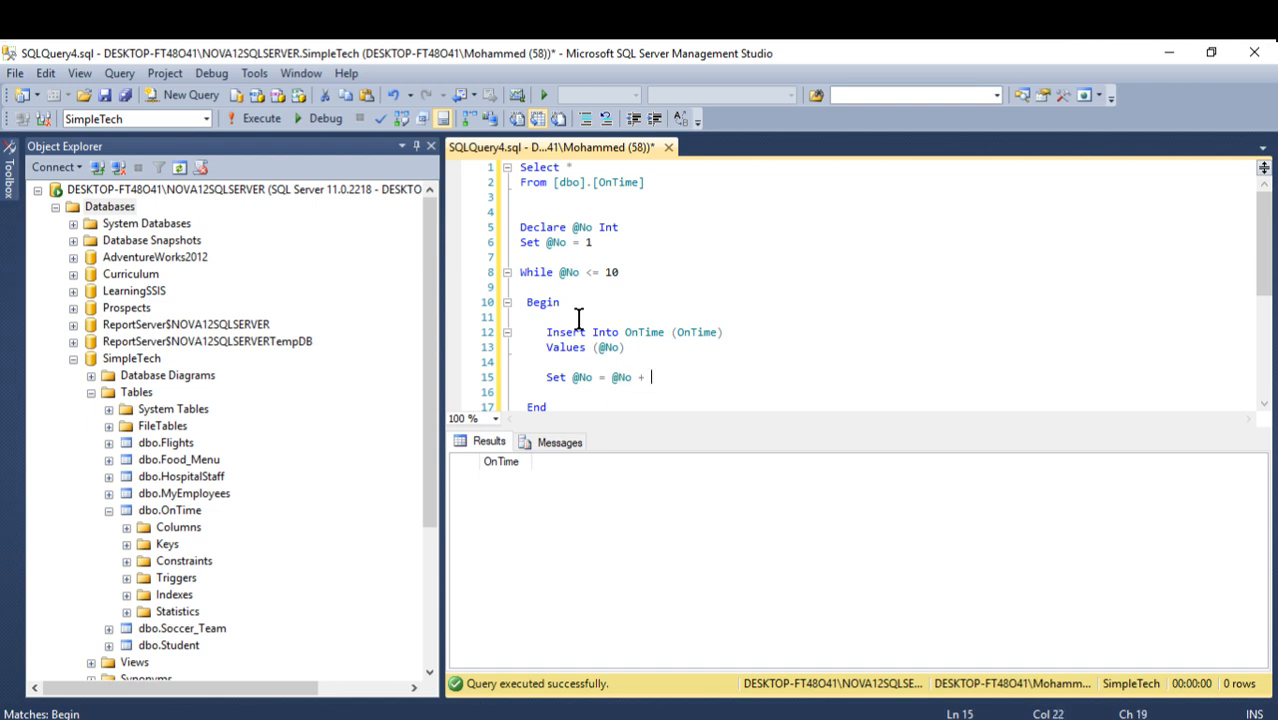
type("1")
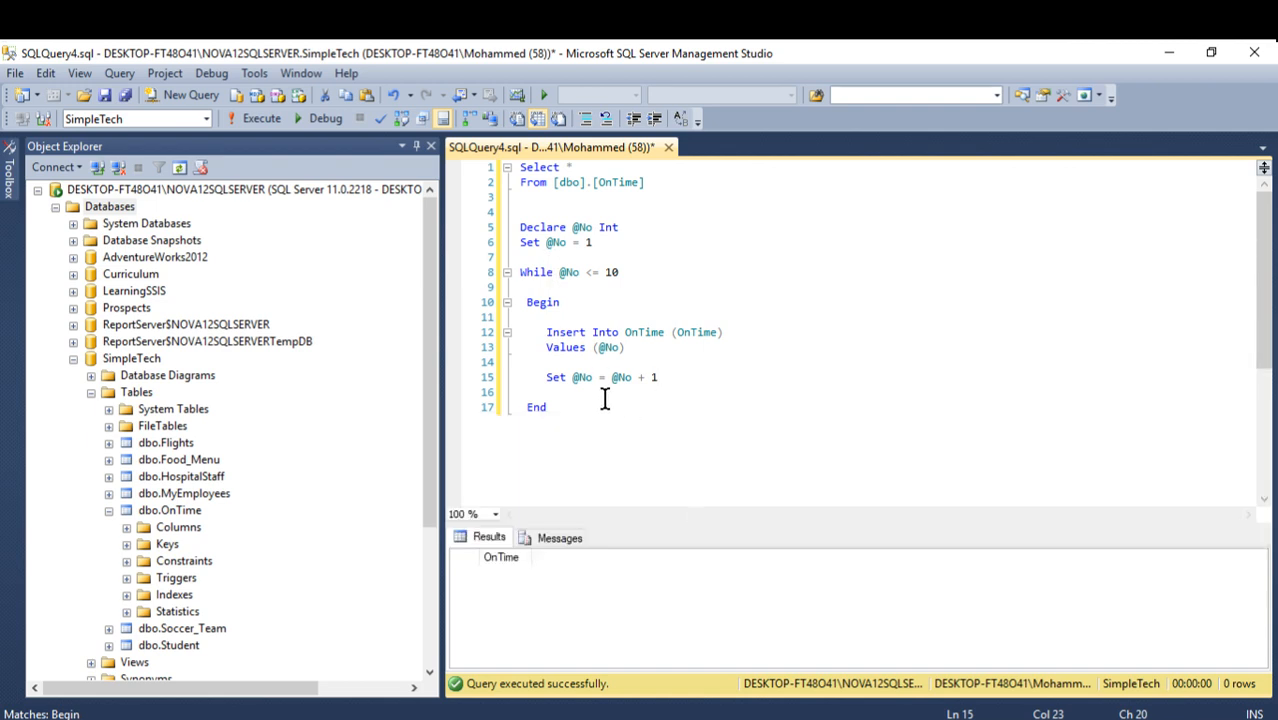
mouse_move(616, 210)
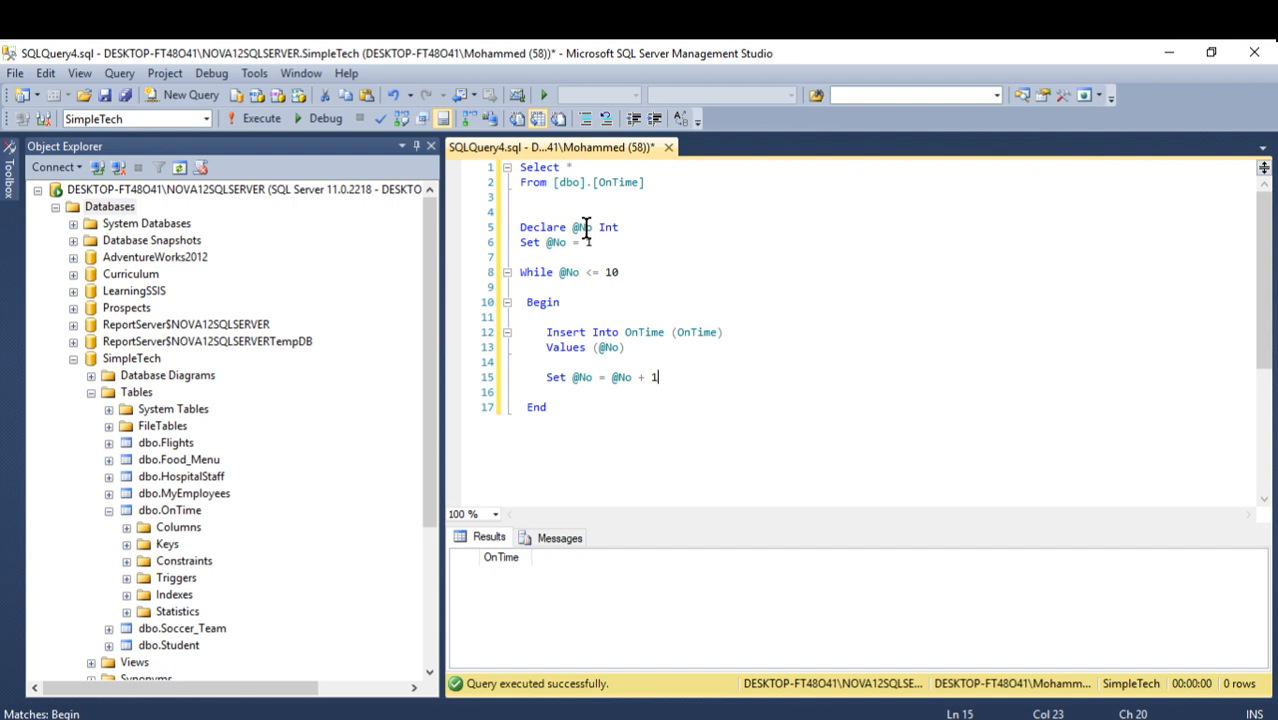
mouse_move(610, 228)
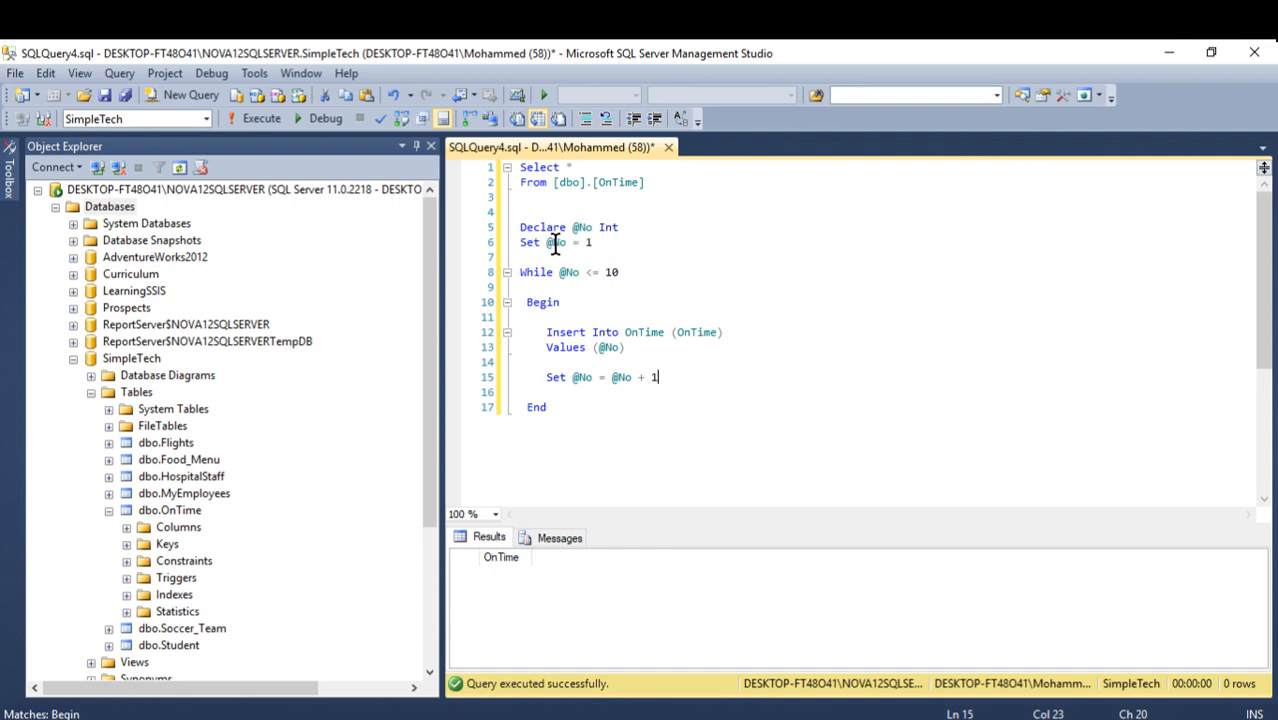
left_click(576, 242)
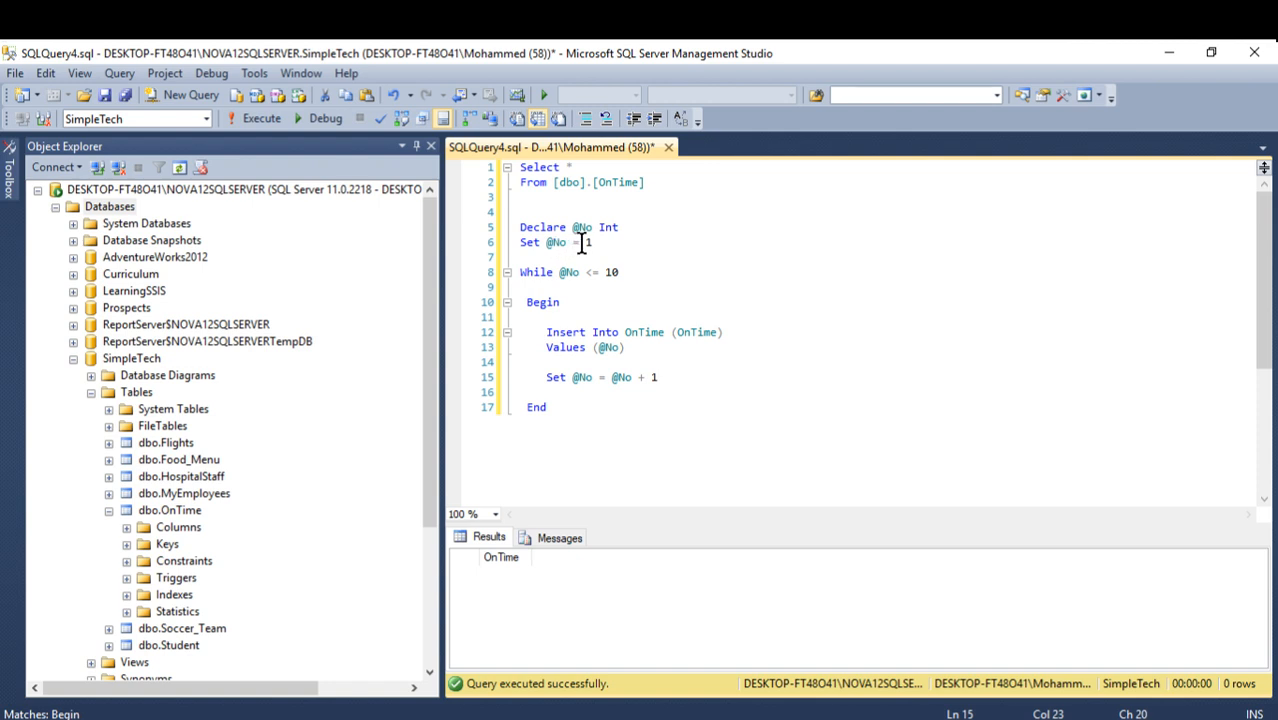
mouse_move(552, 272)
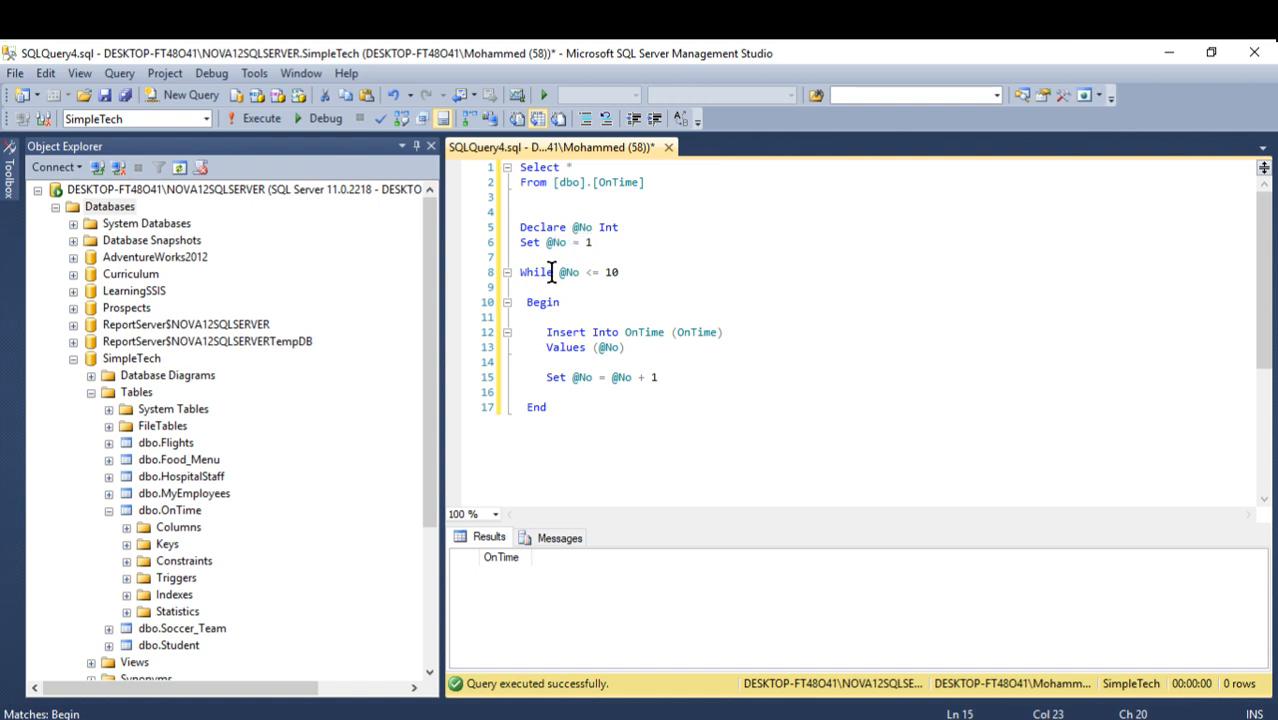
mouse_move(570, 272)
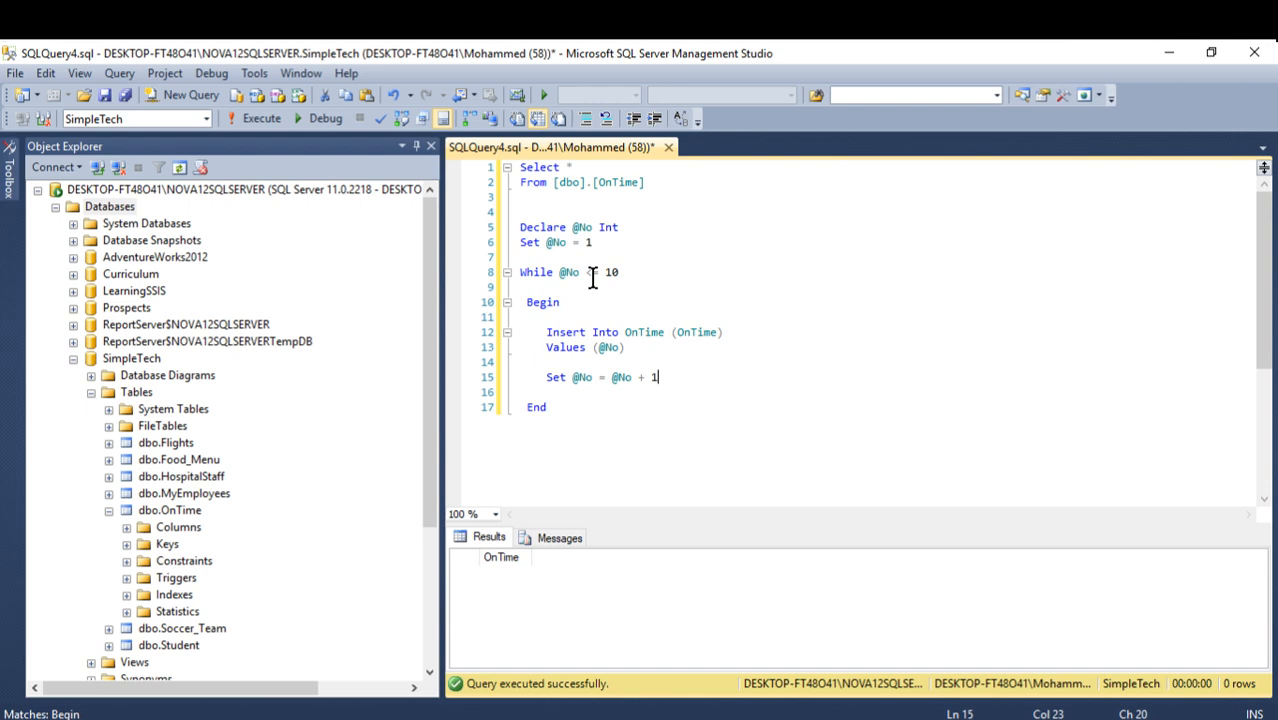
type("<=")
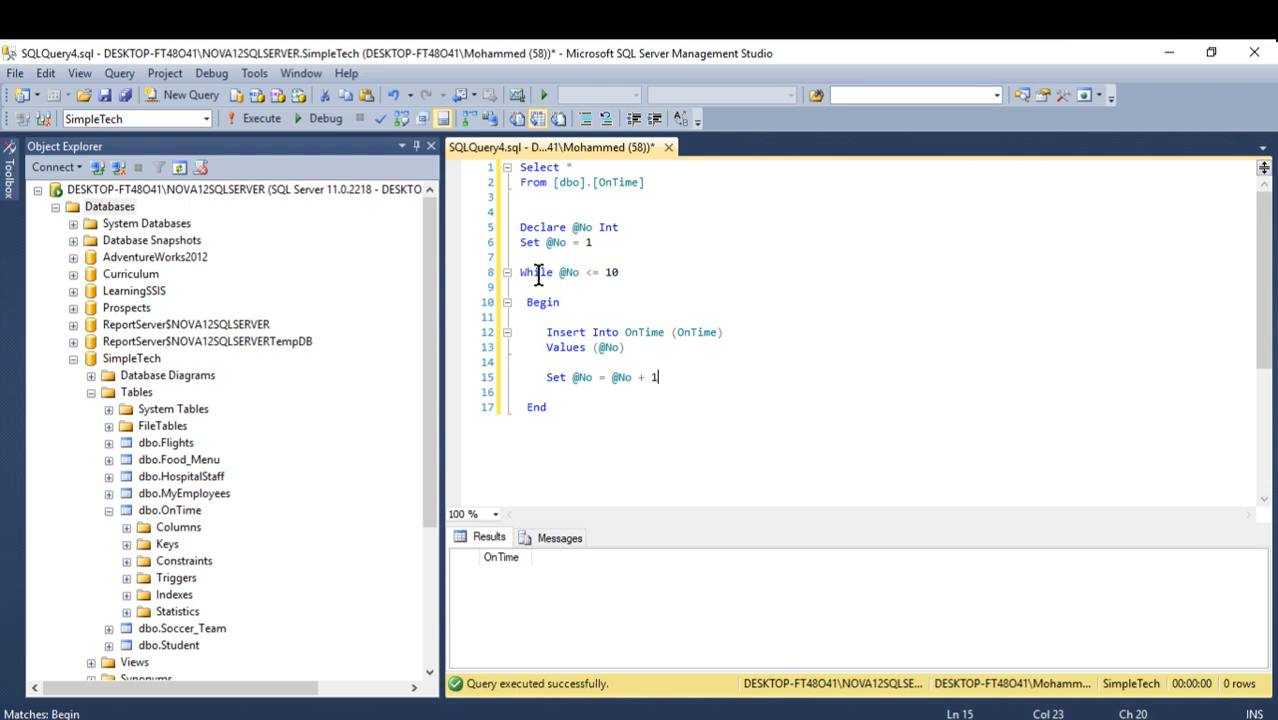
mouse_move(570, 272)
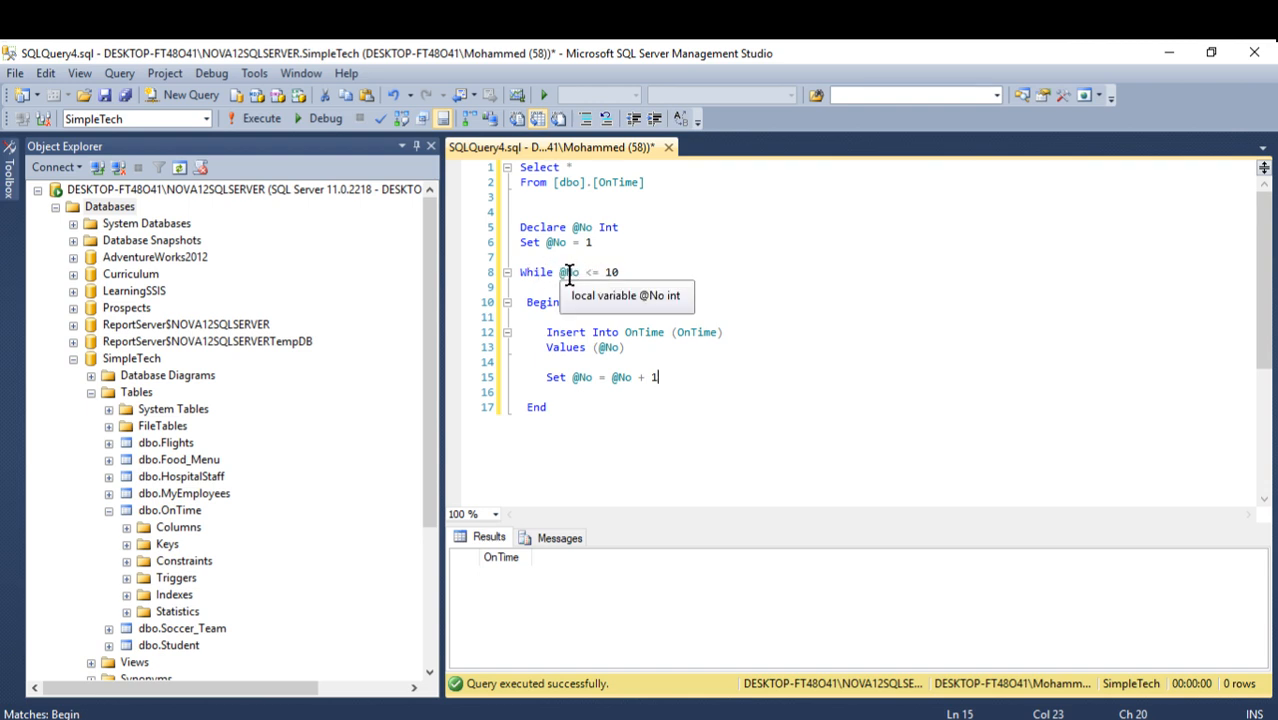
mouse_move(610, 272)
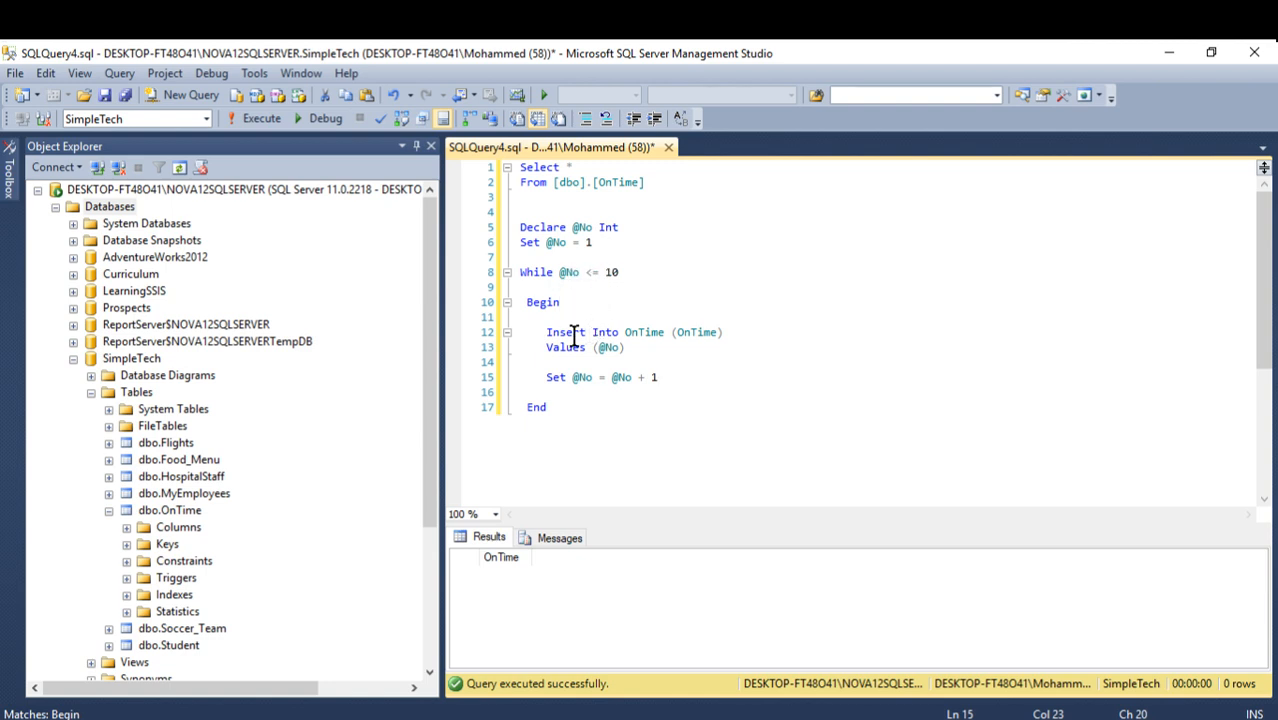
mouse_move(600, 376)
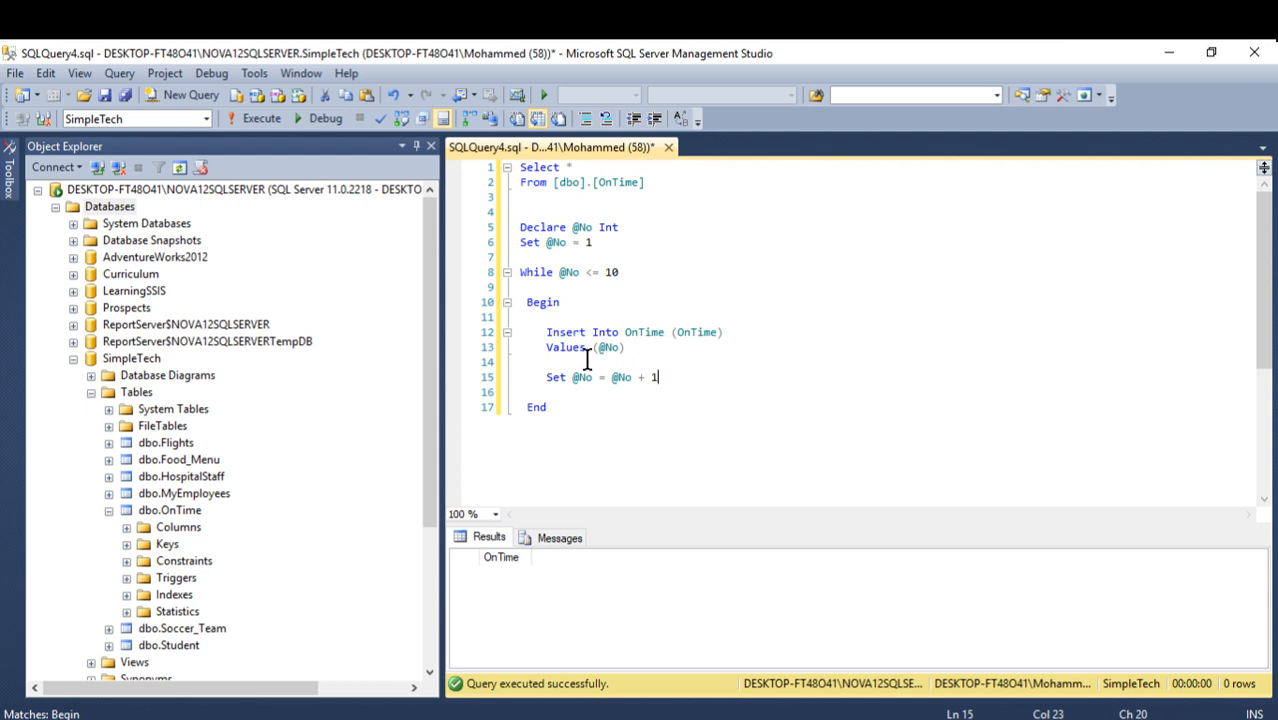
mouse_move(608, 348)
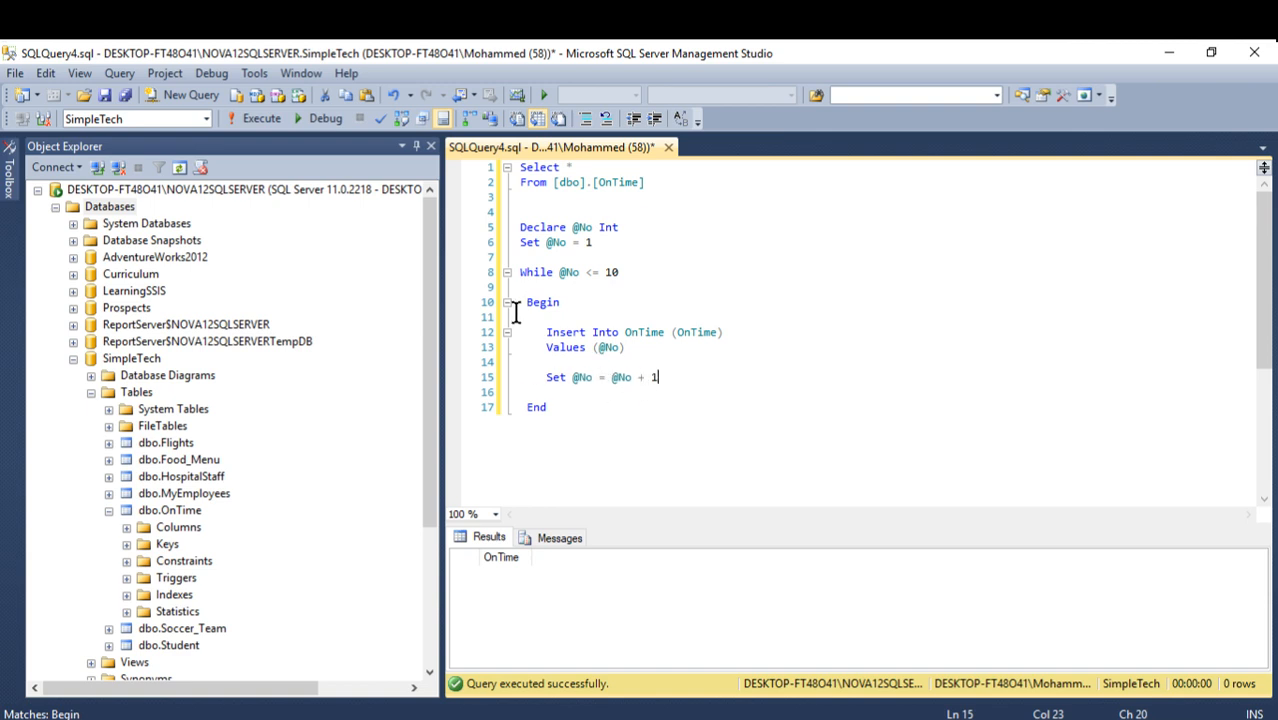
mouse_move(572, 272)
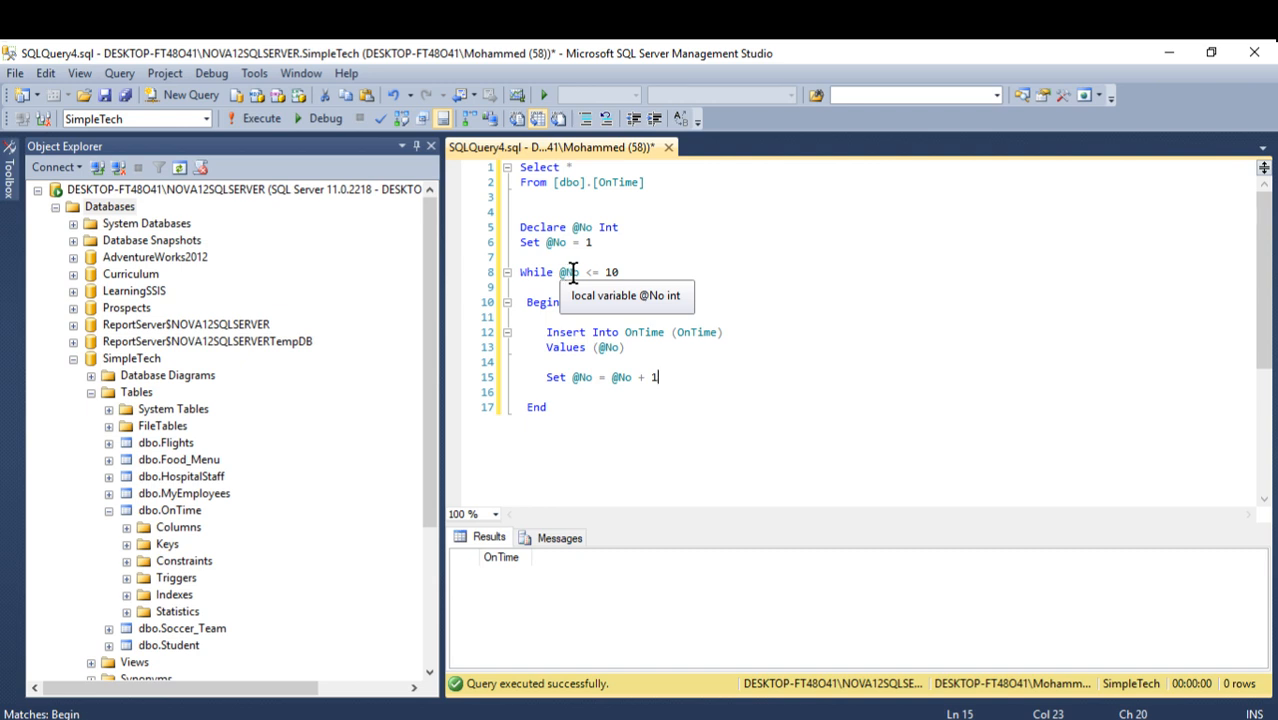
mouse_move(612, 276)
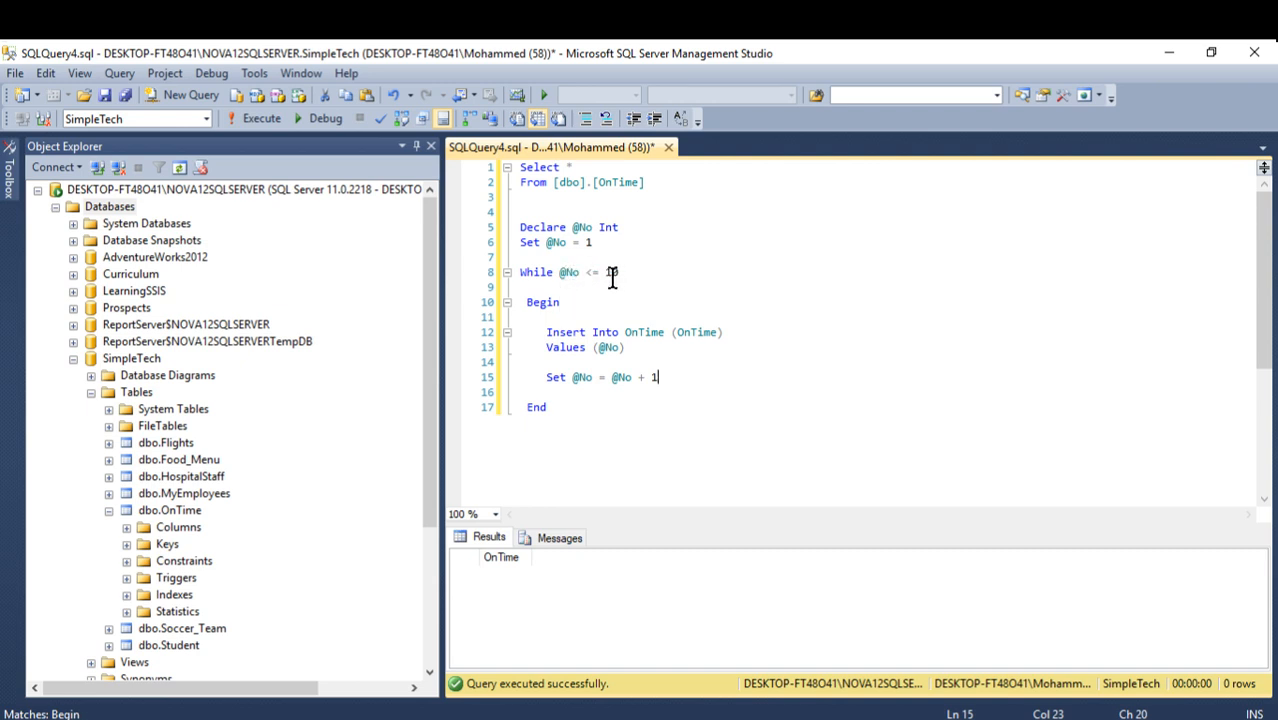
type("0")
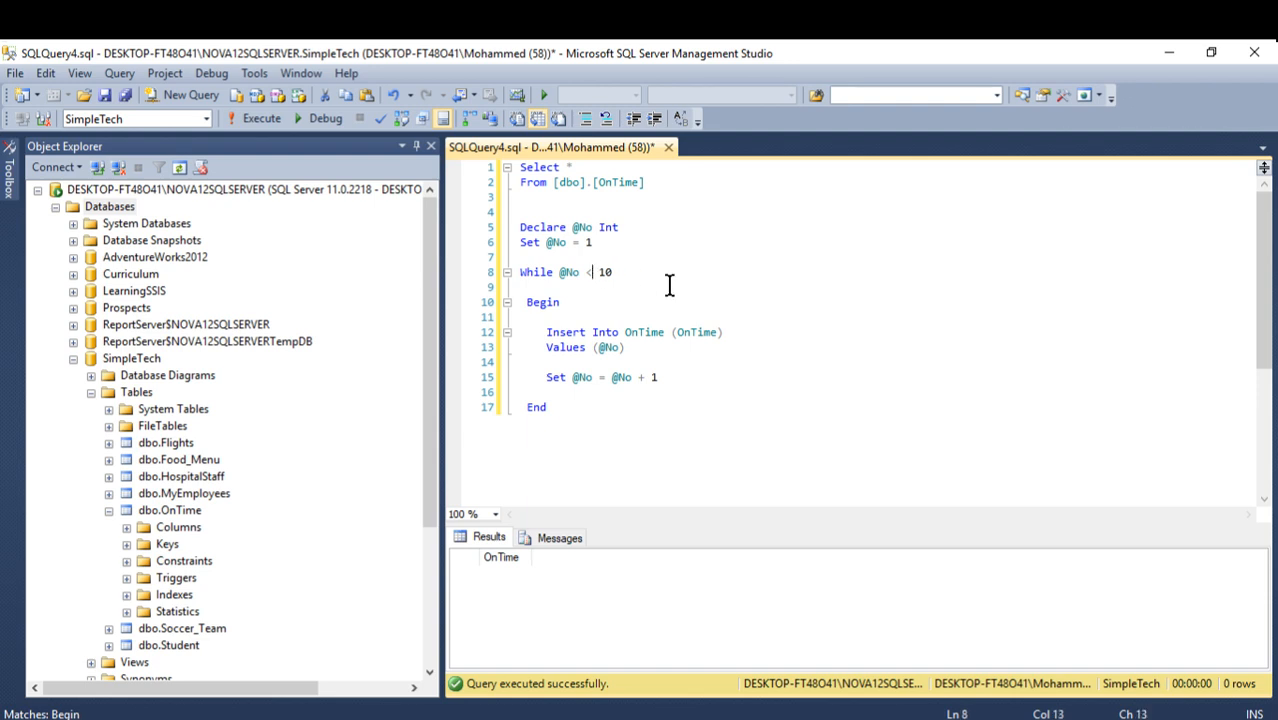
mouse_move(584, 290)
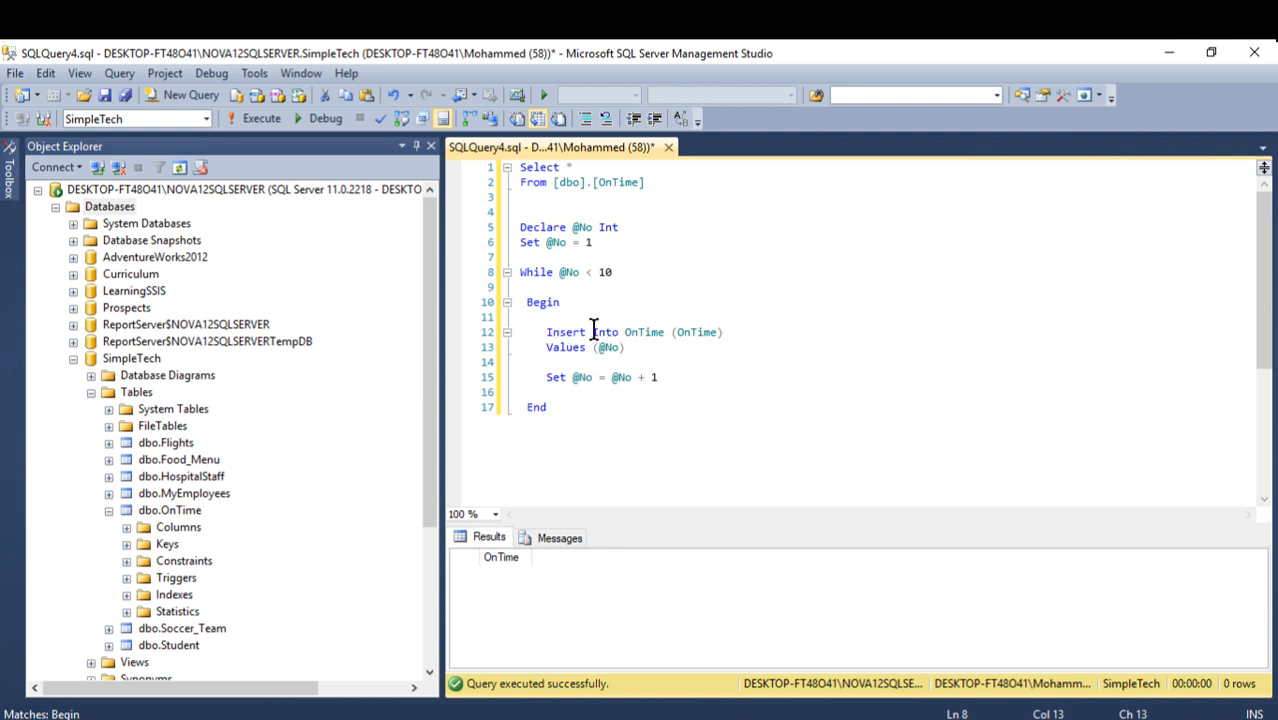
mouse_move(644, 332)
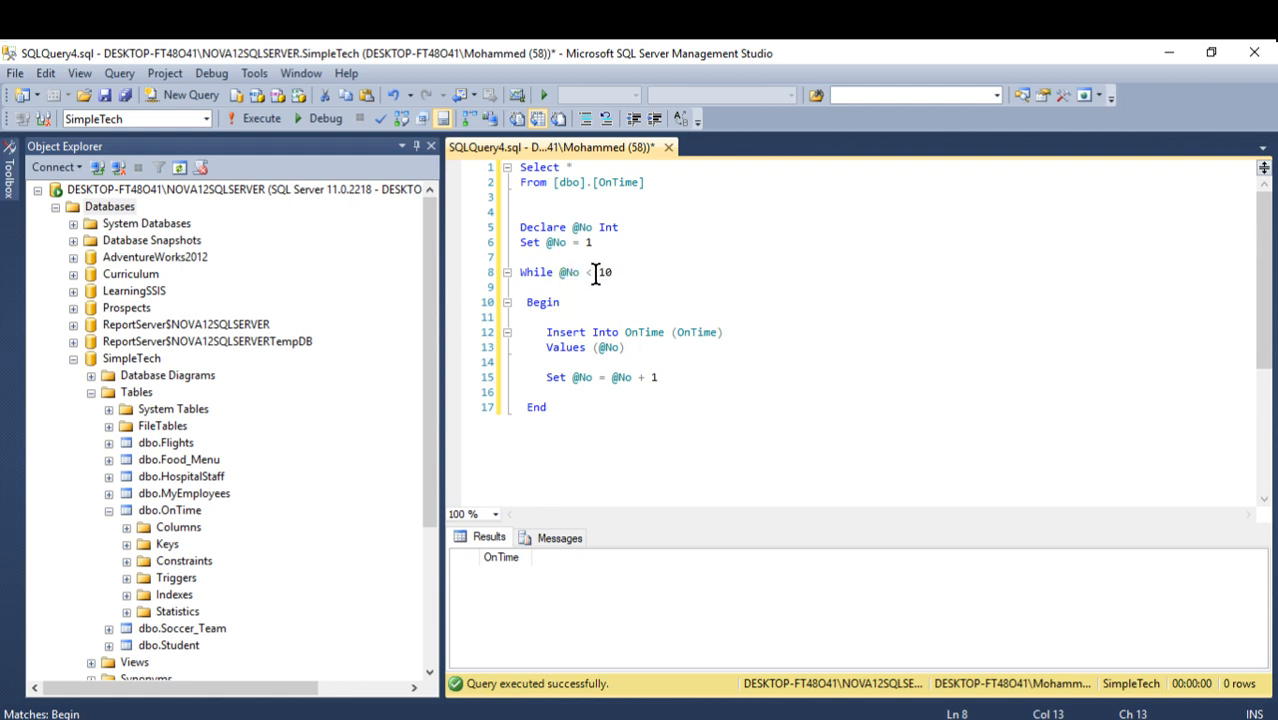
mouse_move(570, 272)
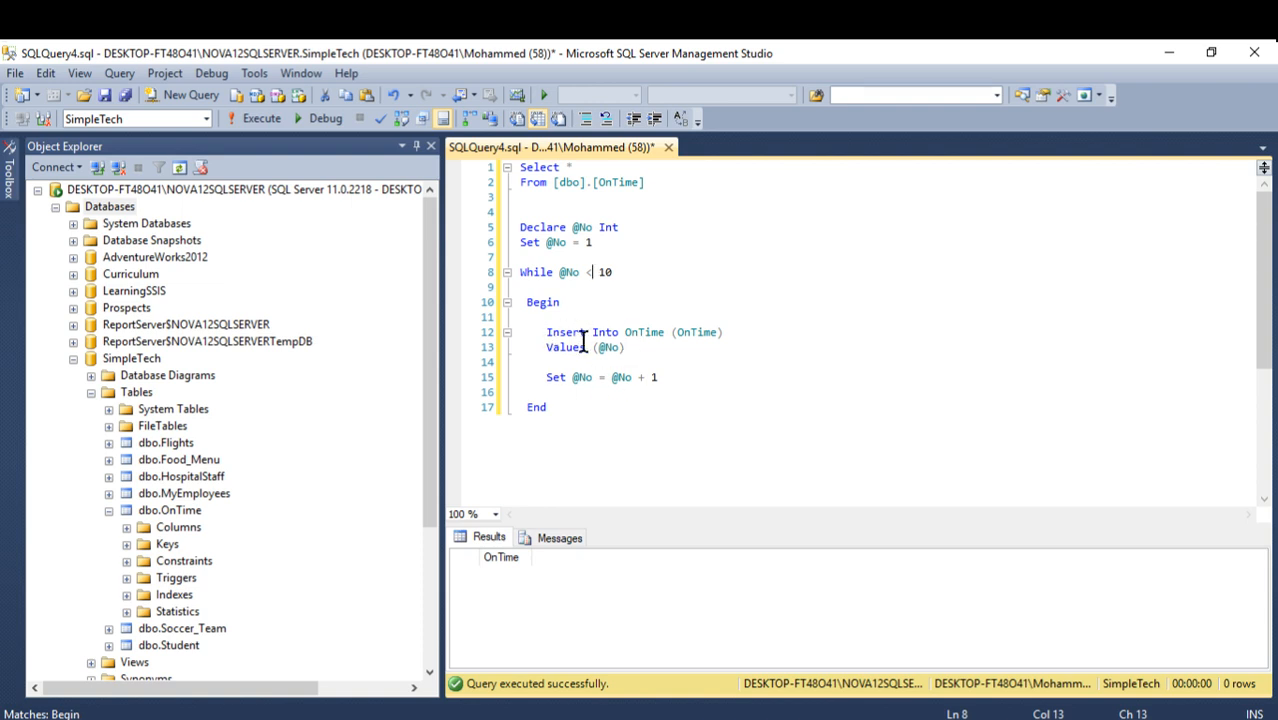
mouse_move(596, 376)
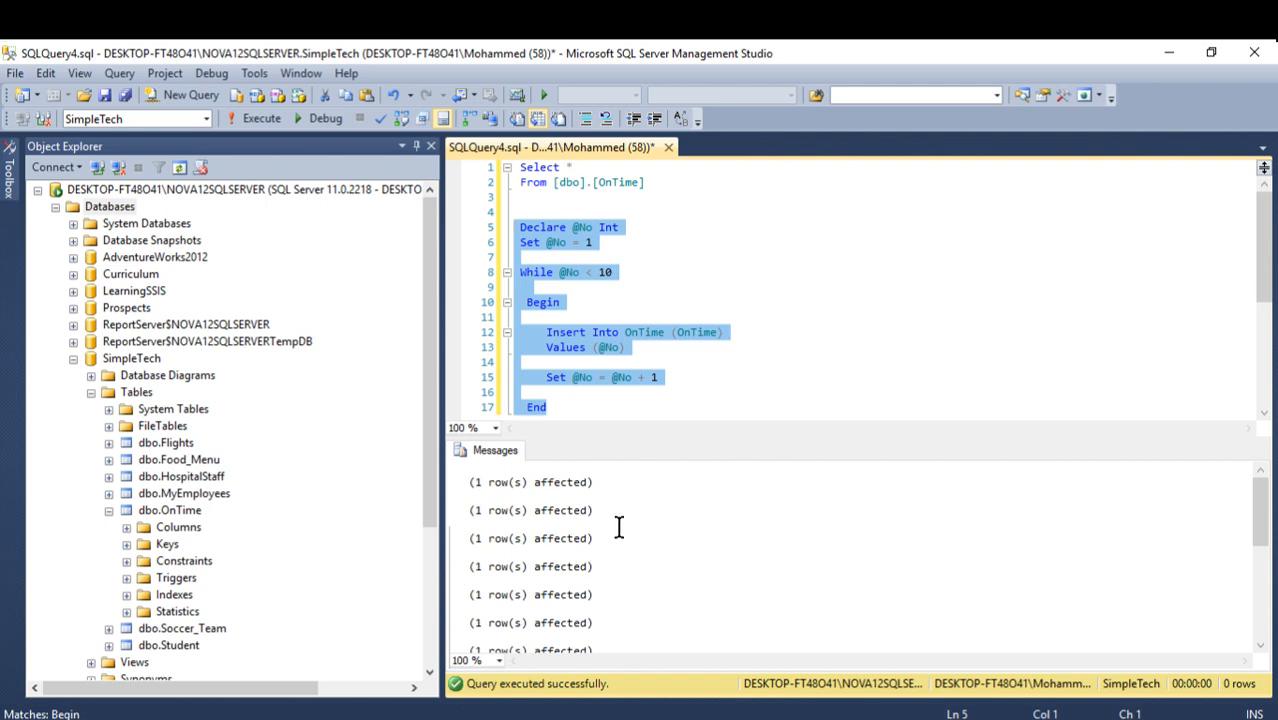
mouse_move(552, 584)
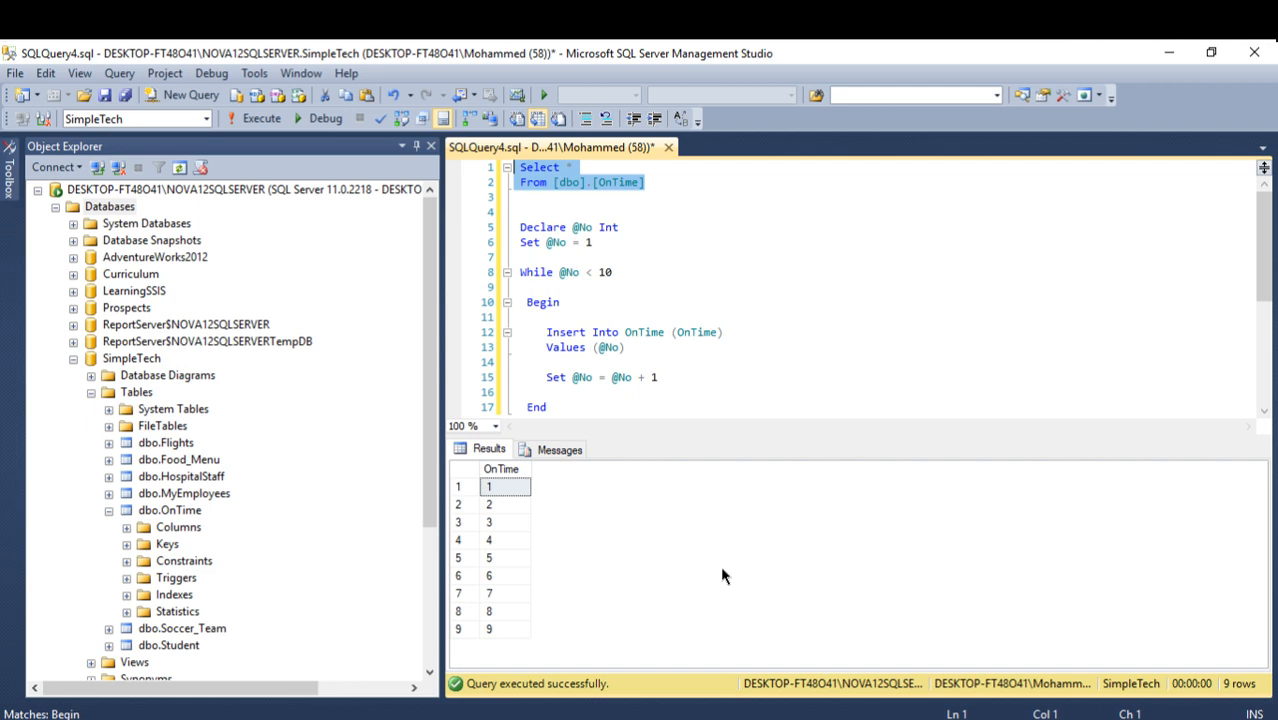
mouse_move(504, 500)
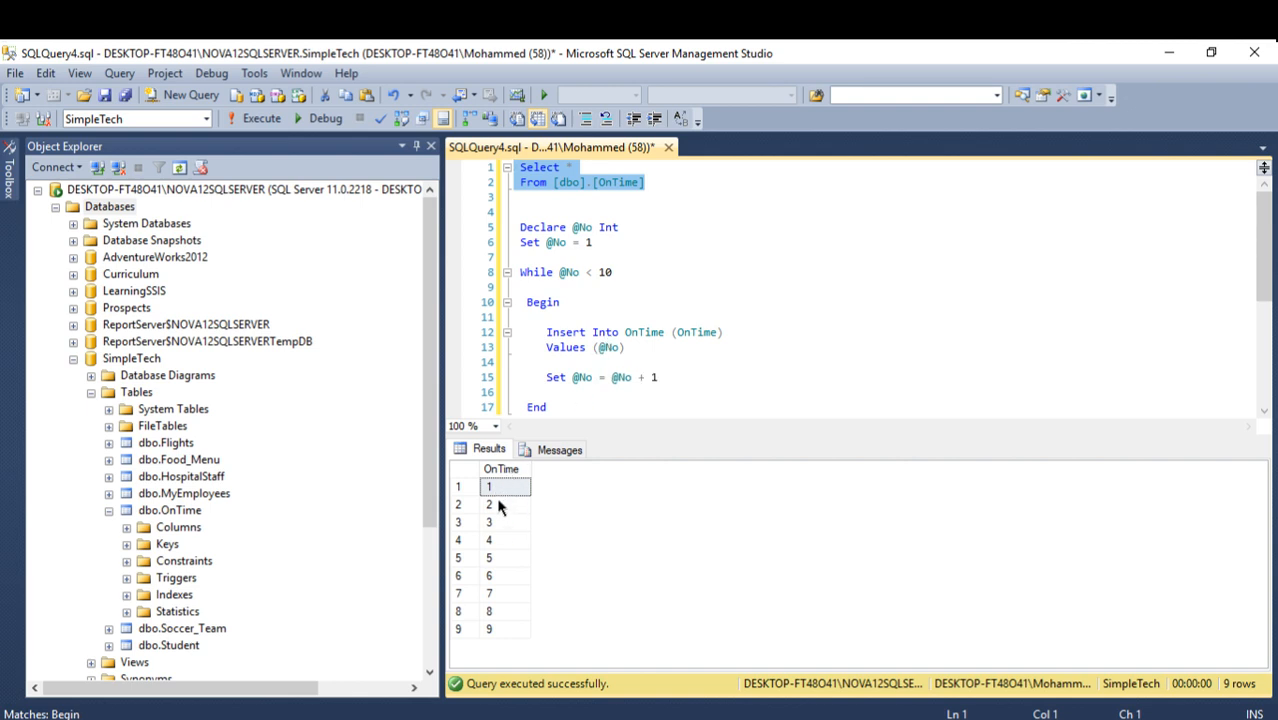
mouse_move(496, 644)
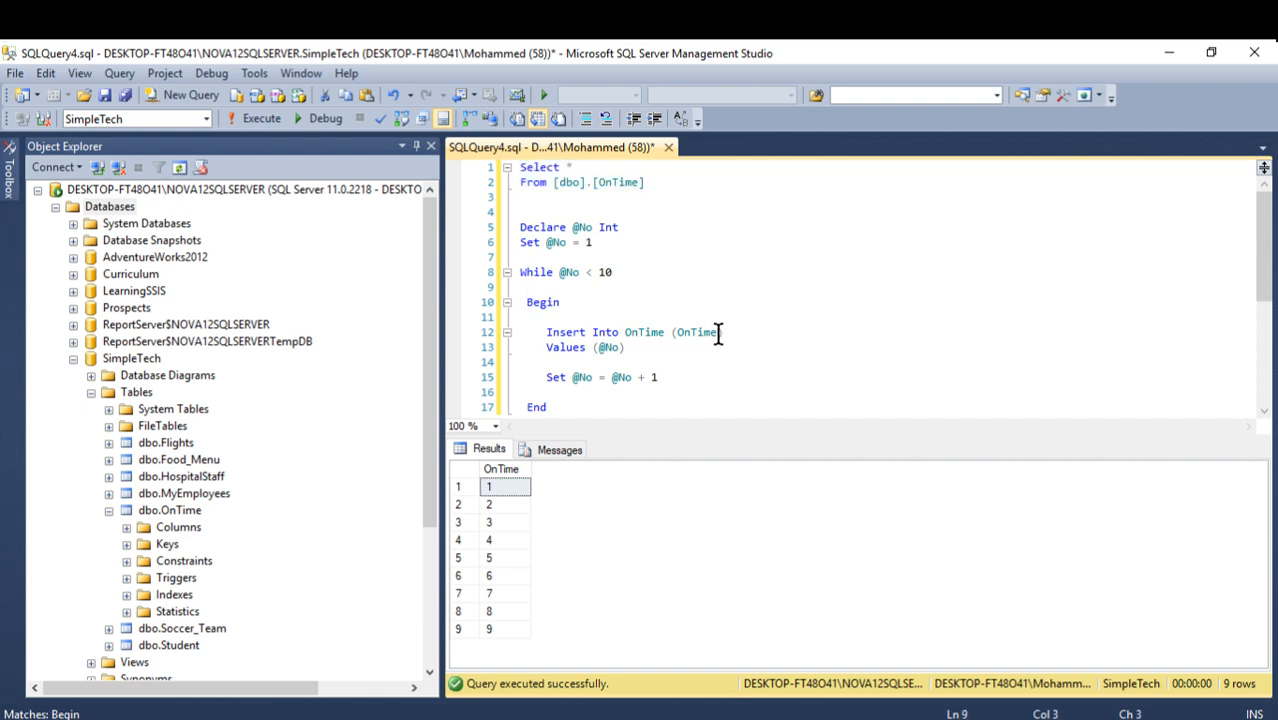
mouse_move(812, 338)
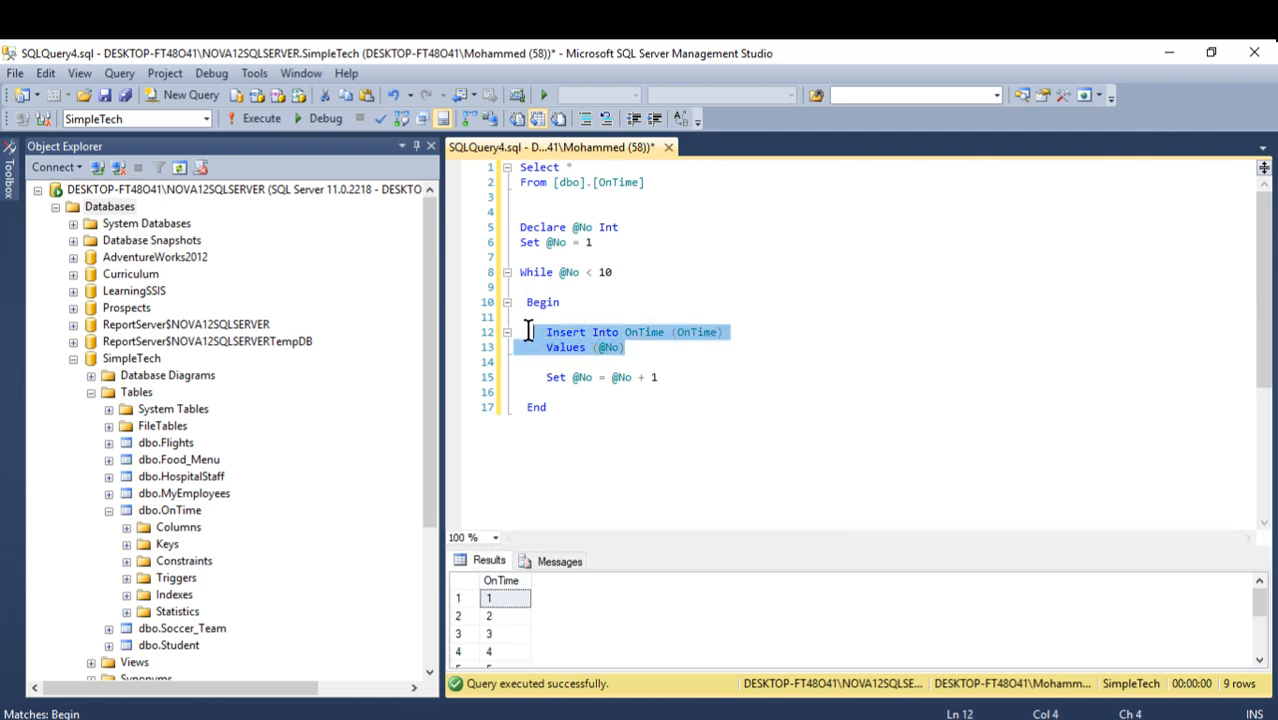
- Replace the insert statement in the loop body with Print 'HELLO'
key("Delete")
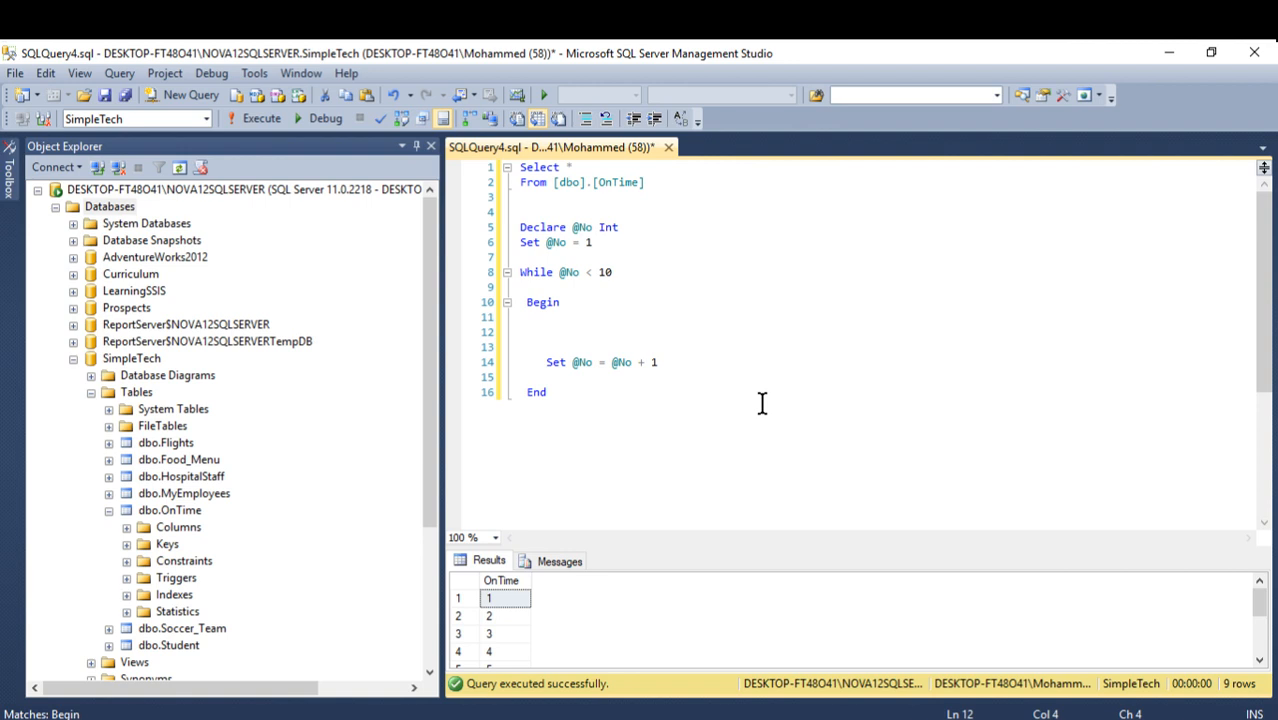
type("Print '")
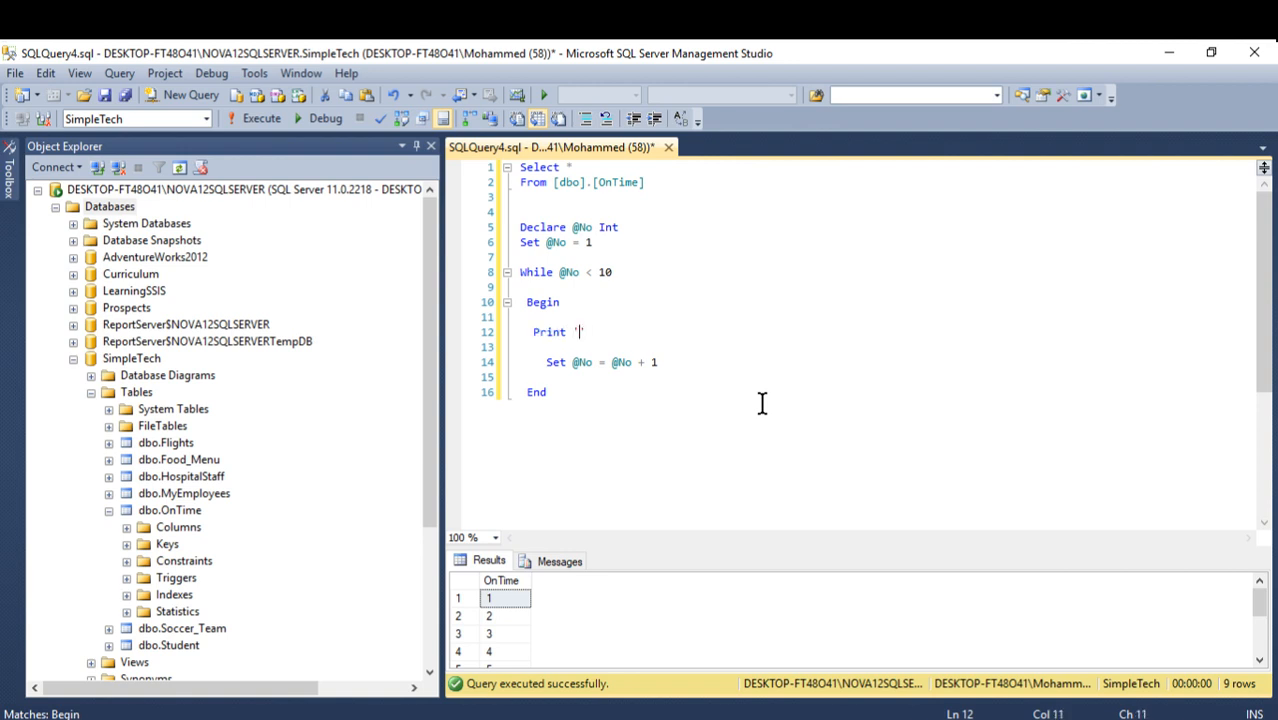
type("HE")
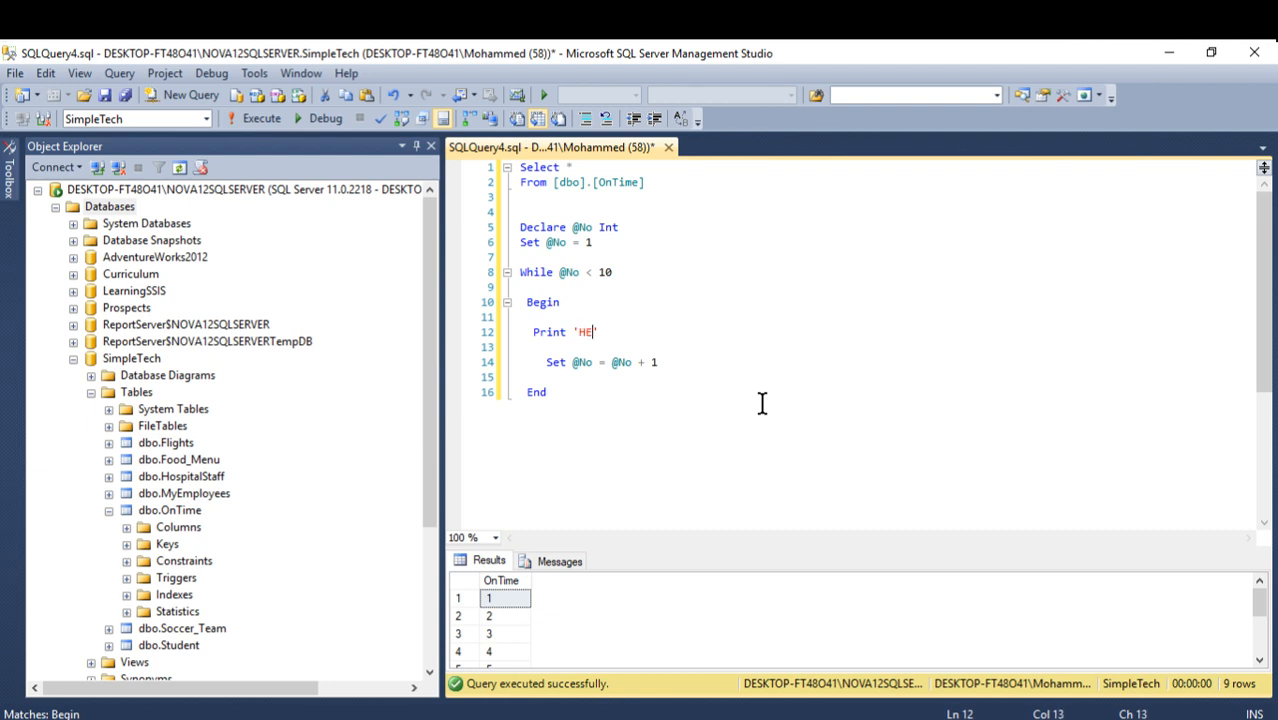
type("LLO")
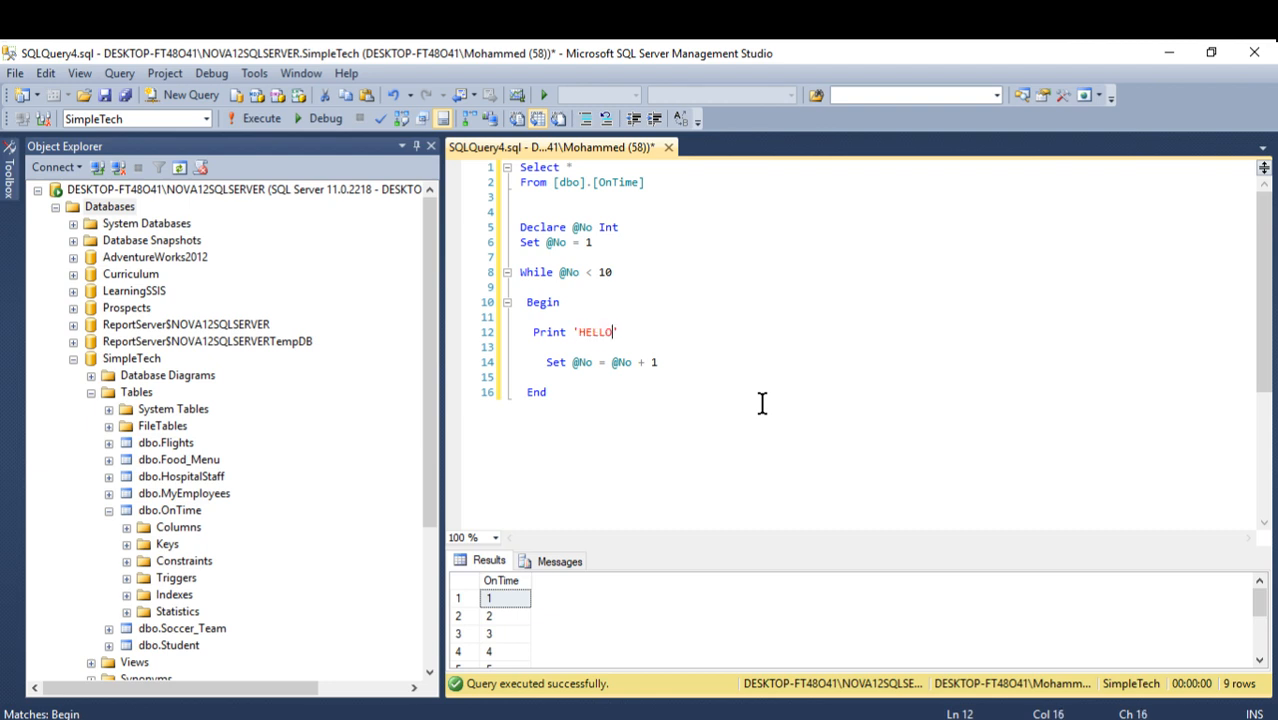
mouse_move(668, 418)
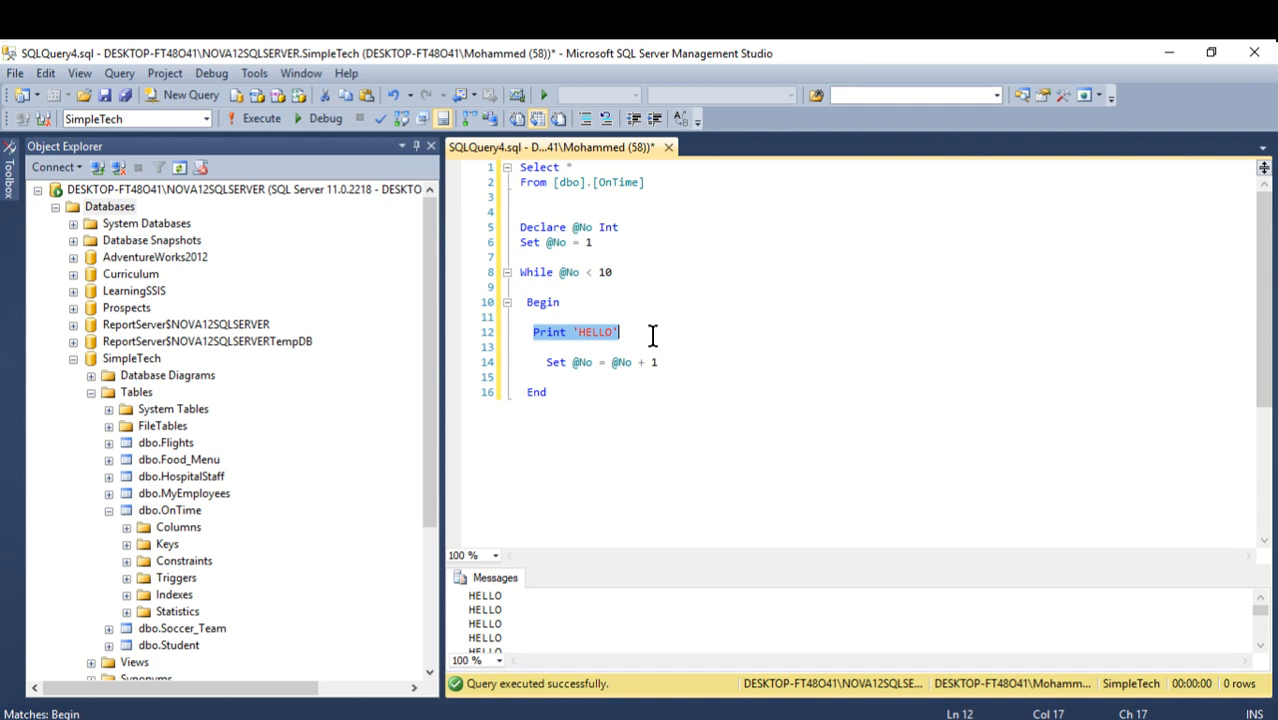
- Remove the Print line and reselect the block from Declare down to End
key("Delete")
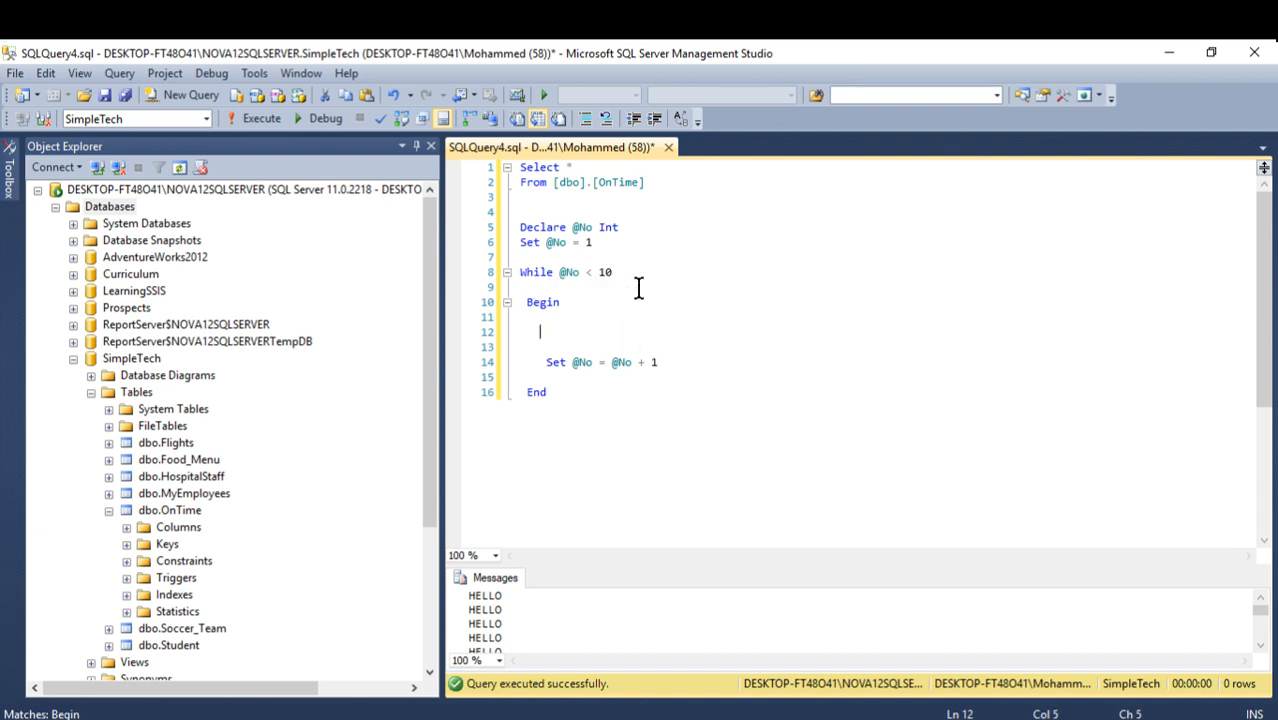
left_click_drag(520, 228, 546, 392)
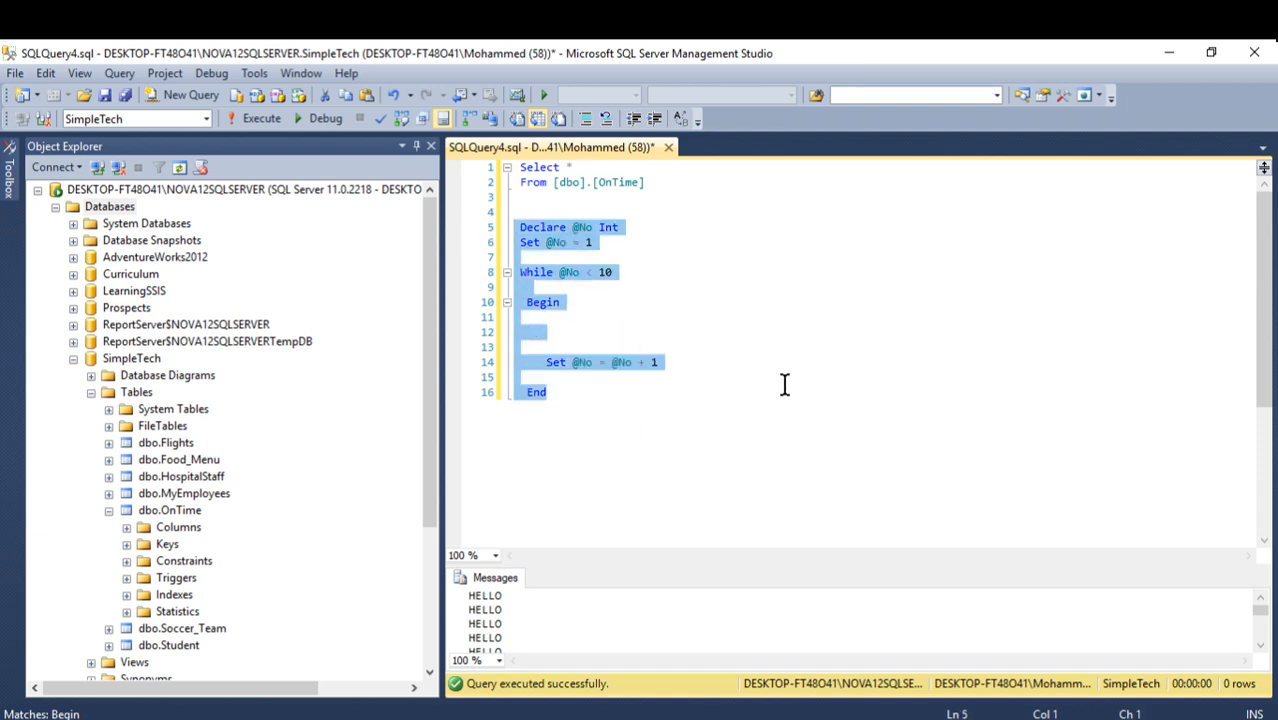
mouse_move(796, 308)
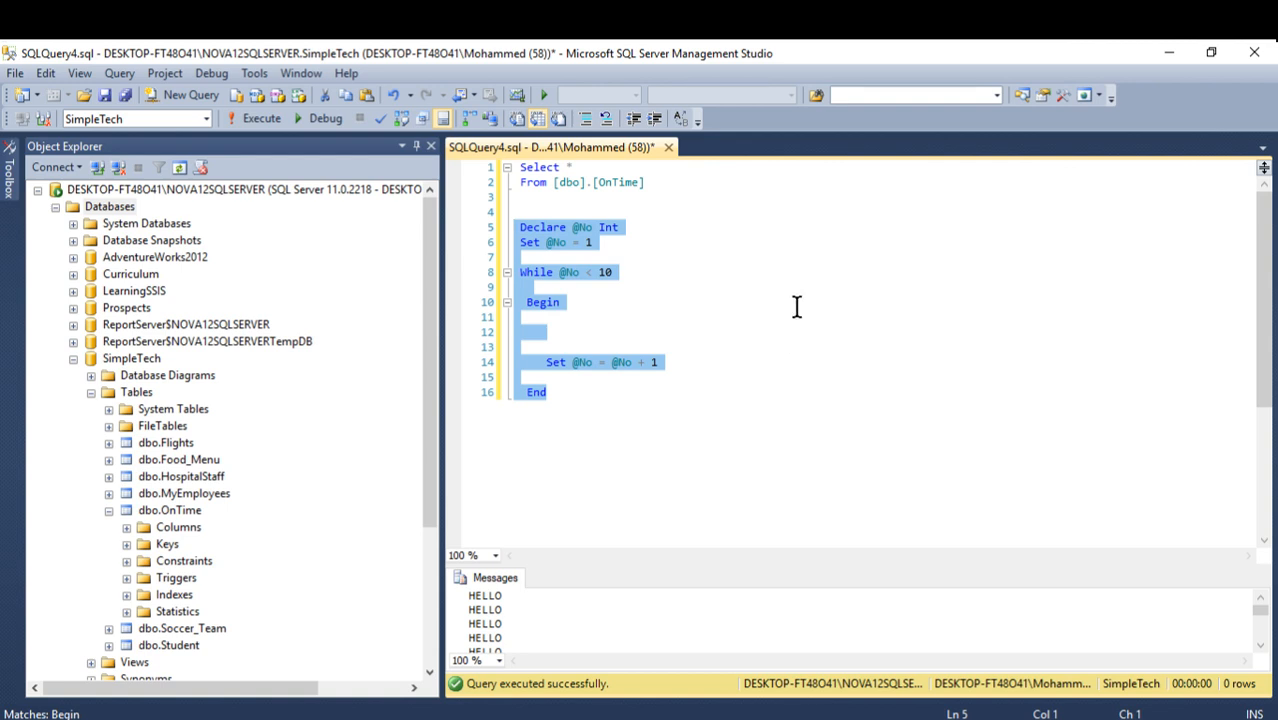